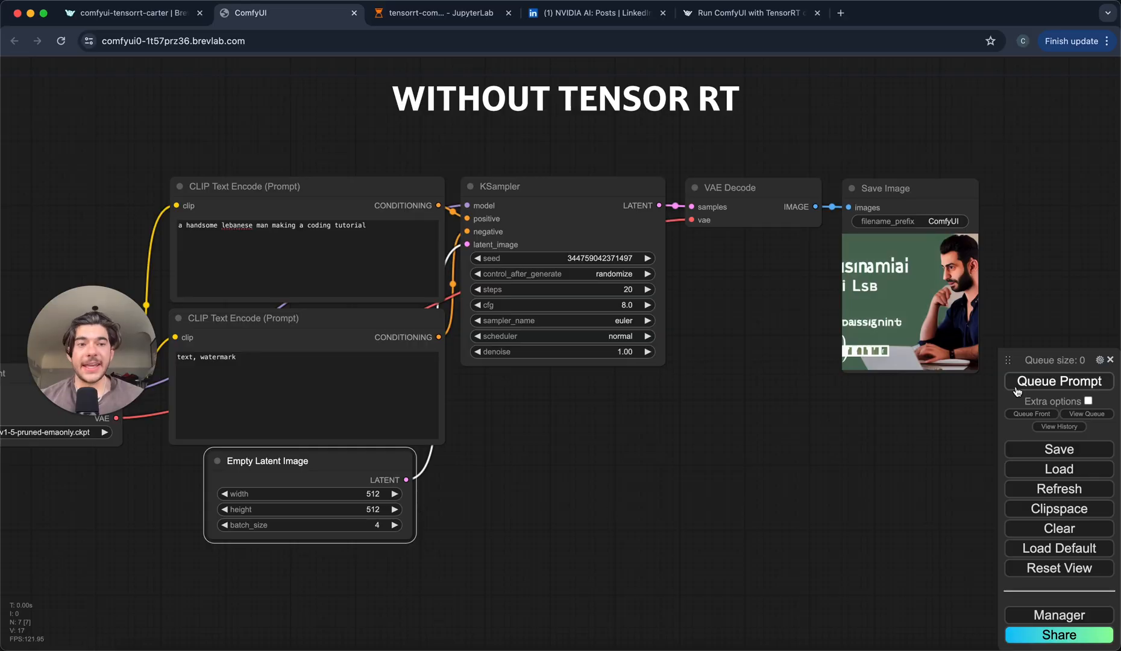
Step: Run the workflow without TensorRT, then the TensorRT SDXL Turbo workflow to generate four images
click(1059, 381)
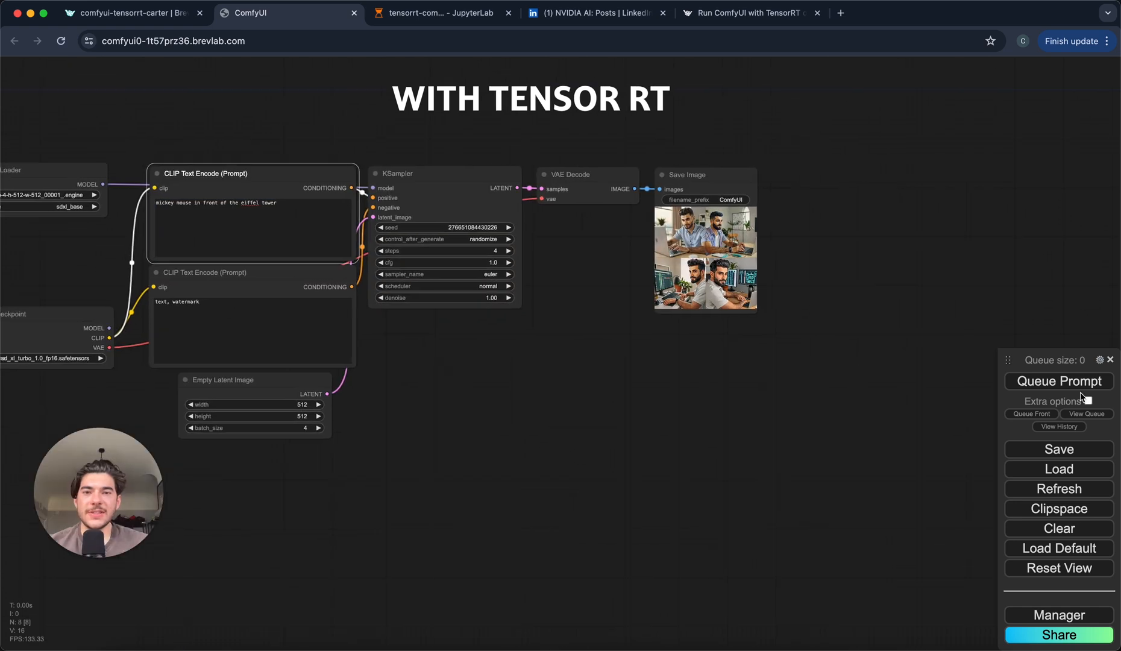
click(1059, 381)
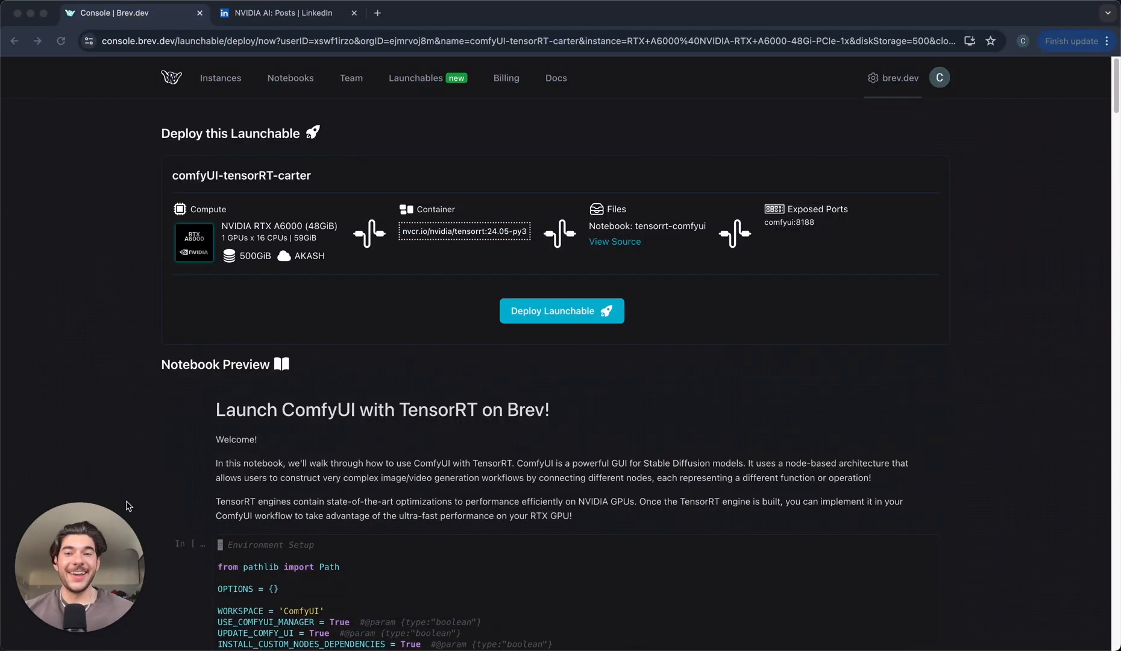
scroll(down, 3)
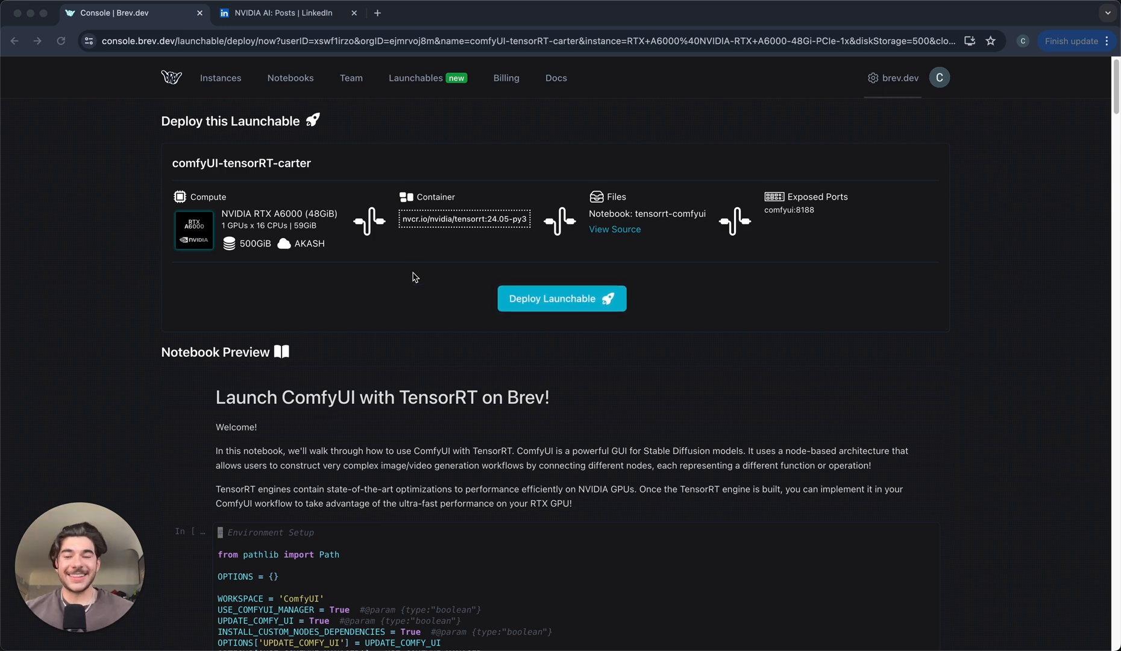
scroll(down, 3)
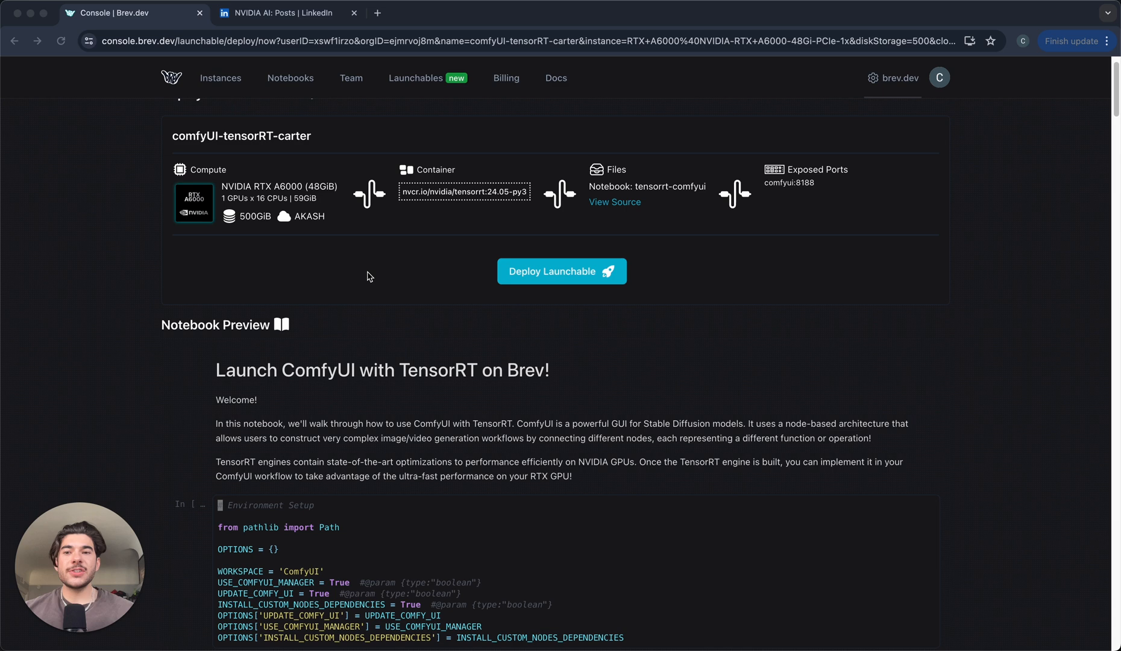
scroll(down, 3)
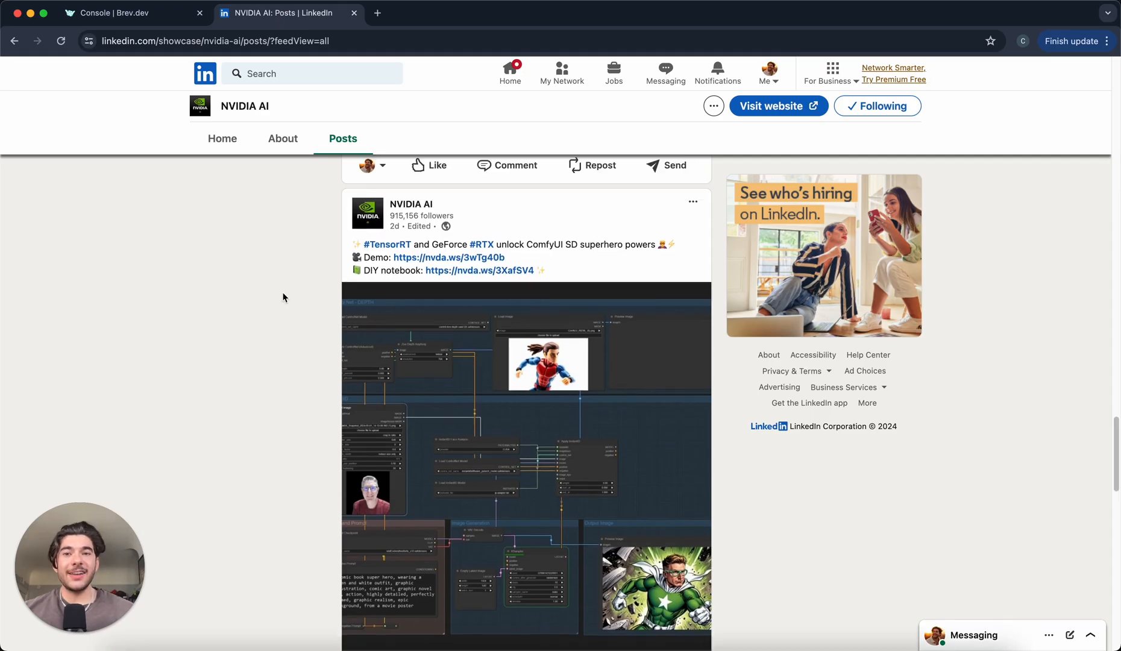
Step: Scroll down to NVIDIA AI's post on TensorRT unlocking ComfyUI, with its demo and notebook links
scroll(down, 3)
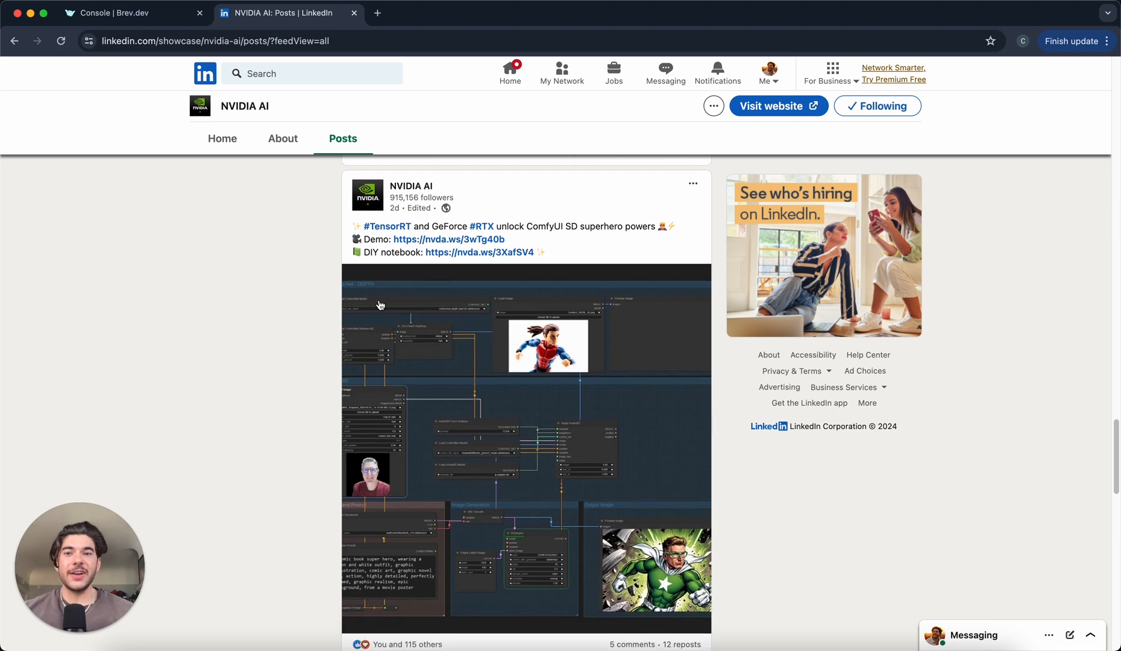
mouse_move(324, 234)
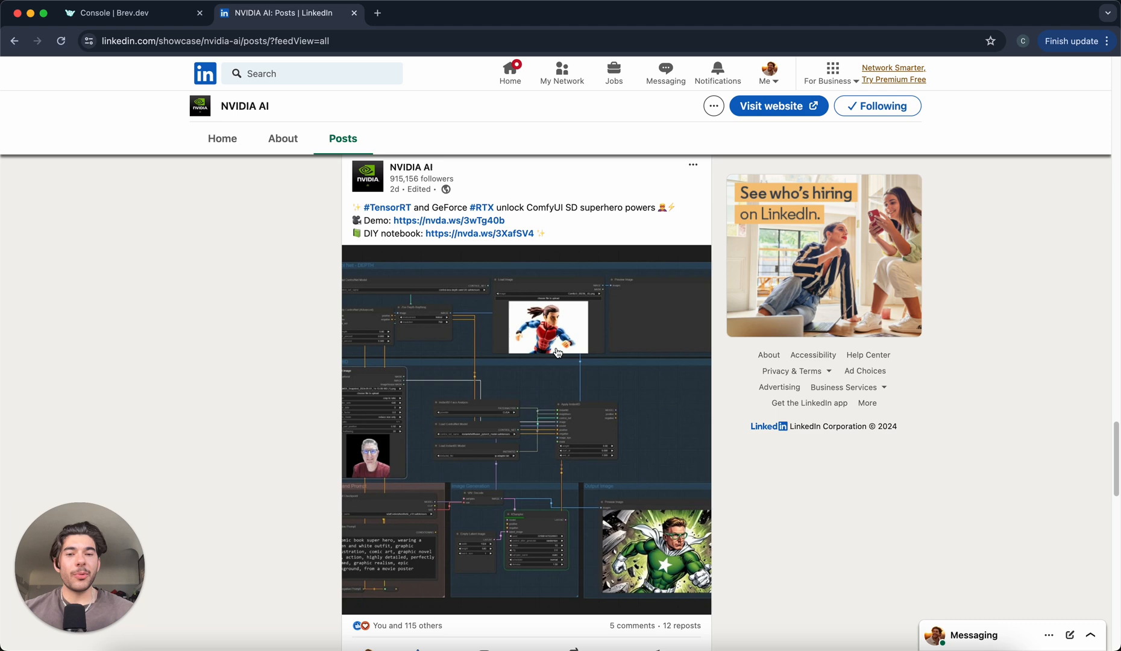
mouse_move(645, 545)
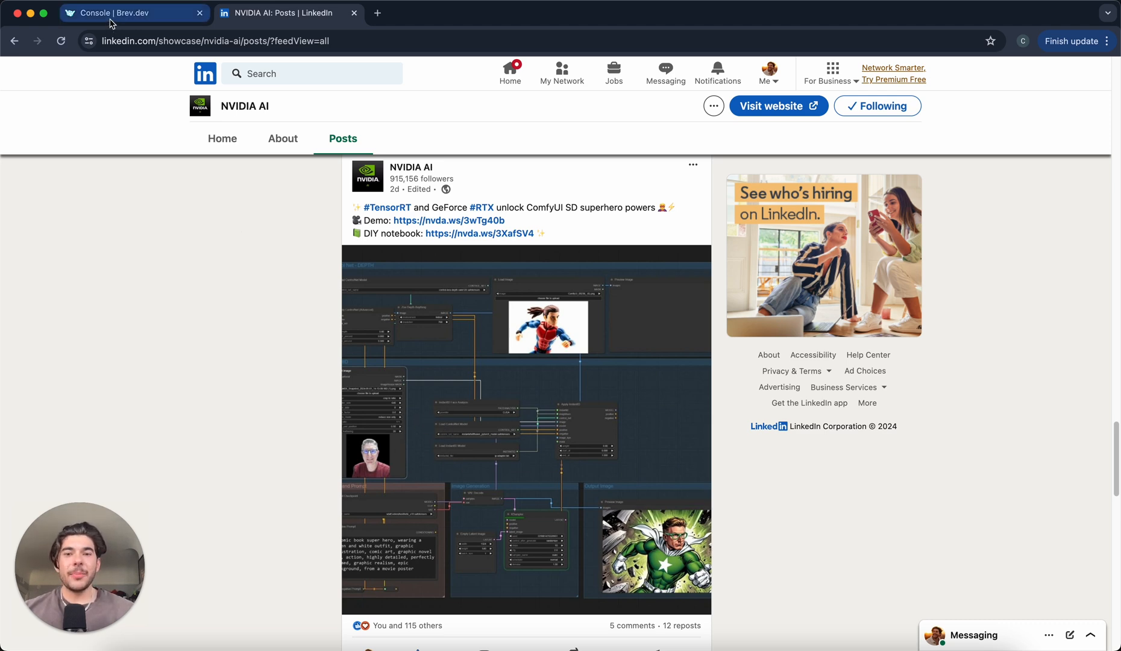
Step: Return to the comfyUI-tensorRT-carter launchable page and deploy the launchable
click(129, 12)
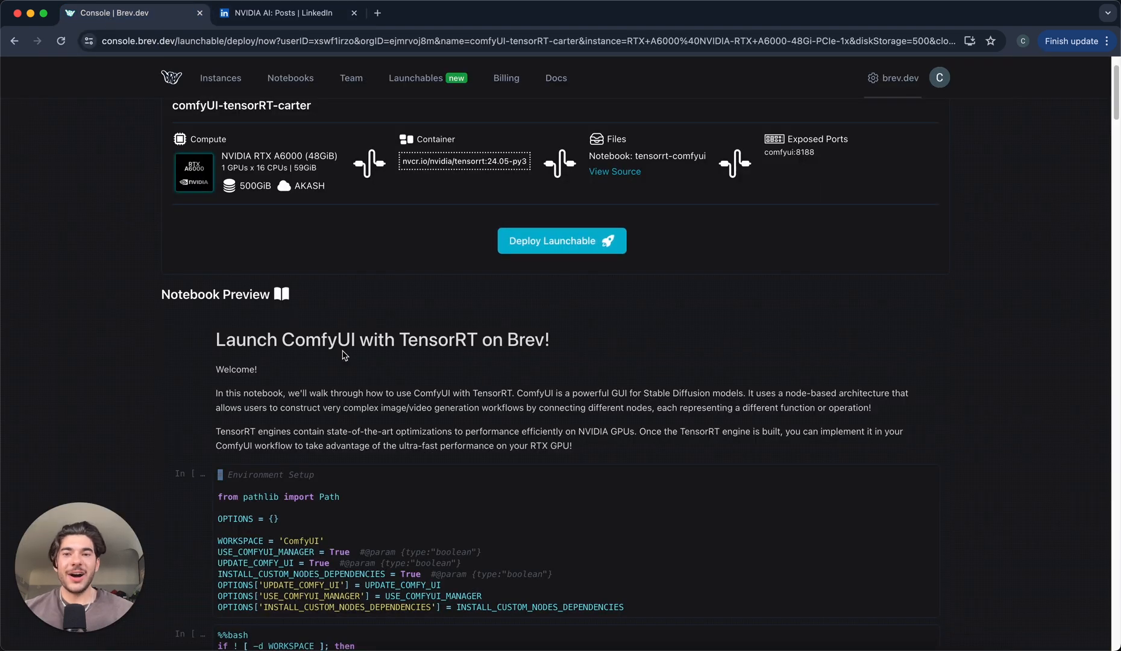
scroll(down, 3)
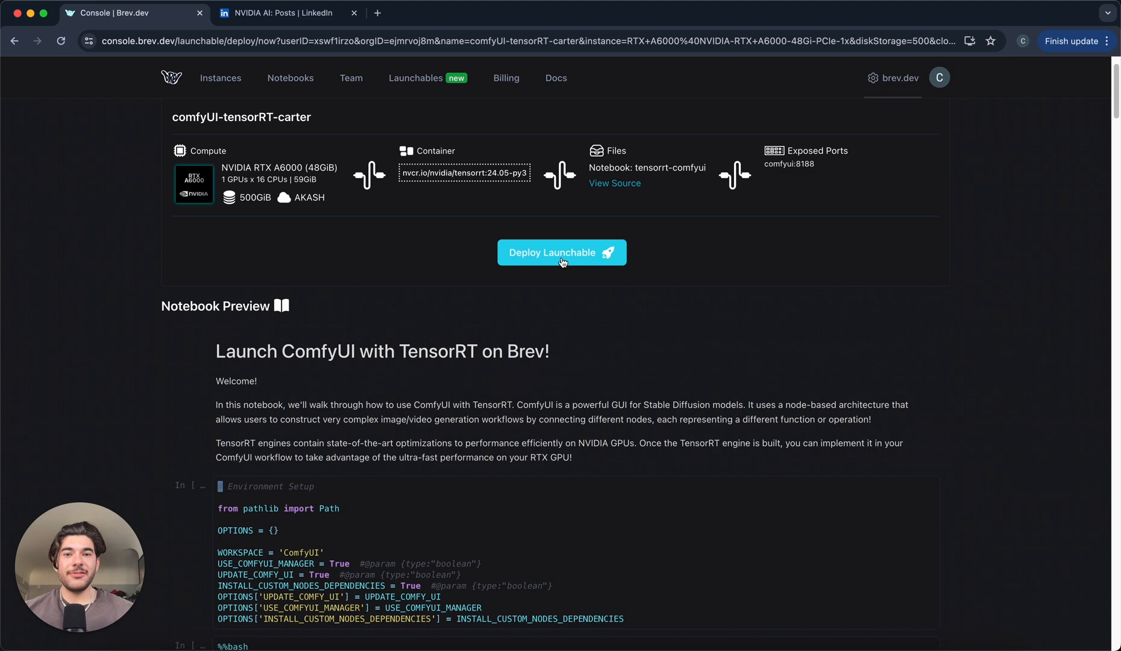
click(561, 252)
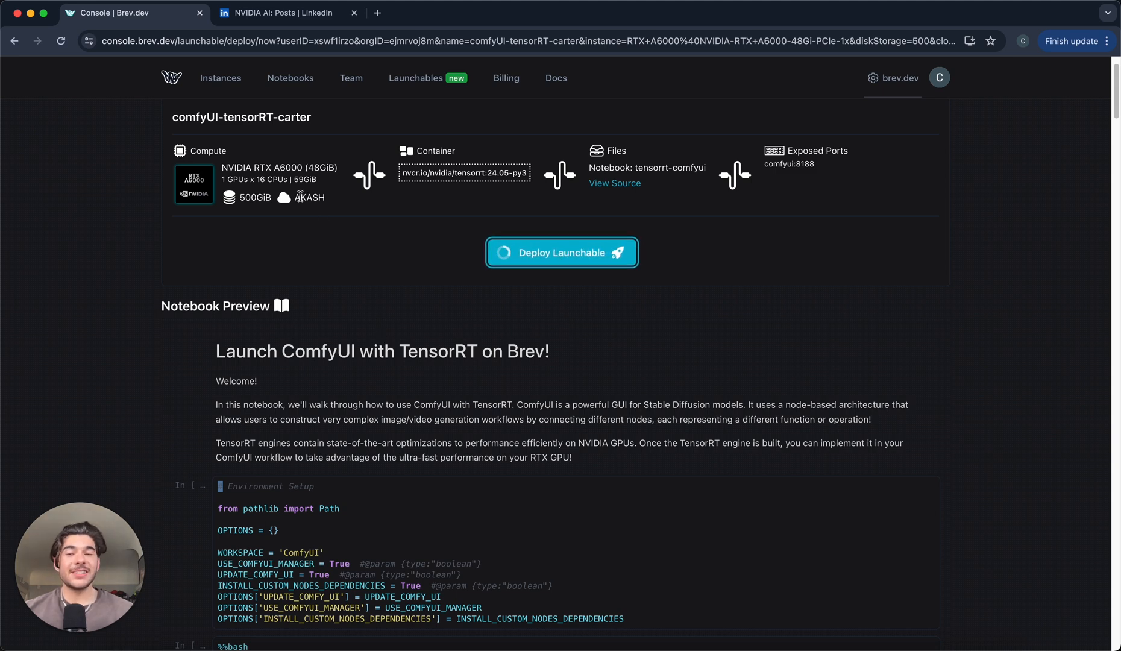
click(561, 253)
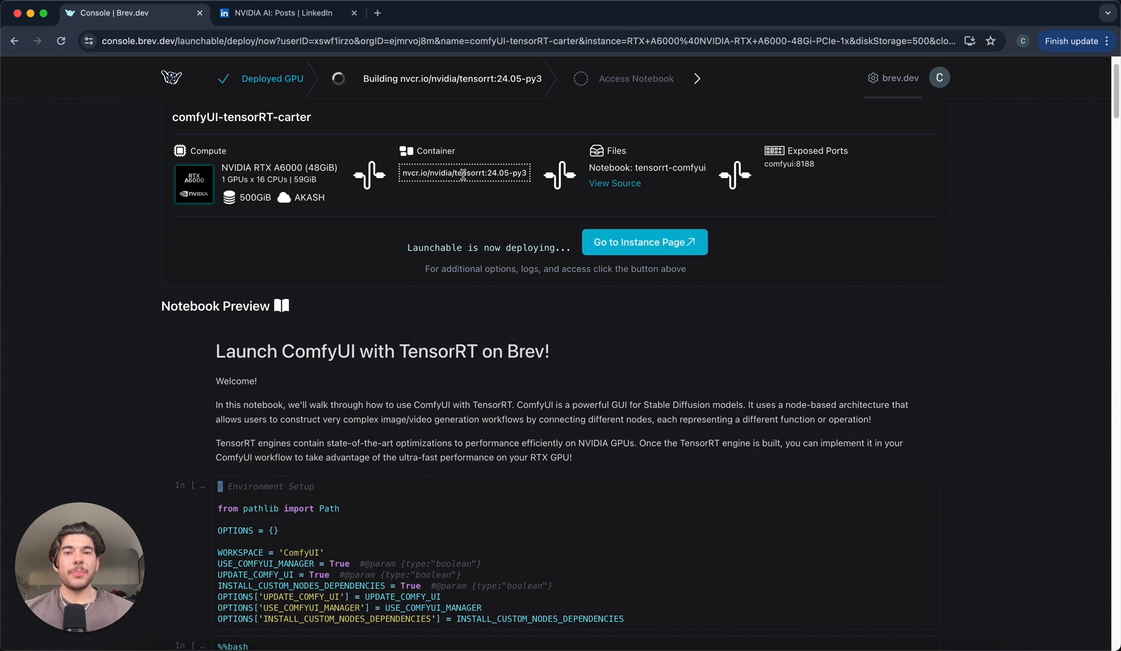
scroll(down, 3)
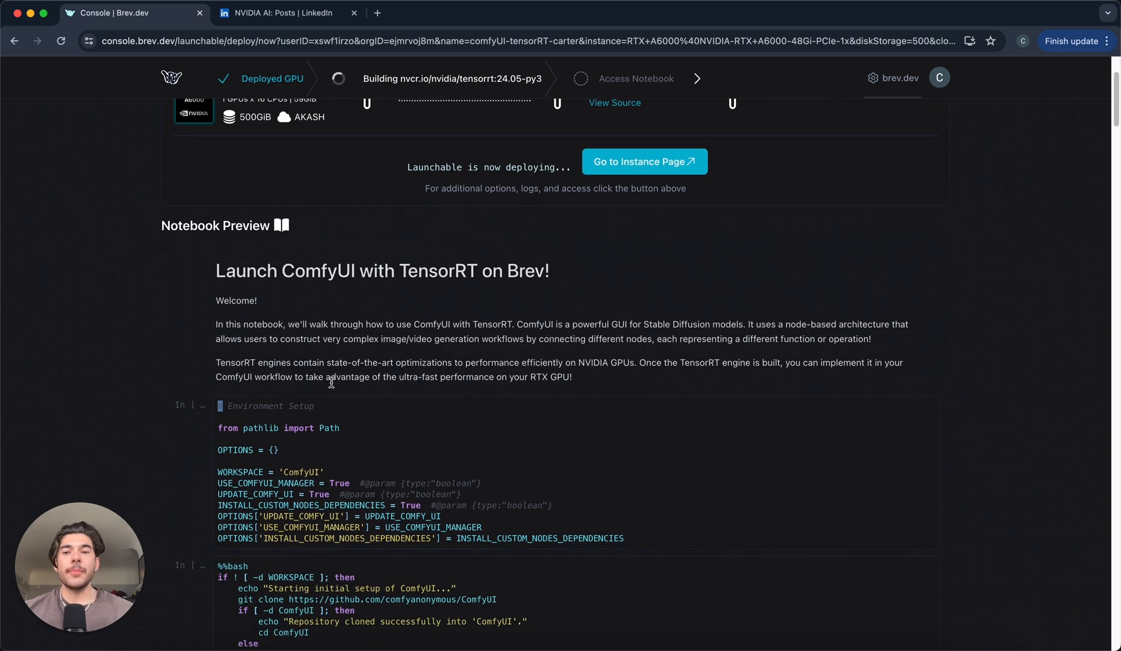
scroll(down, 3)
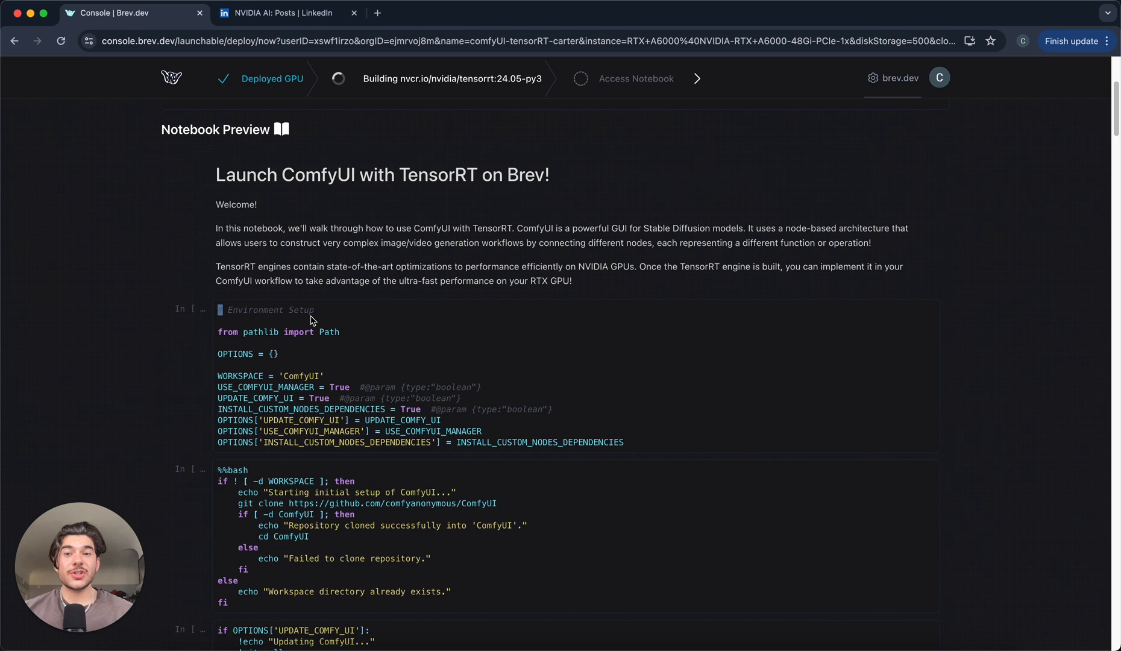
scroll(down, 3)
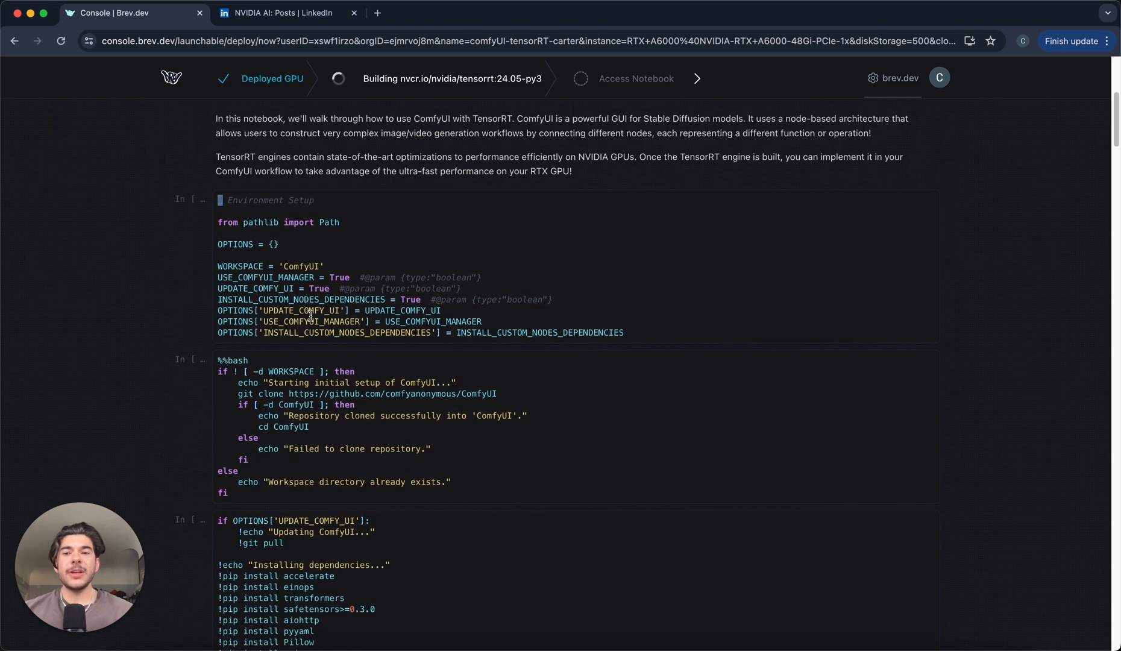
scroll(down, 3)
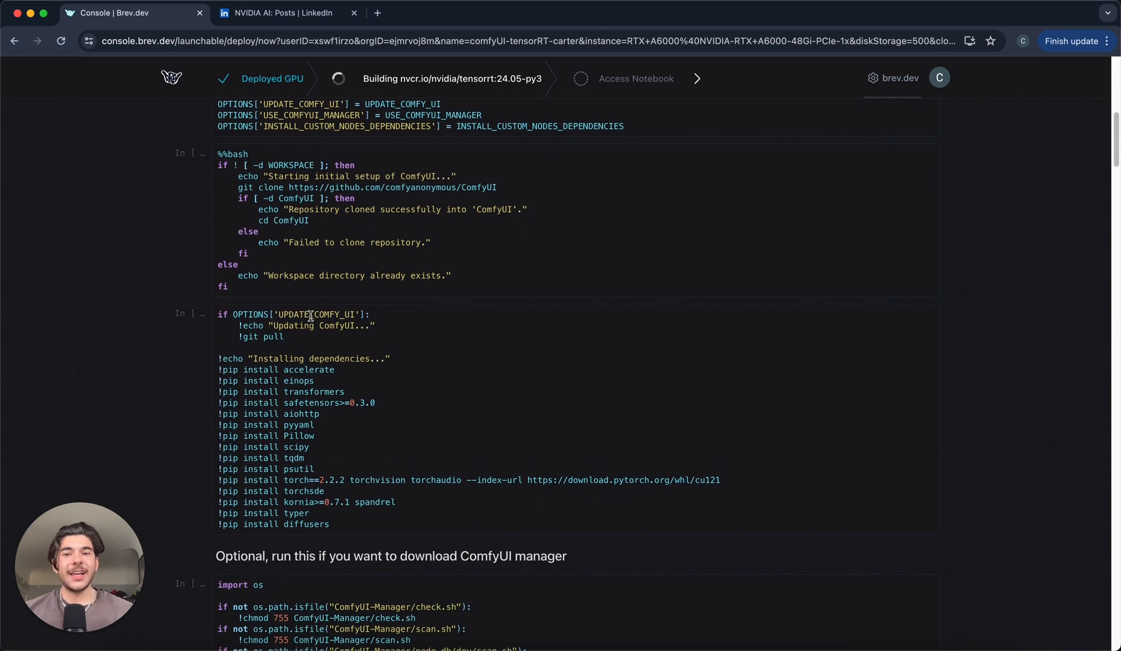
scroll(down, 3)
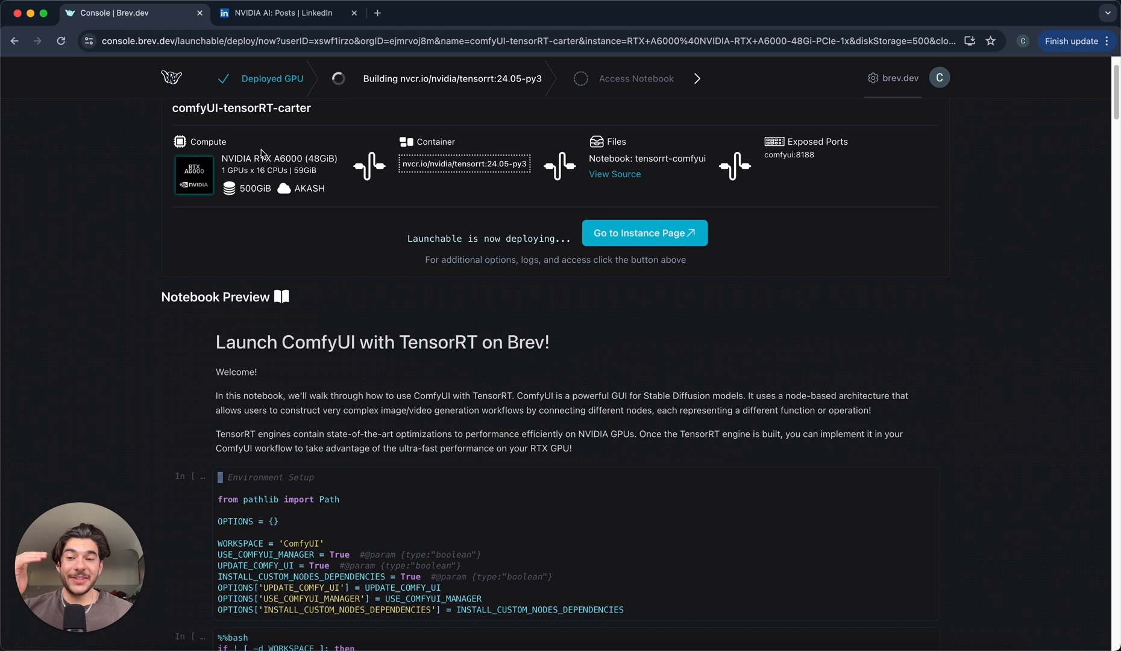
mouse_move(339, 268)
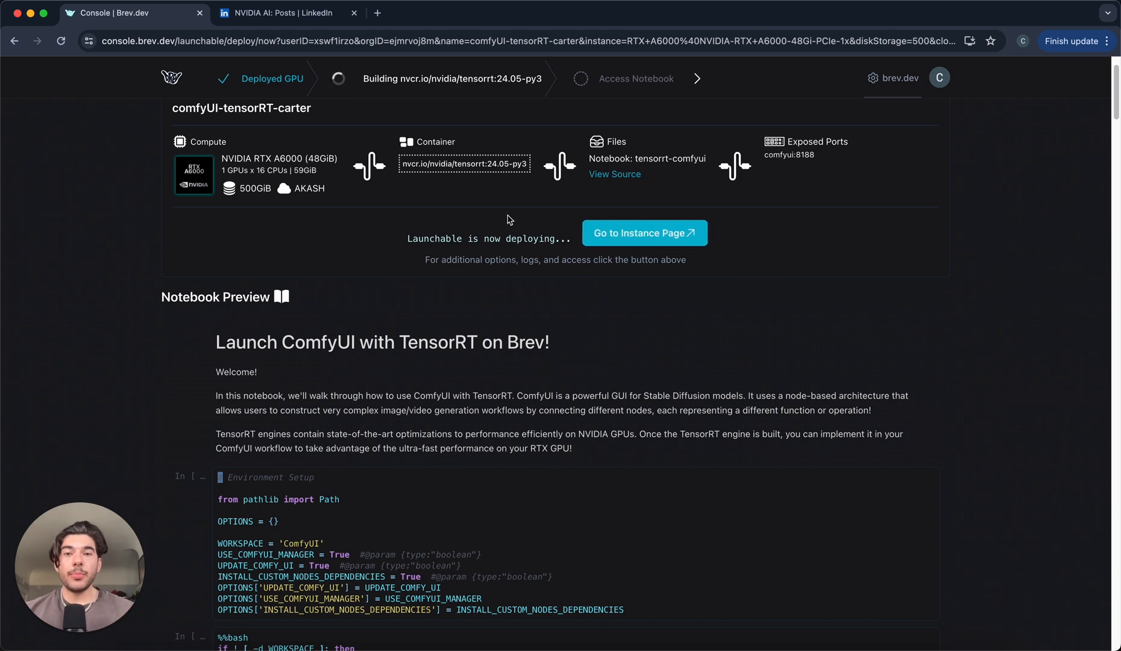
Step: Open the comfyui-tensorrt-carter instance page and, once Ready, launch its JupyterLab notebook
click(643, 232)
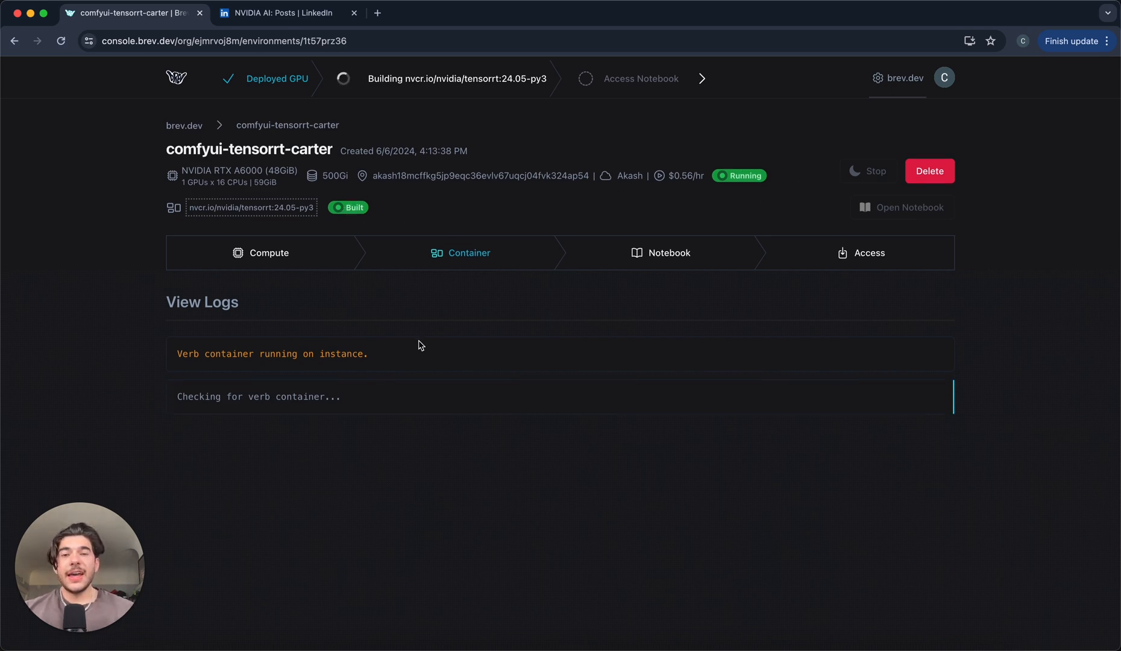
mouse_move(910, 208)
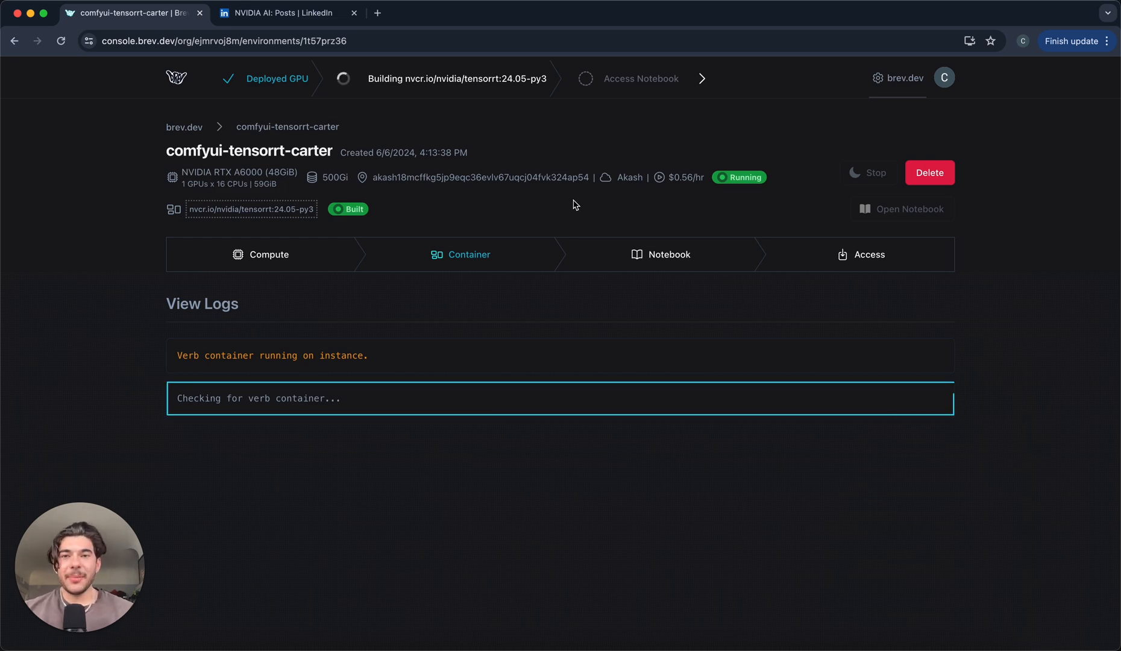
mouse_move(688, 181)
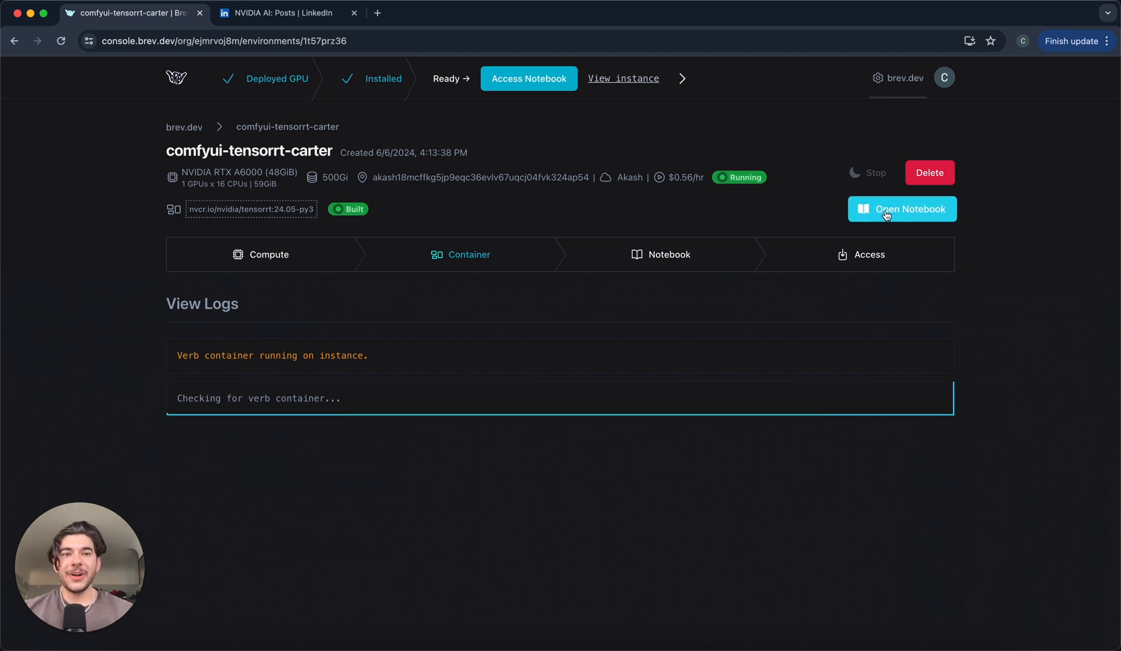
click(901, 209)
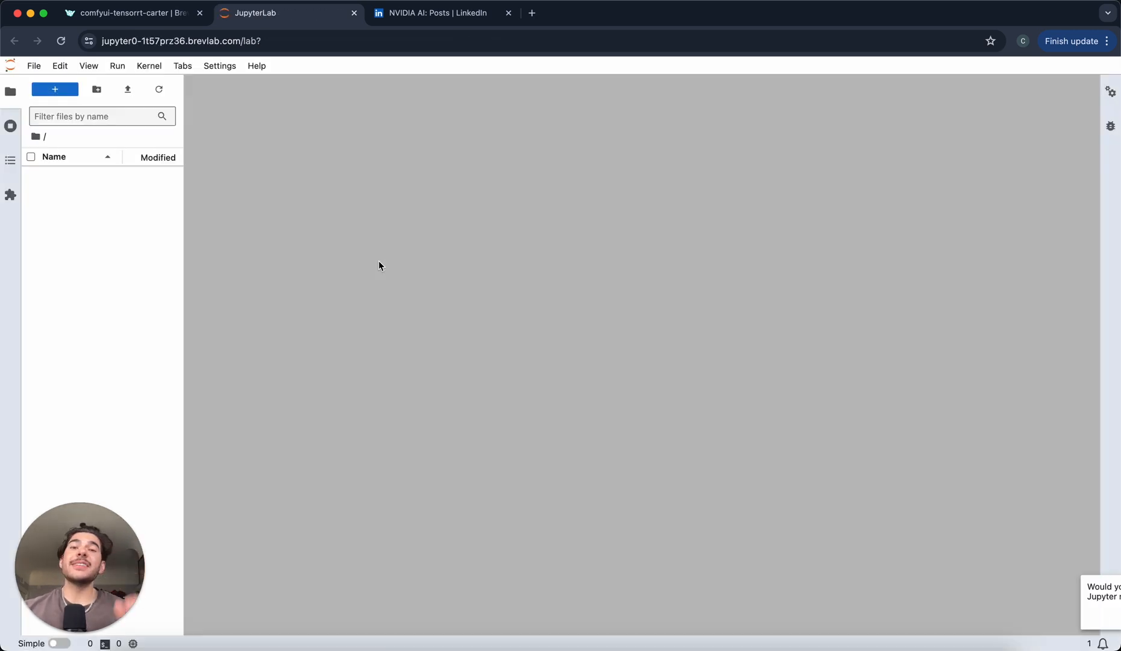
Step: Open tensorrt-comfyui.ipynb and restart its kernel, confirming, so all cells run
click(54, 88)
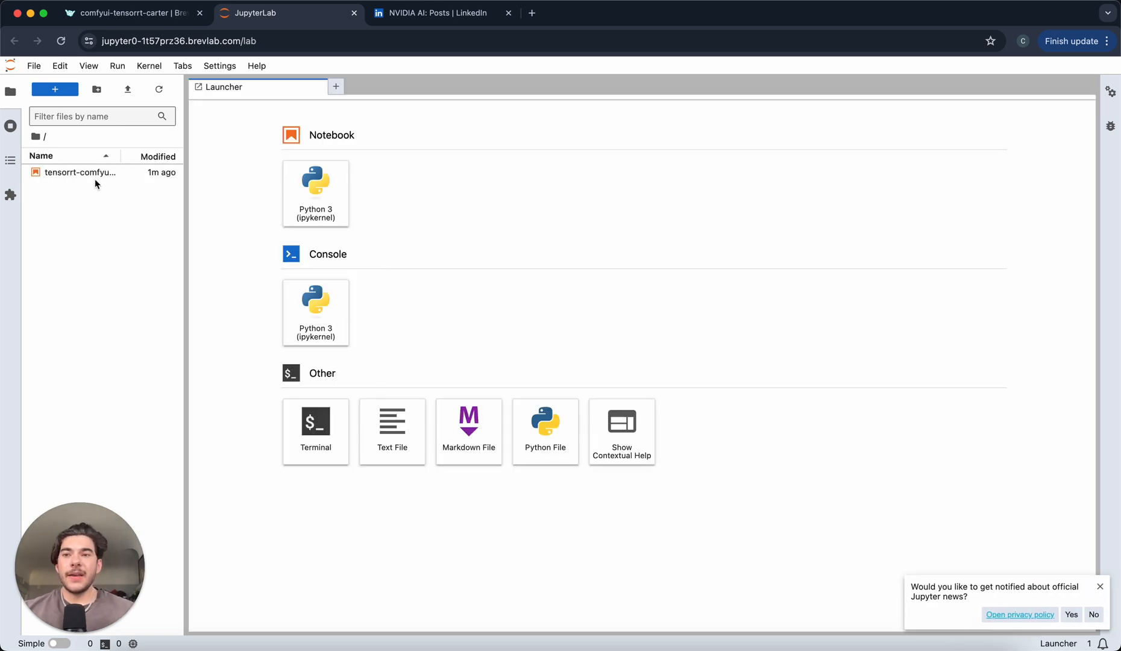
double_click(80, 172)
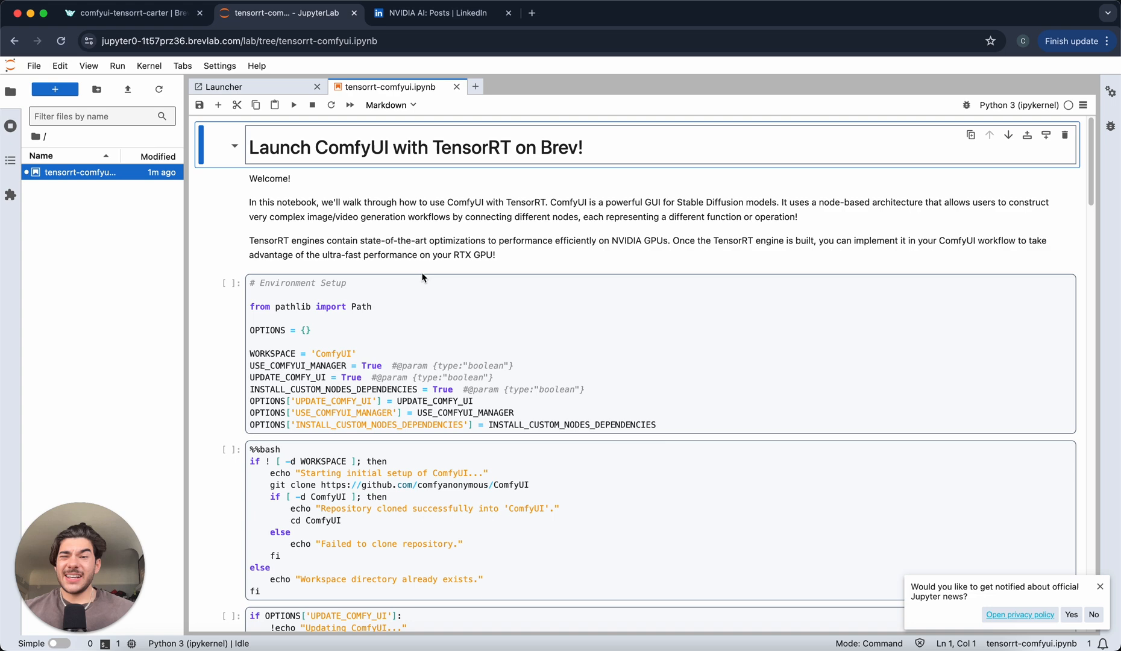
mouse_move(406, 195)
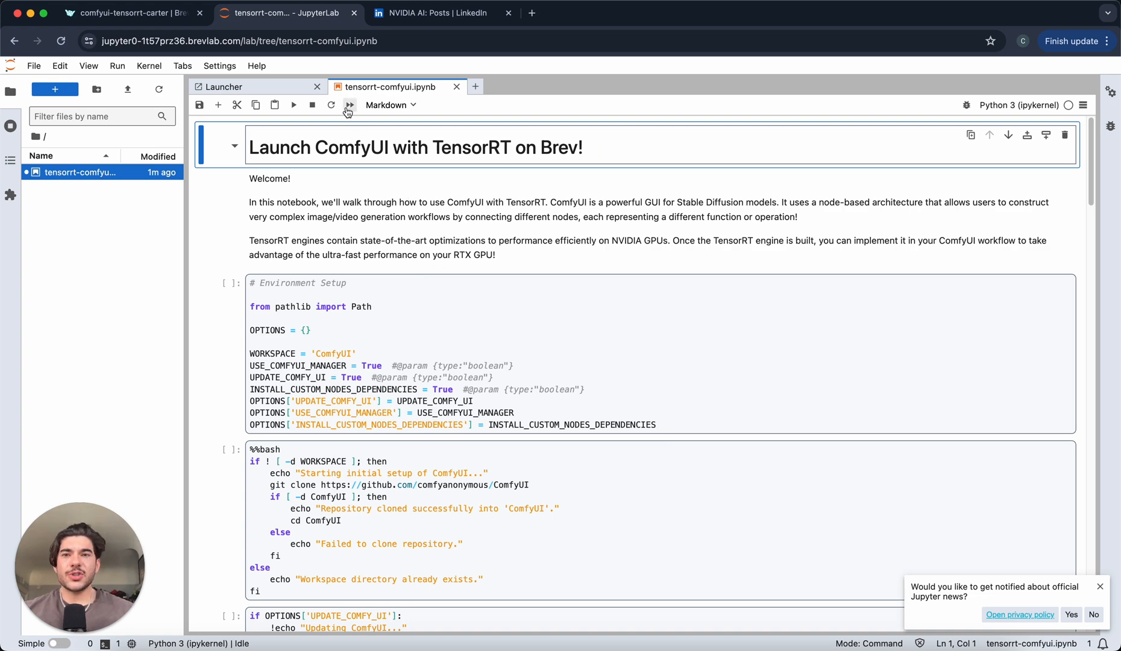
click(349, 111)
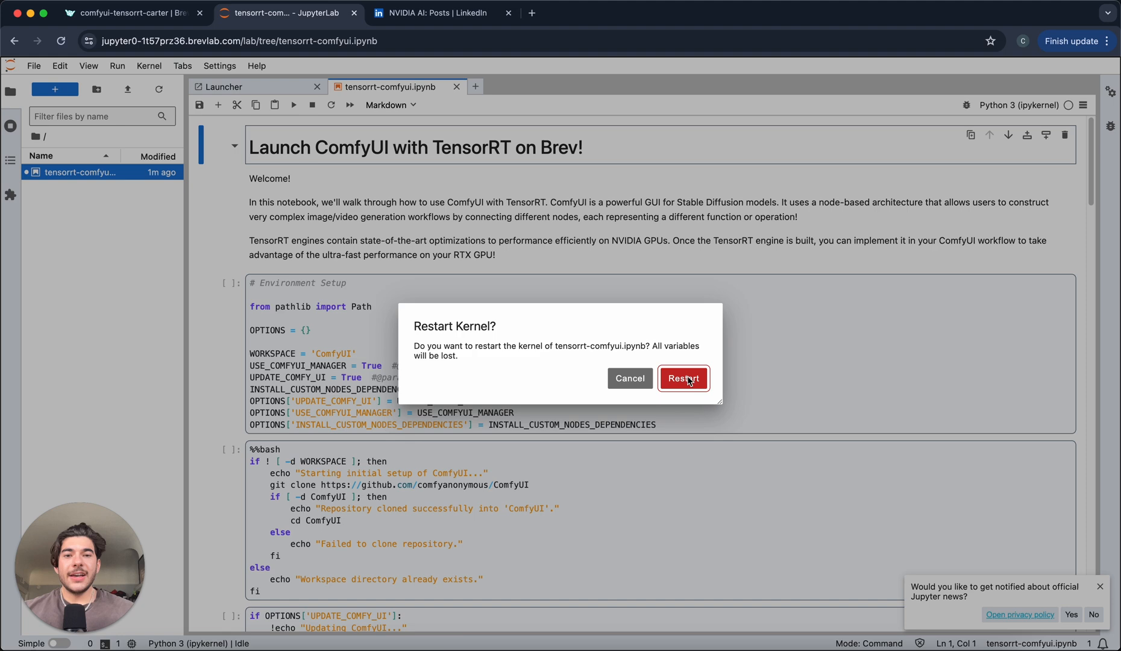
click(682, 379)
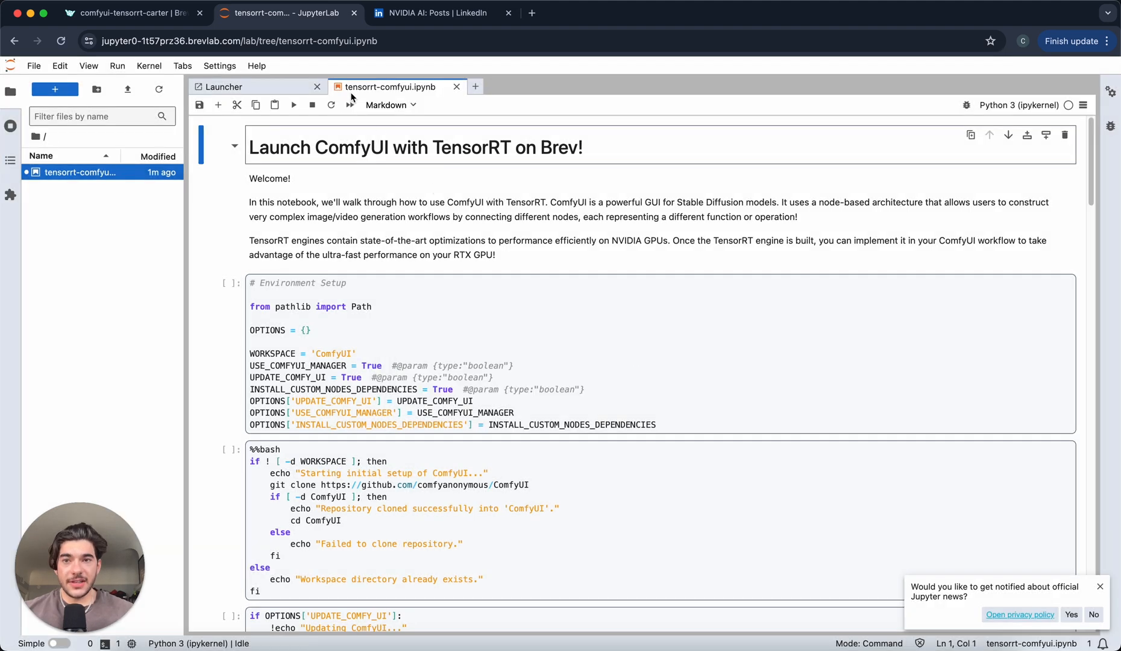
click(330, 104)
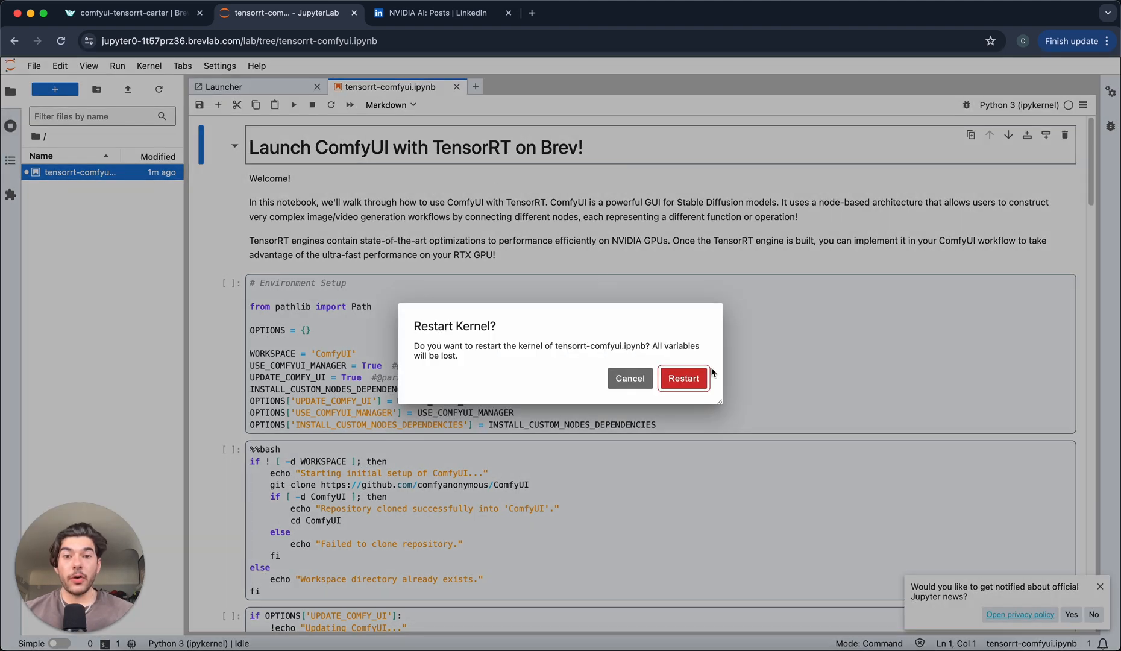
click(682, 378)
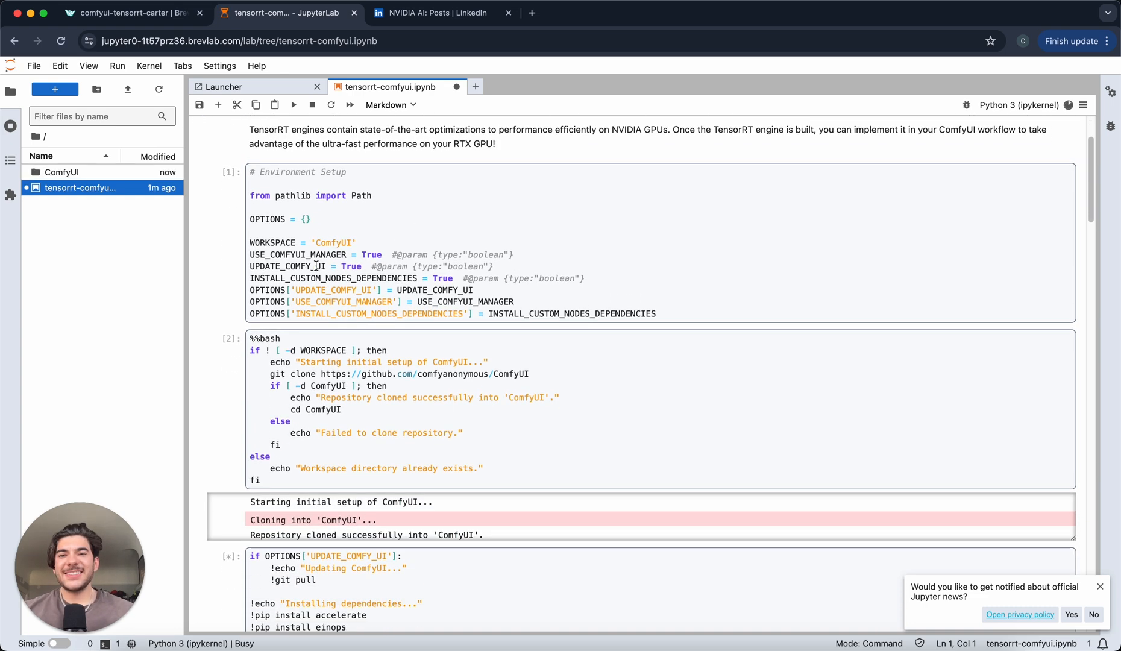
Step: Scroll past the model download cells to the embedded ComfyUI screenshot with Load circled
scroll(down, 3)
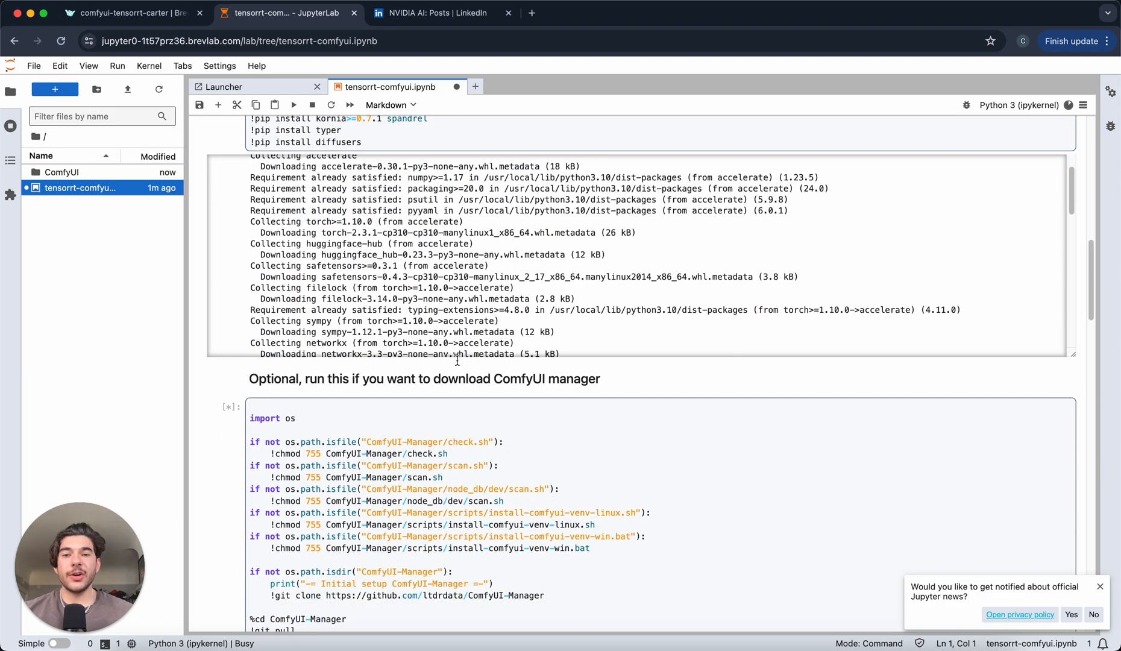
scroll(down, 3)
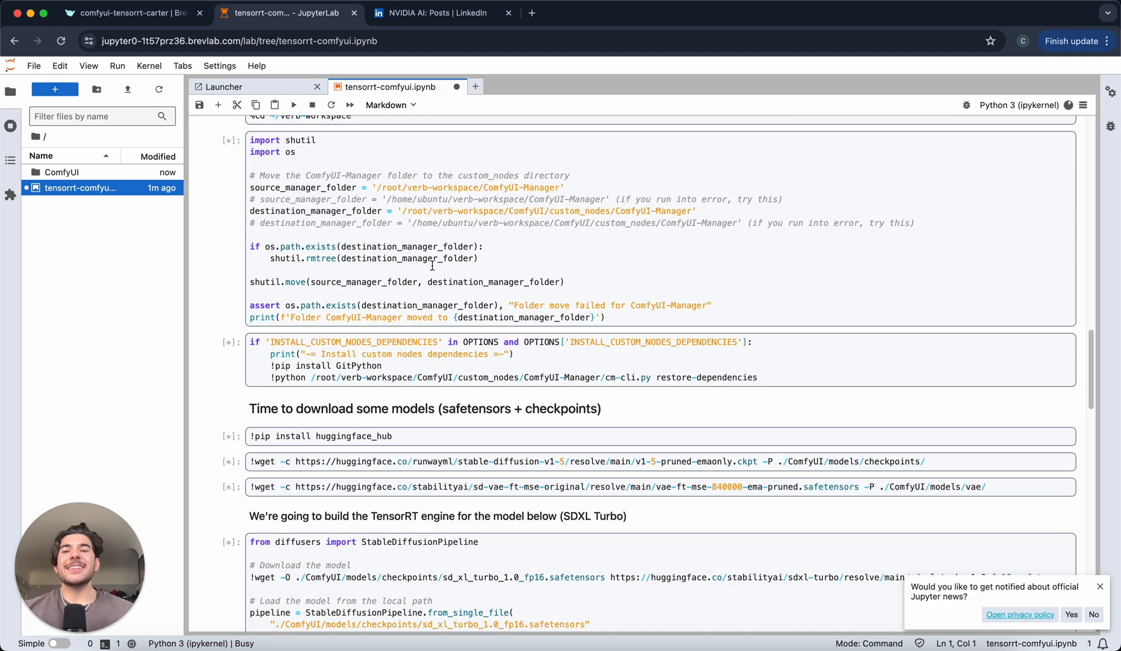
scroll(down, 3)
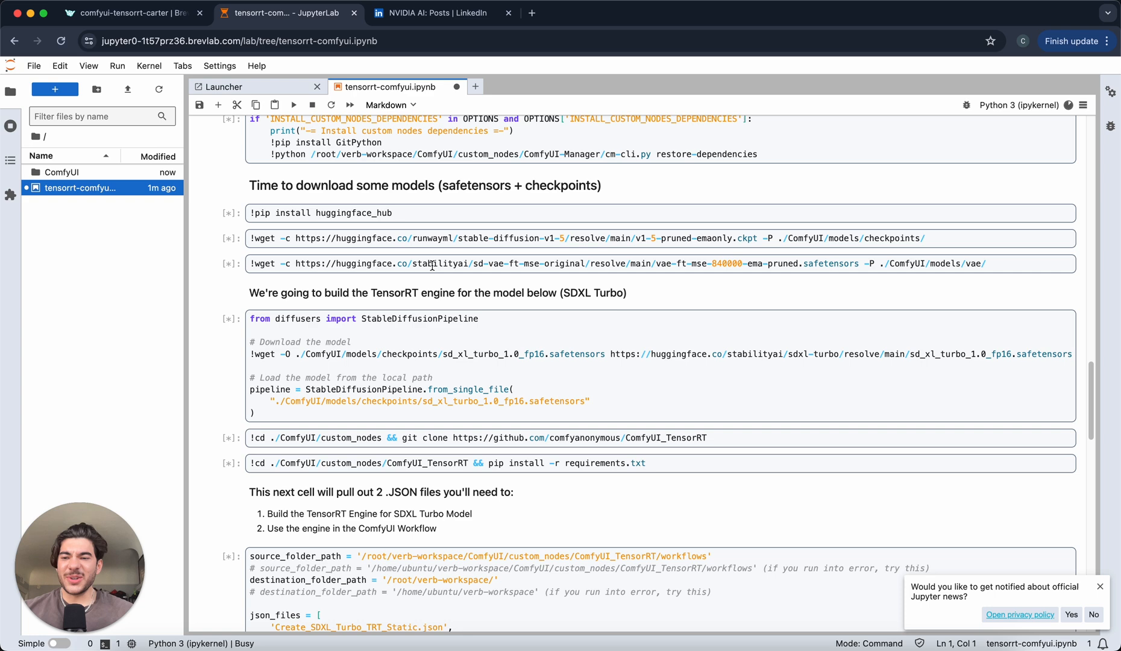
scroll(down, 3)
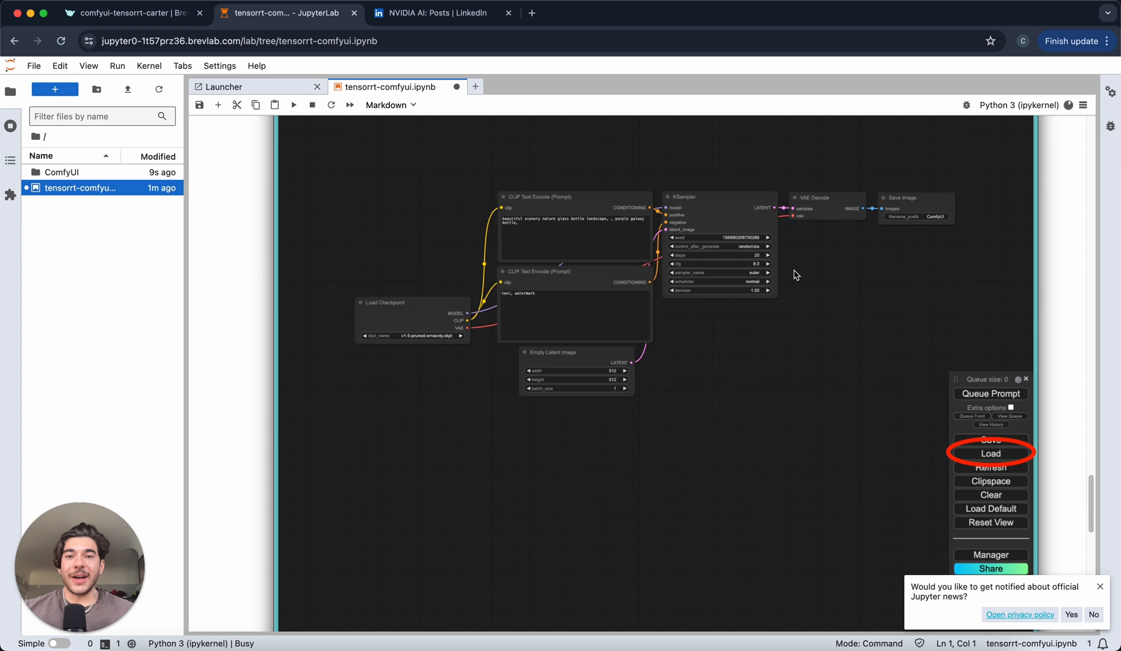
mouse_move(691, 303)
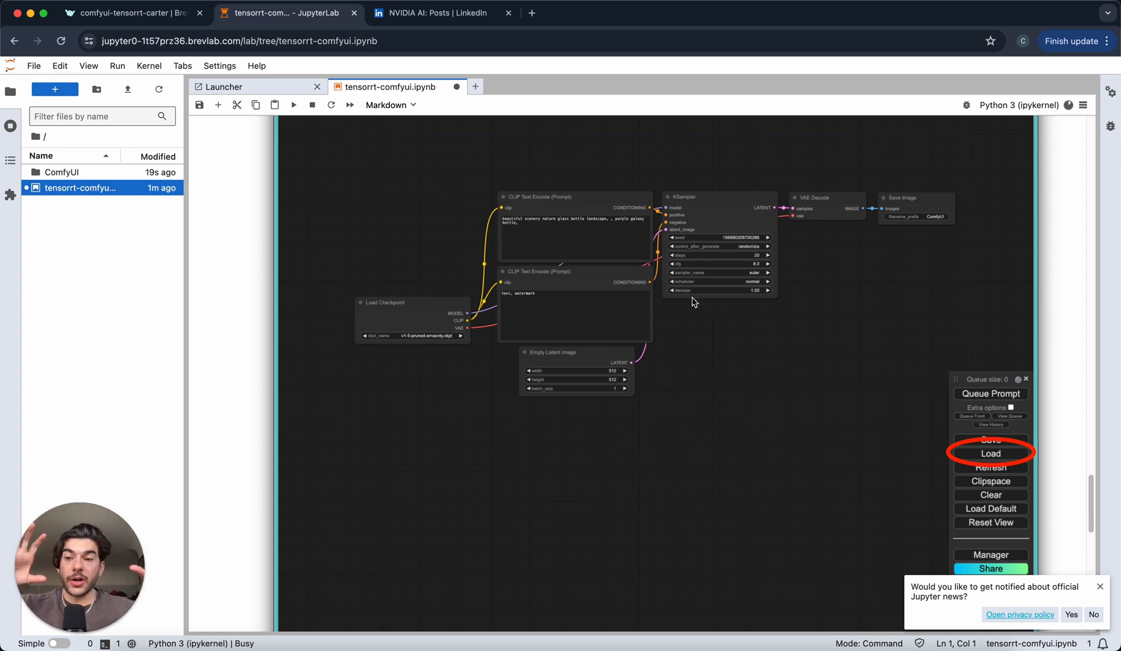
Step: Switch to the NVIDIA AI LinkedIn post on TensorRT and RTX speeding up ComfyUI
click(436, 12)
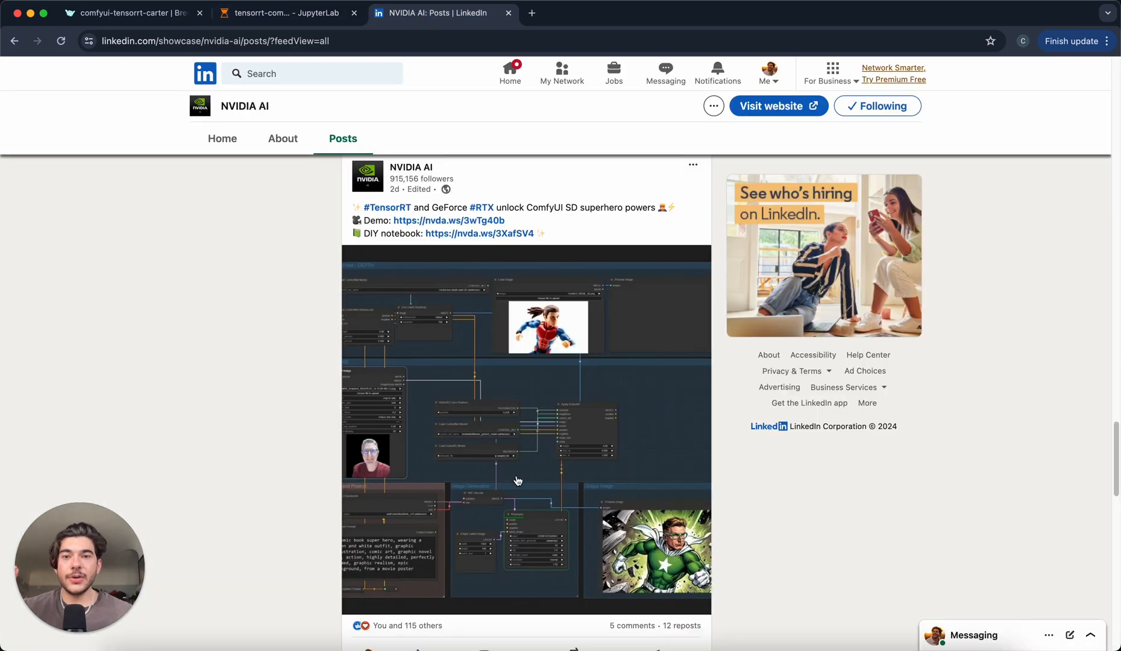
mouse_move(510, 299)
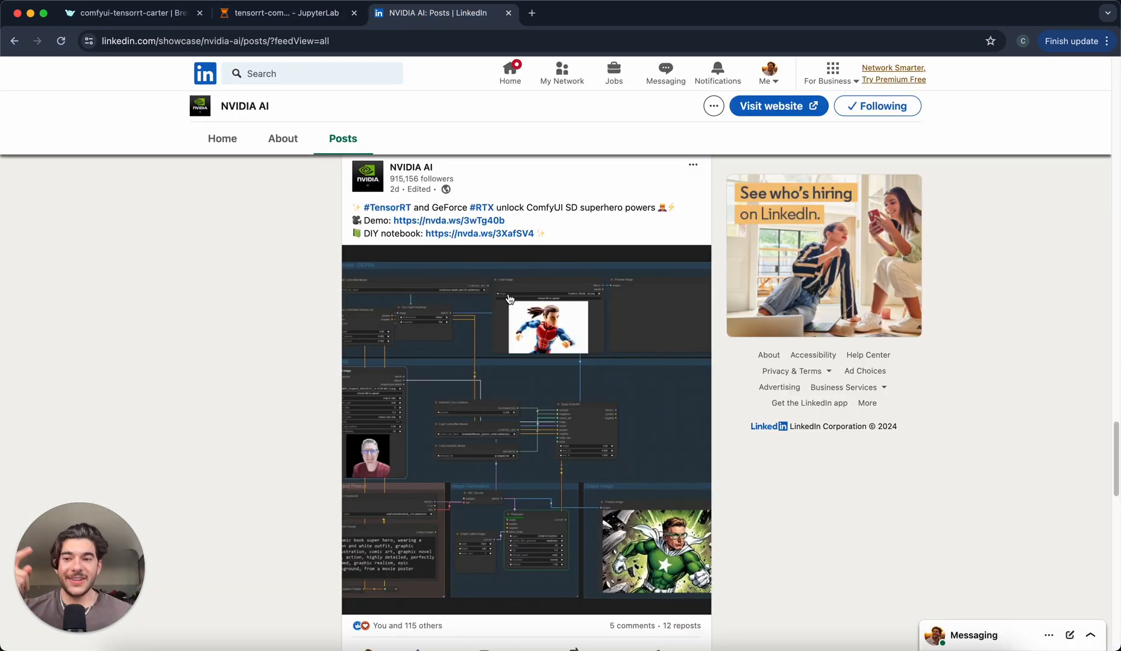
mouse_move(440, 260)
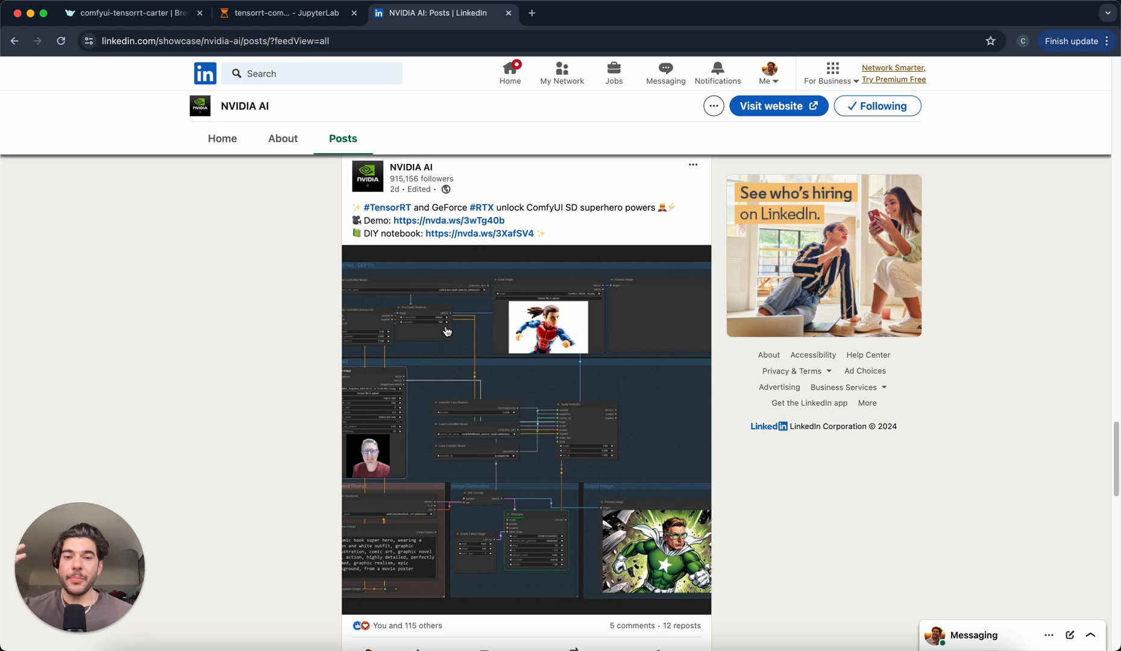
mouse_move(386, 458)
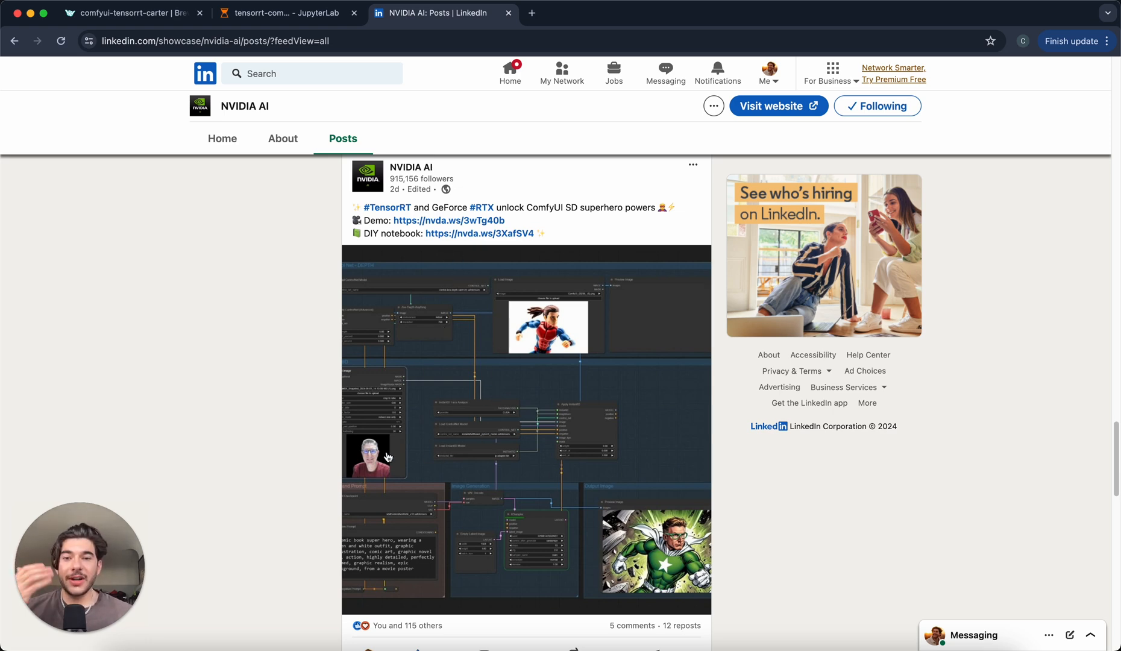
mouse_move(526, 488)
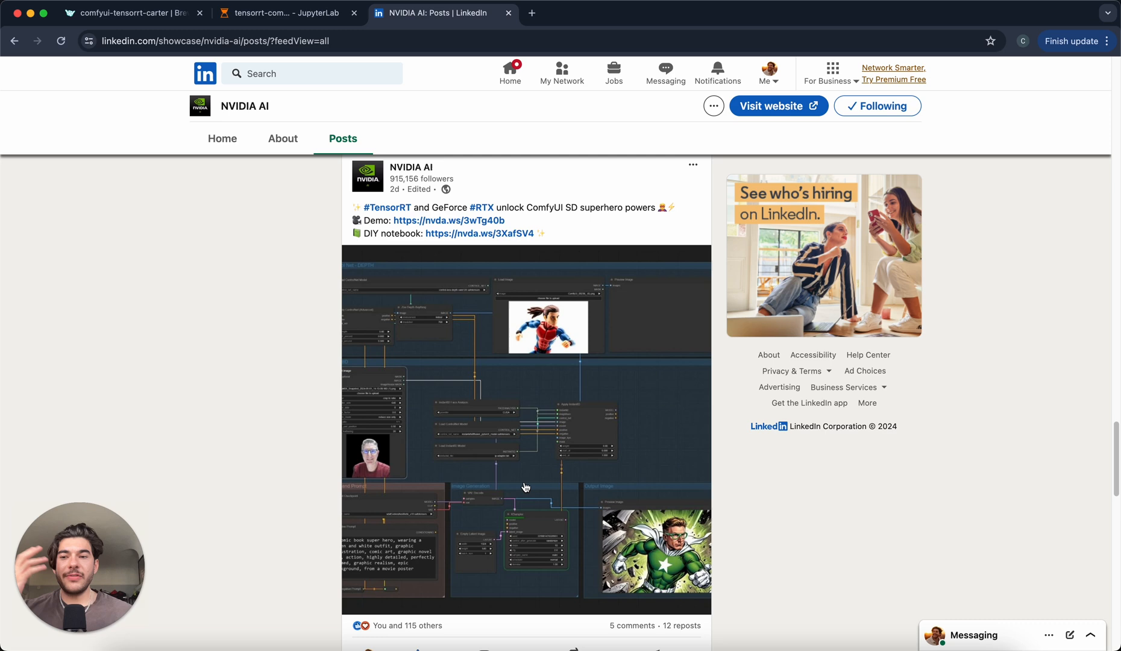
mouse_move(365, 340)
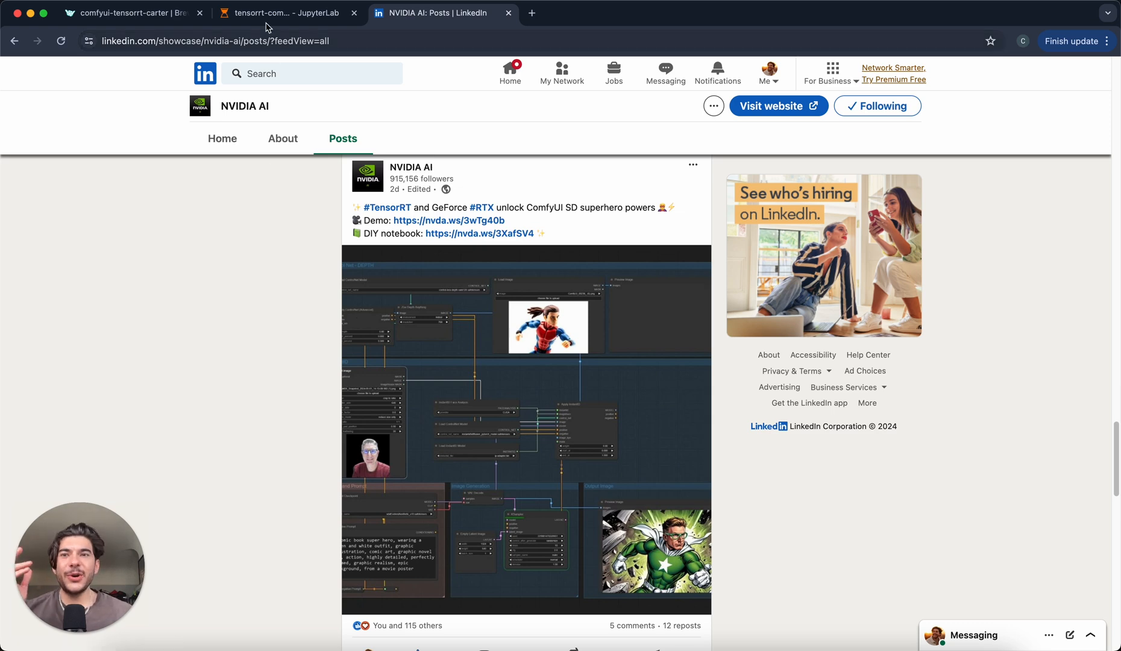
Step: Return to the tensorrt-comfyui notebook, then check the running instance on the Brev page
click(285, 12)
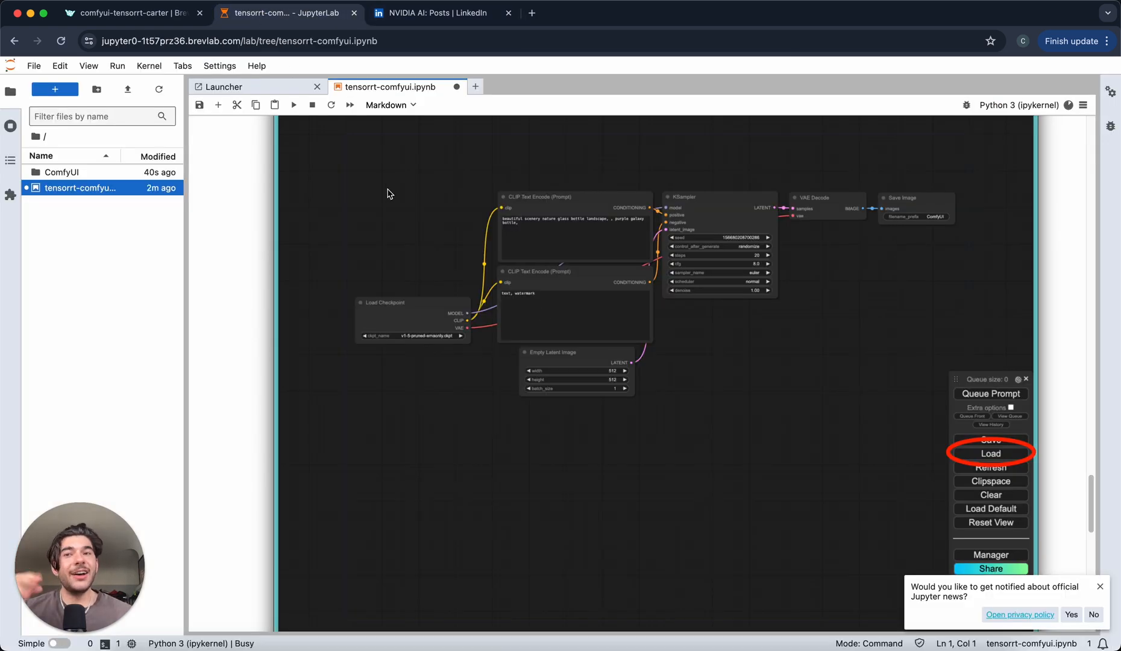
mouse_move(298, 157)
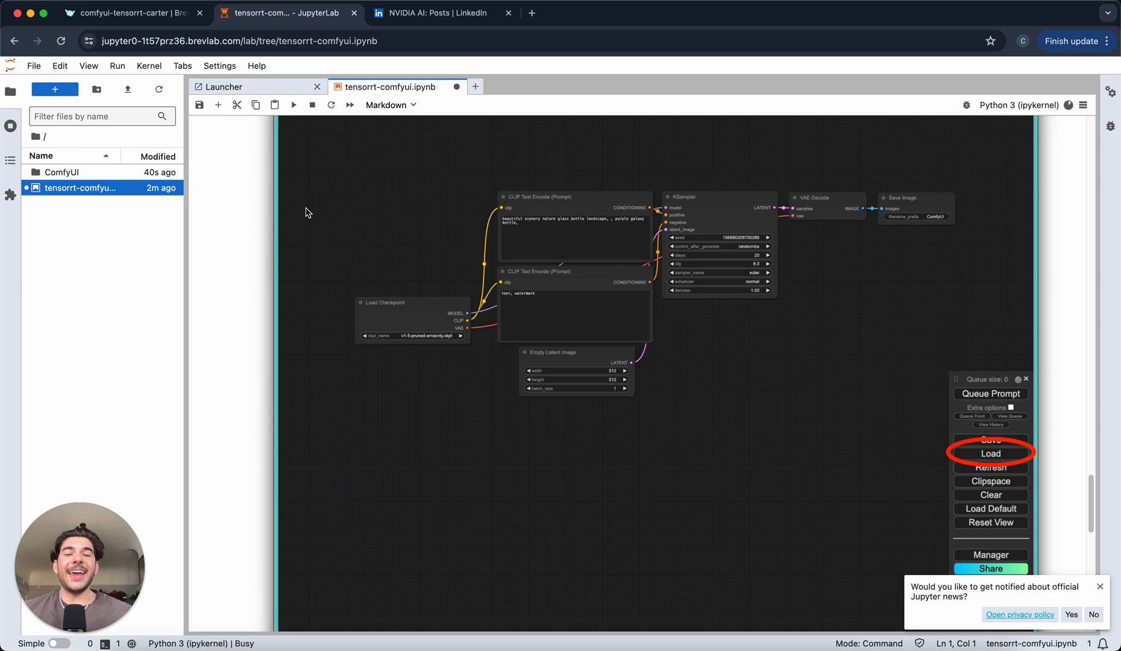
click(132, 12)
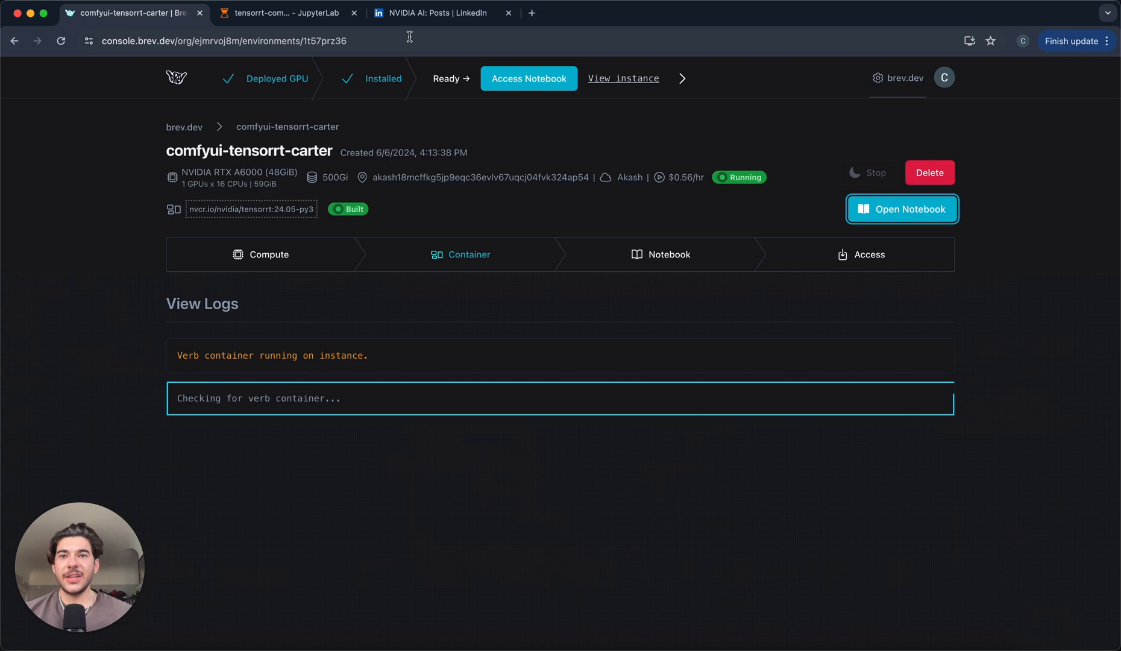
Step: Return to the notebook and scroll to the 'We just started the ComfyUI server!' cell
click(286, 12)
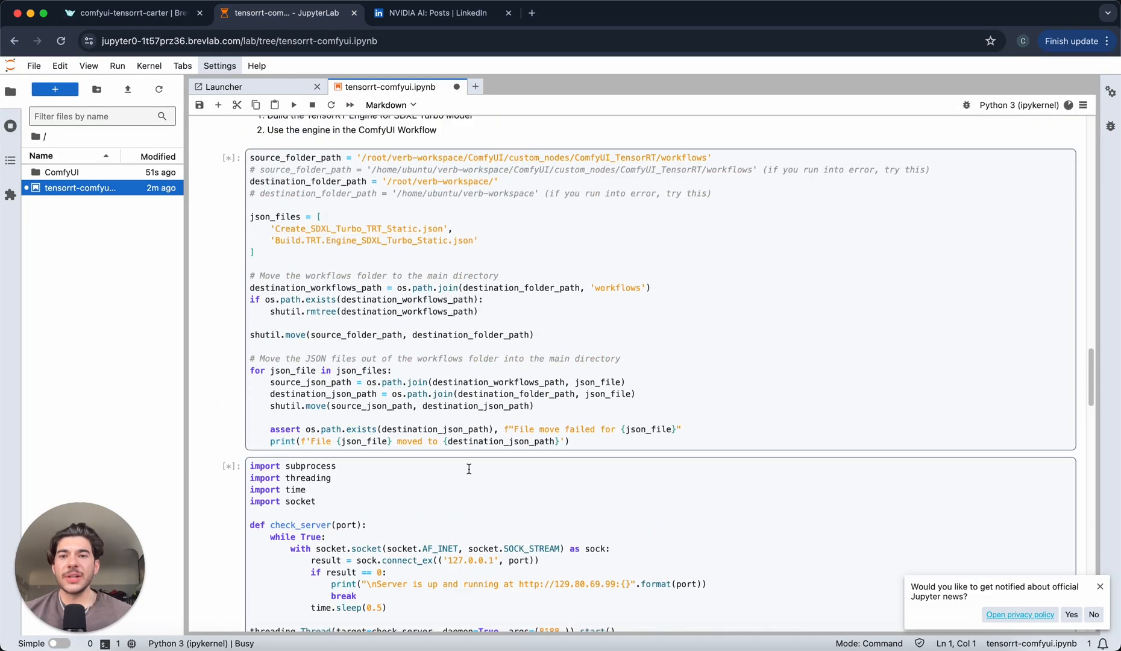
scroll(down, 3)
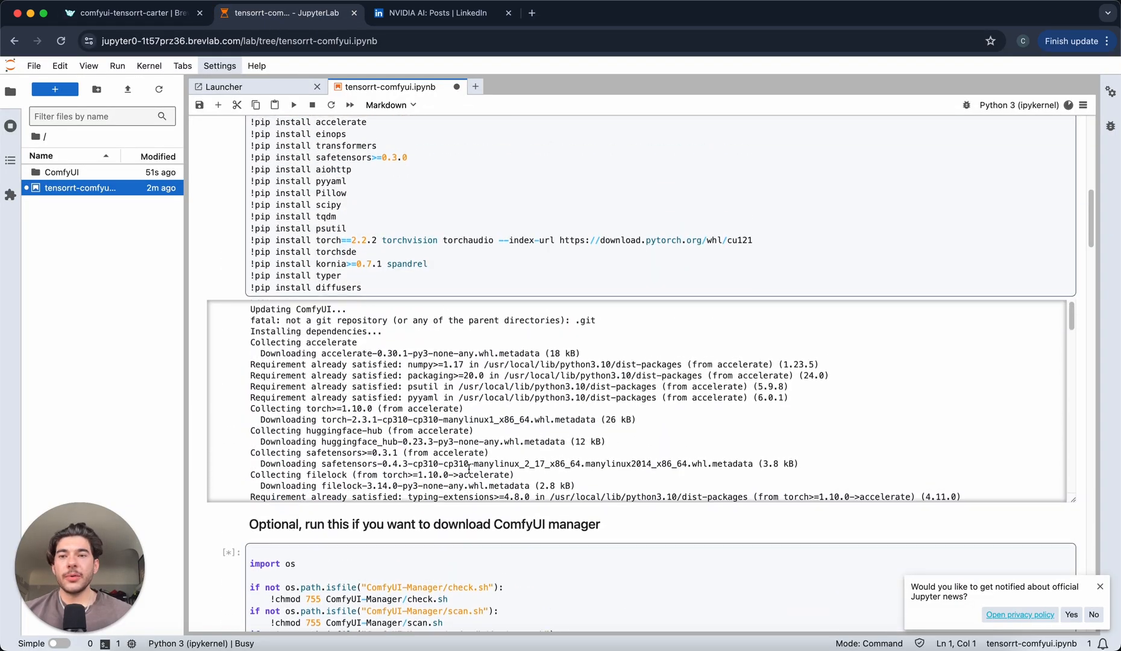
scroll(down, 3)
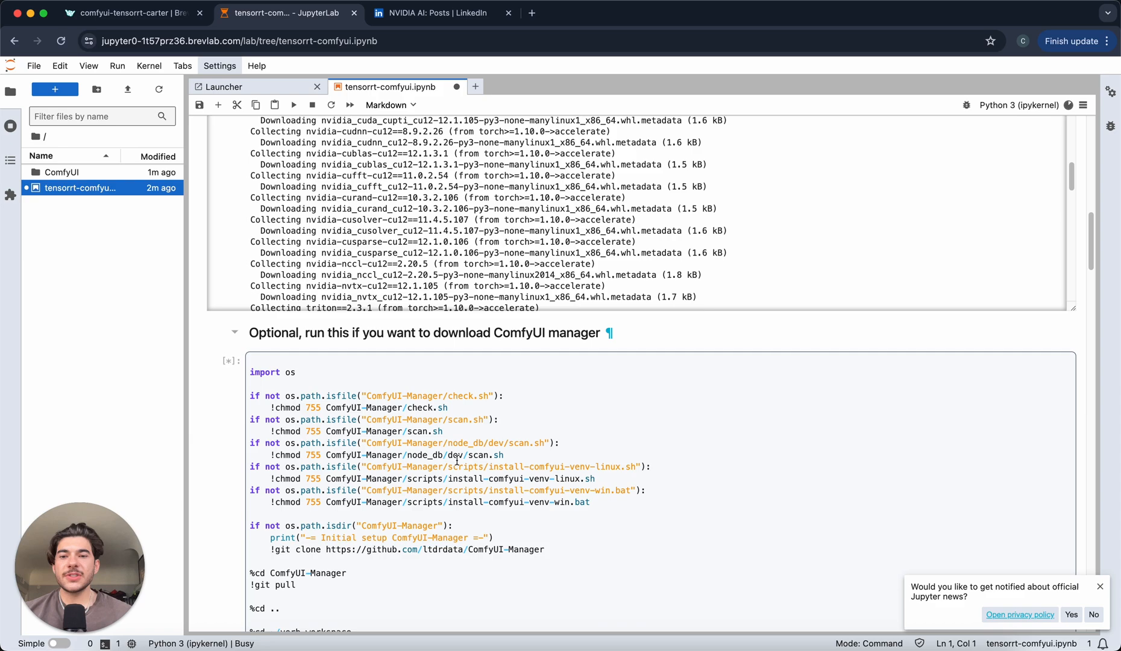
scroll(down, 3)
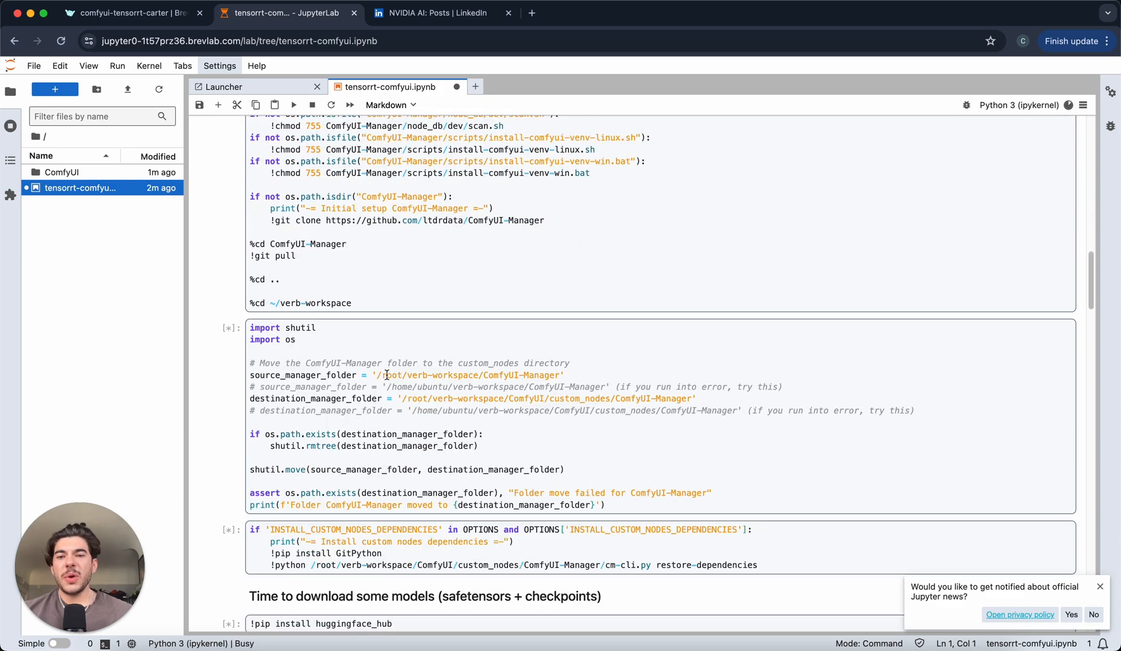
scroll(down, 3)
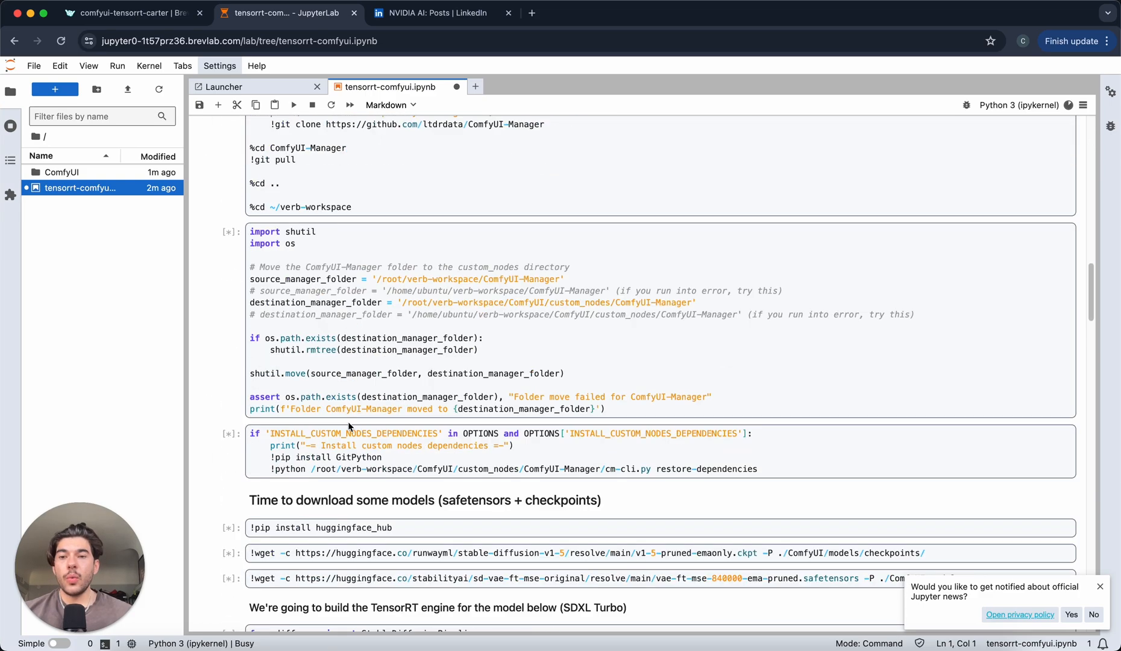
scroll(down, 3)
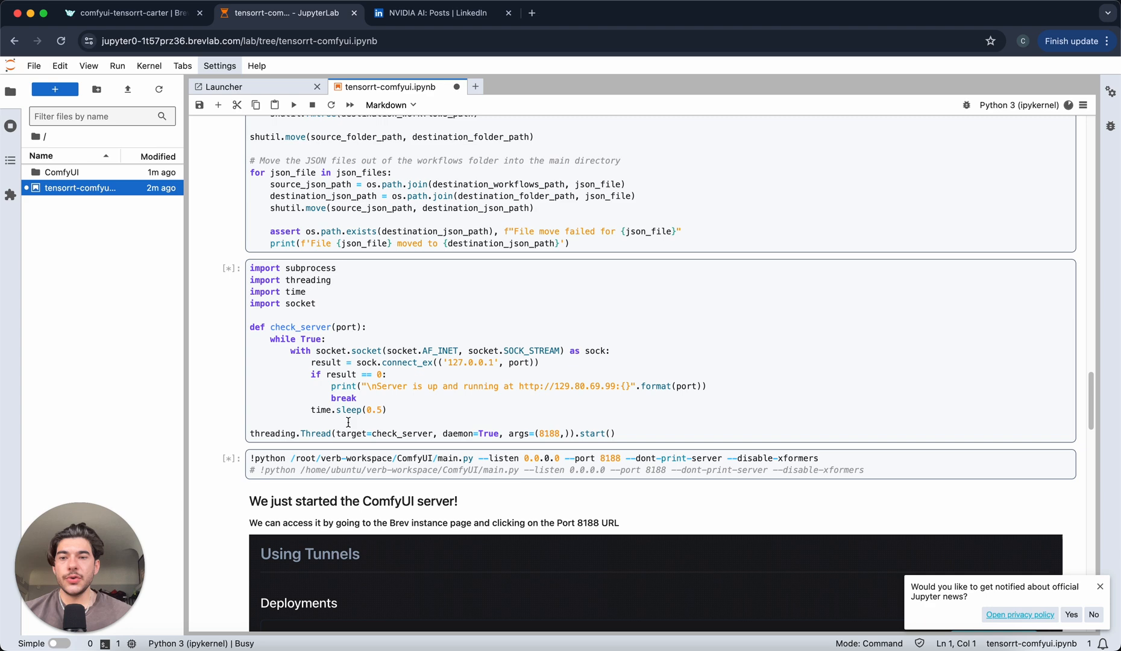
scroll(down, 3)
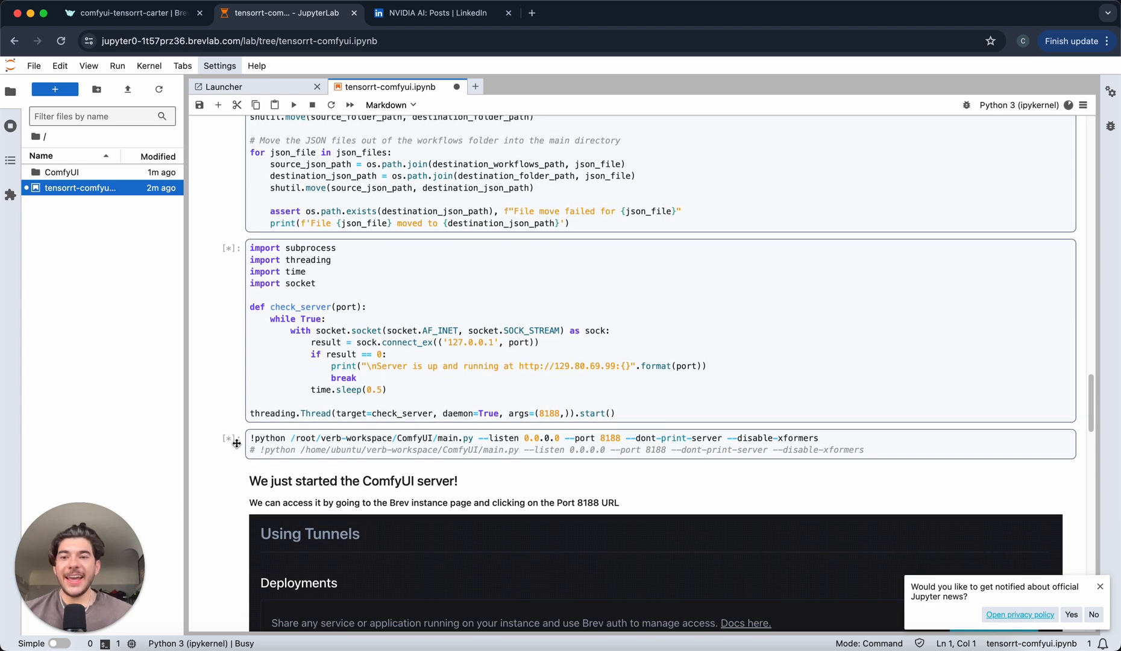
mouse_move(306, 451)
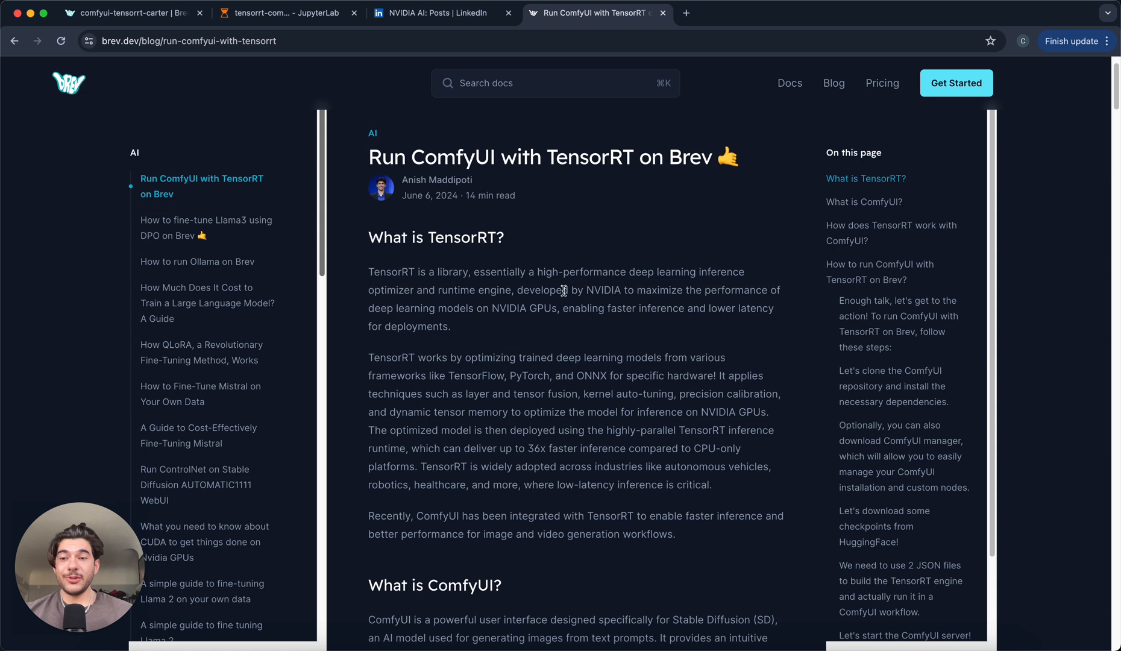
mouse_move(561, 287)
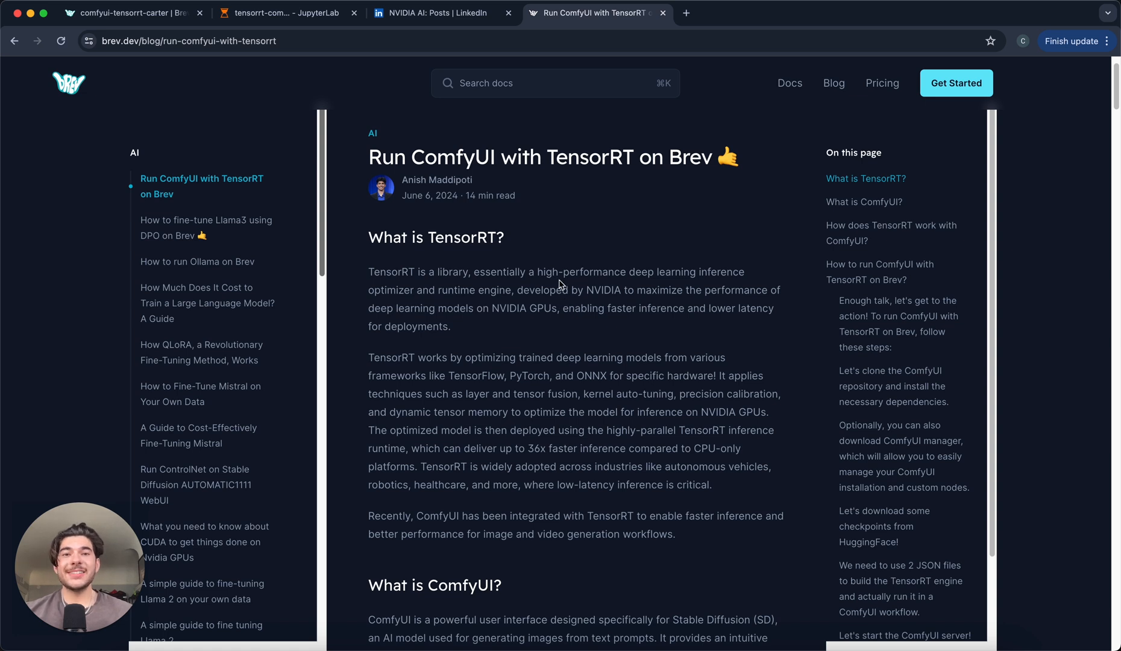
mouse_move(534, 259)
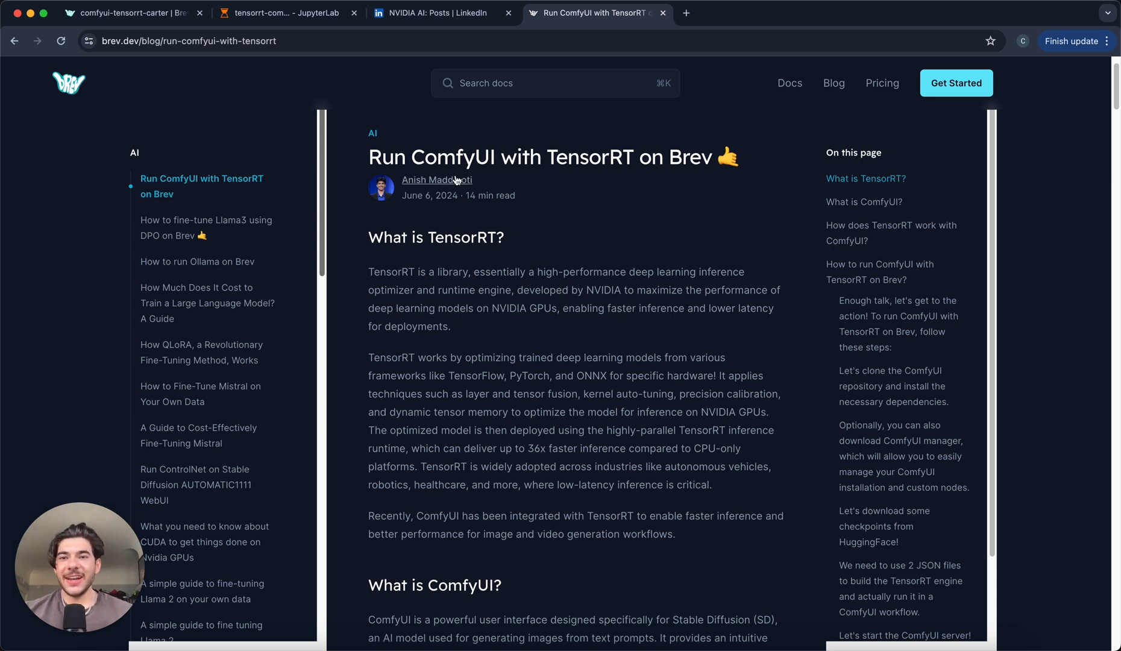
Step: Scroll the Run ComfyUI with TensorRT blog post to its setup code, then return to the notebook
scroll(down, 3)
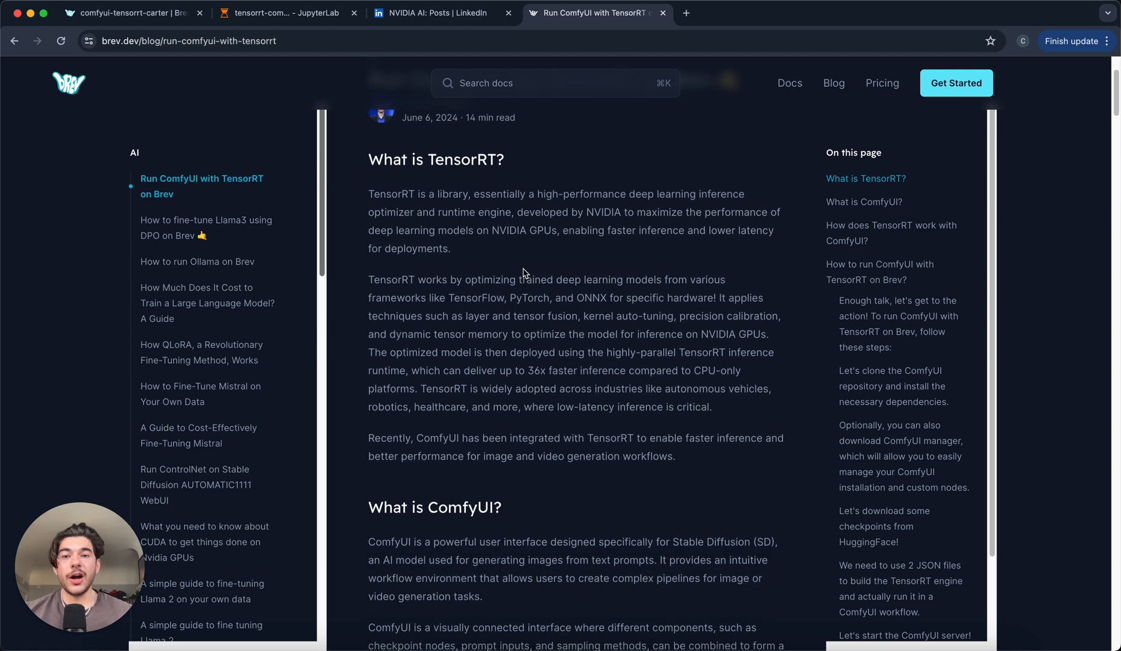
scroll(down, 3)
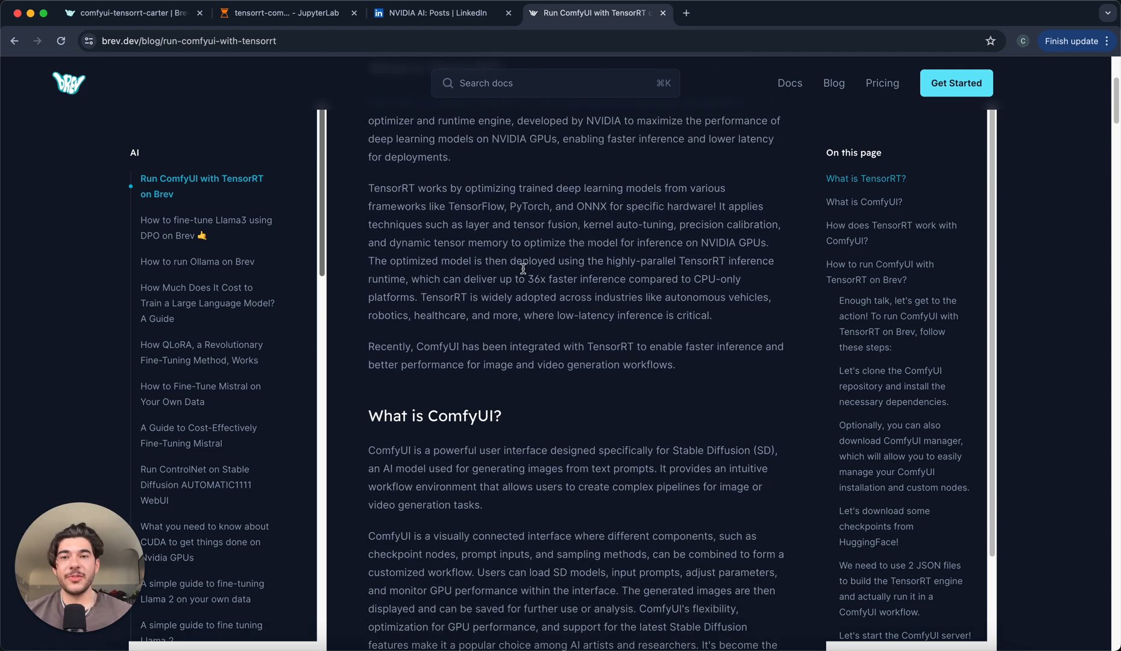
scroll(down, 3)
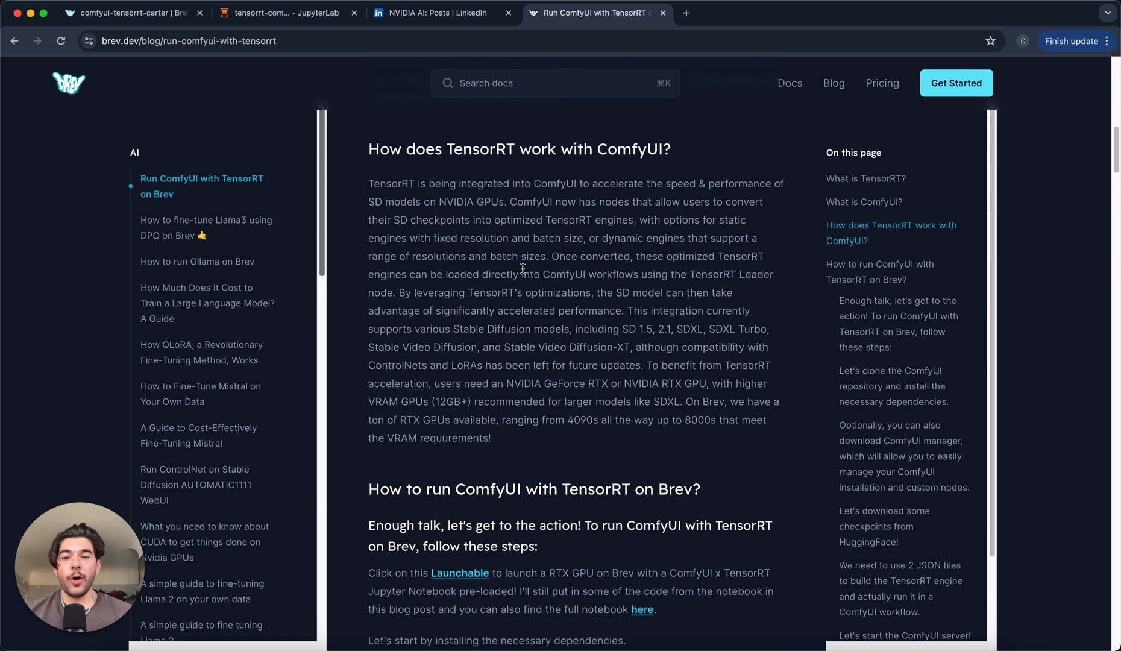
scroll(down, 3)
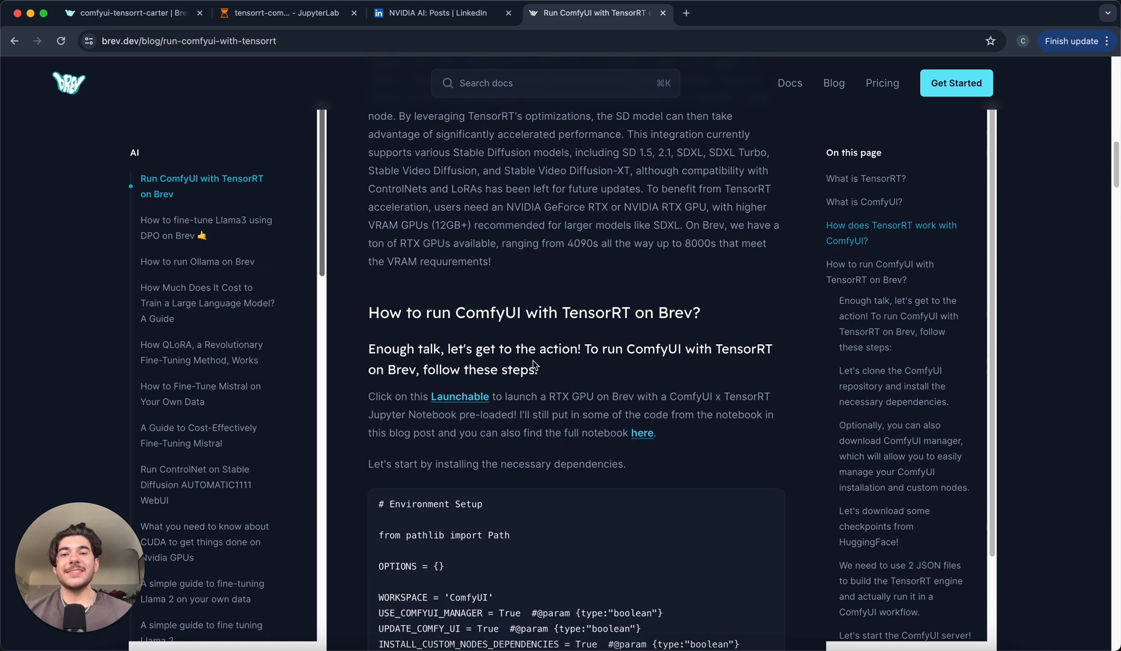
scroll(down, 3)
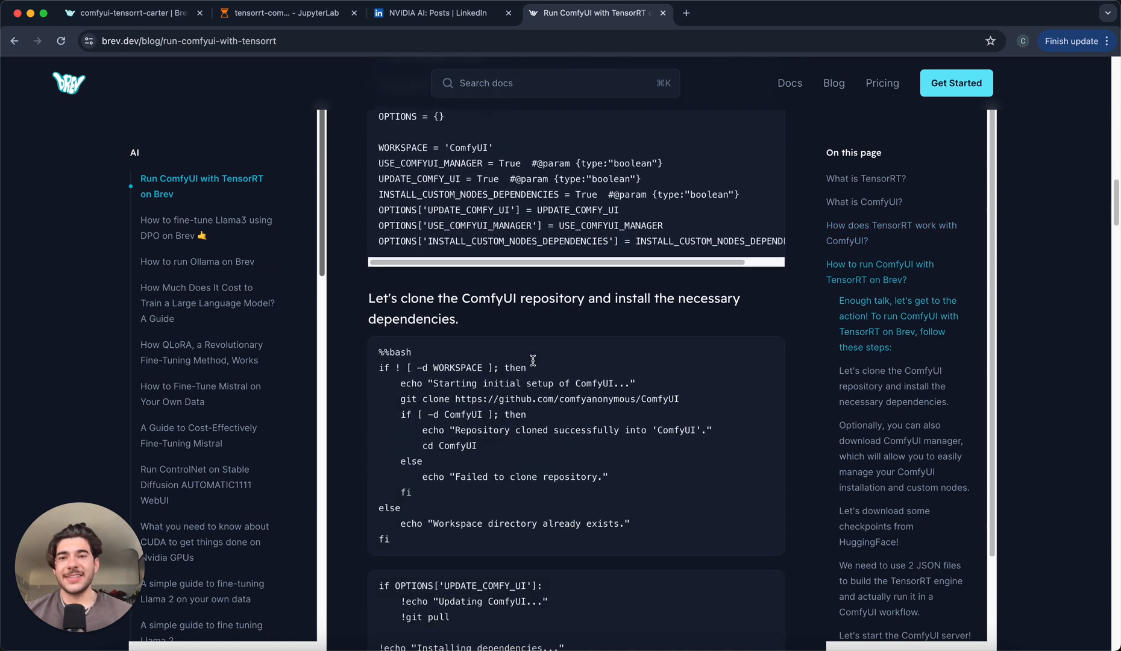
click(286, 12)
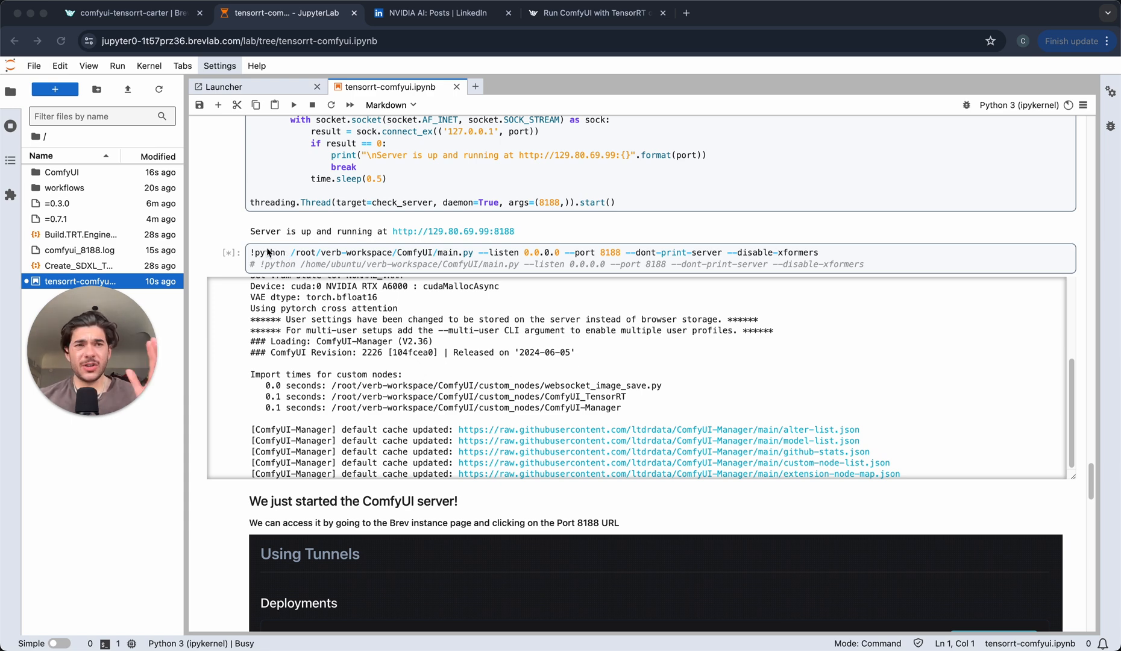
Step: Switch back to the Brev console's comfyui-tensorrt-carter instance page
click(132, 12)
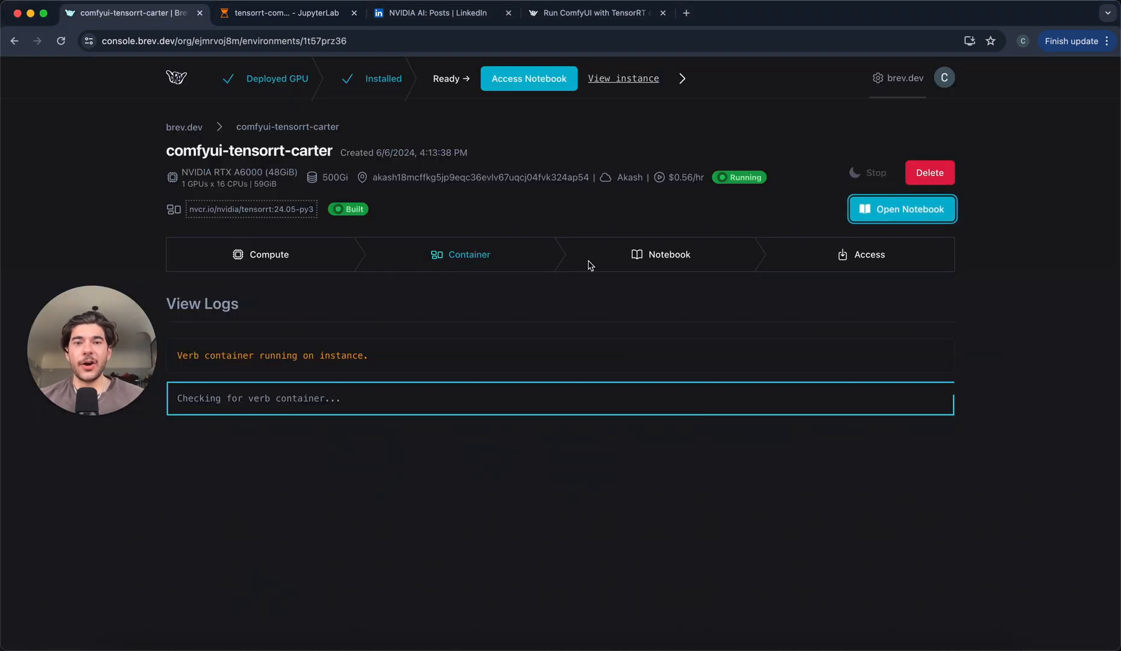
Step: Show the instance's Access details and scroll down to the Deployments list
click(867, 255)
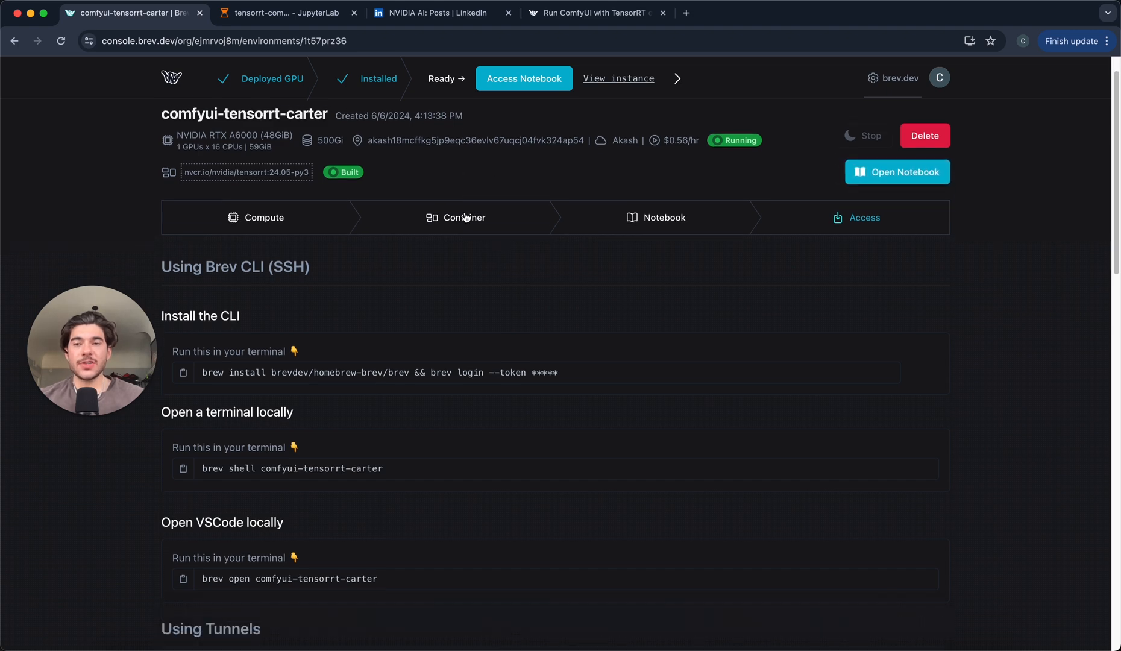
scroll(down, 3)
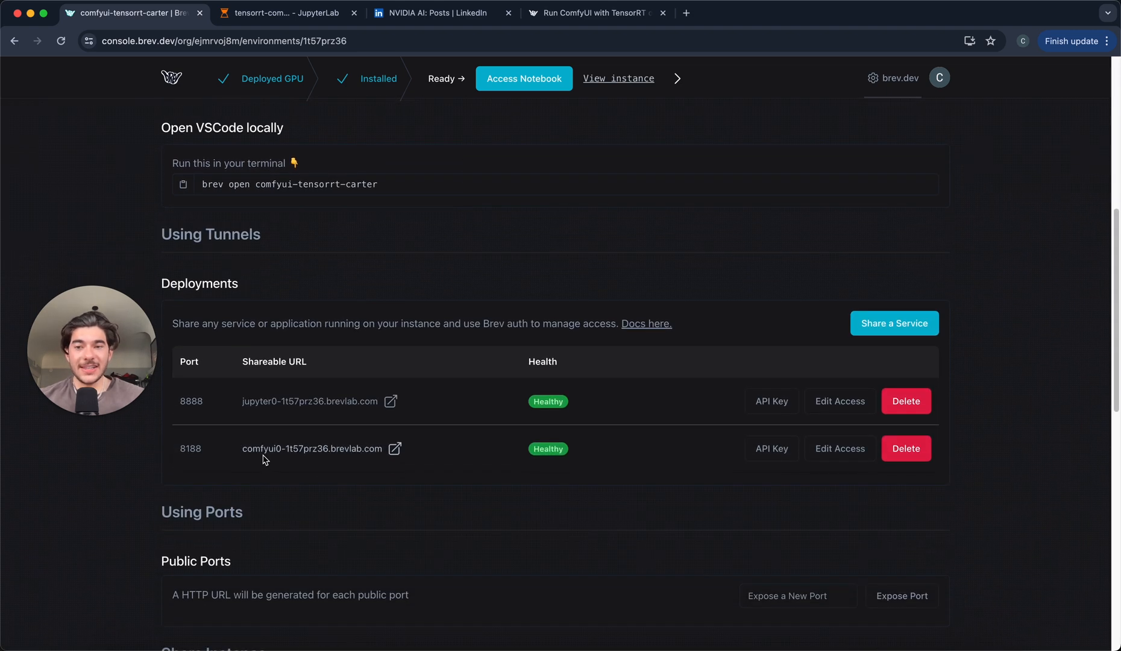
mouse_move(394, 456)
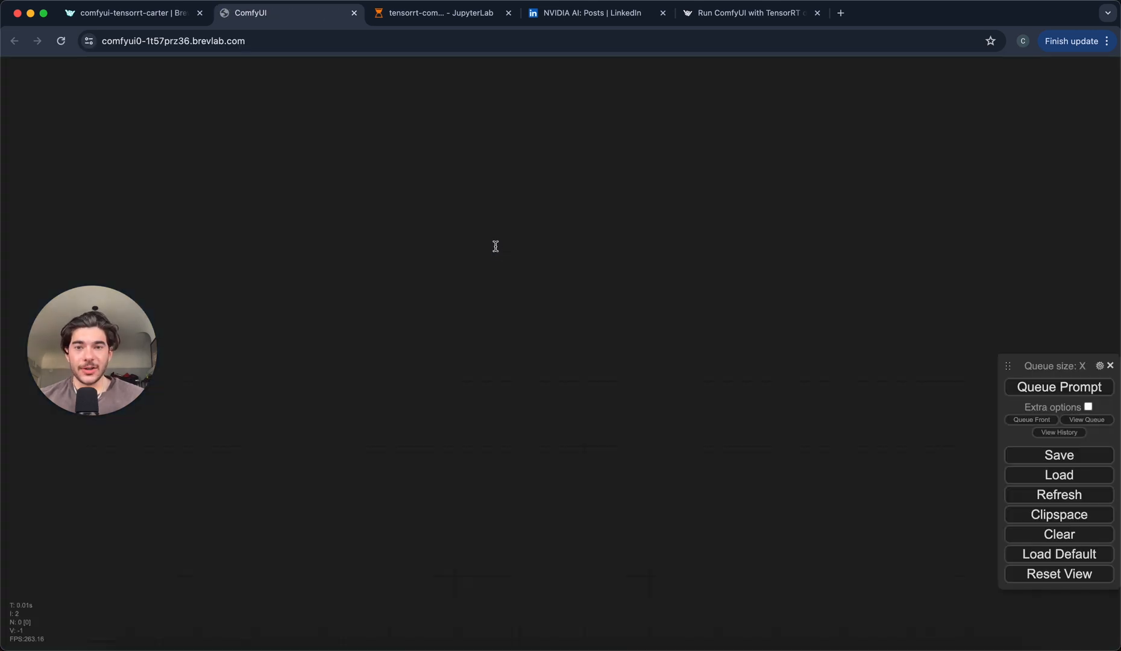
Step: Bring up ComfyUI's default workflow and select the existing positive prompt text
click(1058, 554)
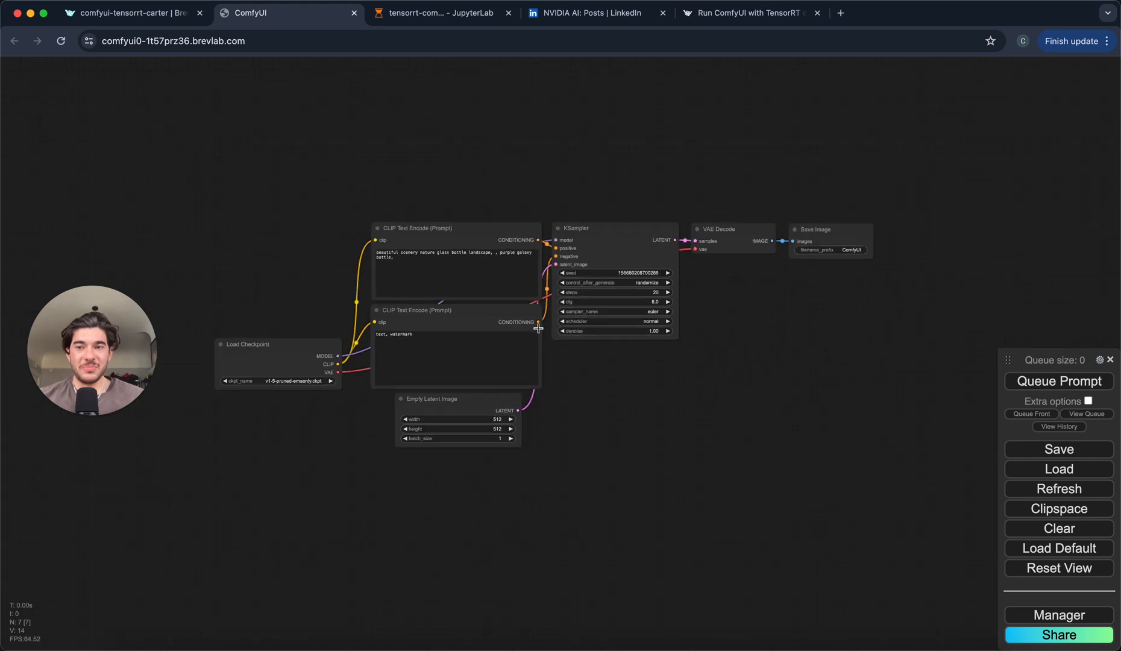
mouse_move(577, 357)
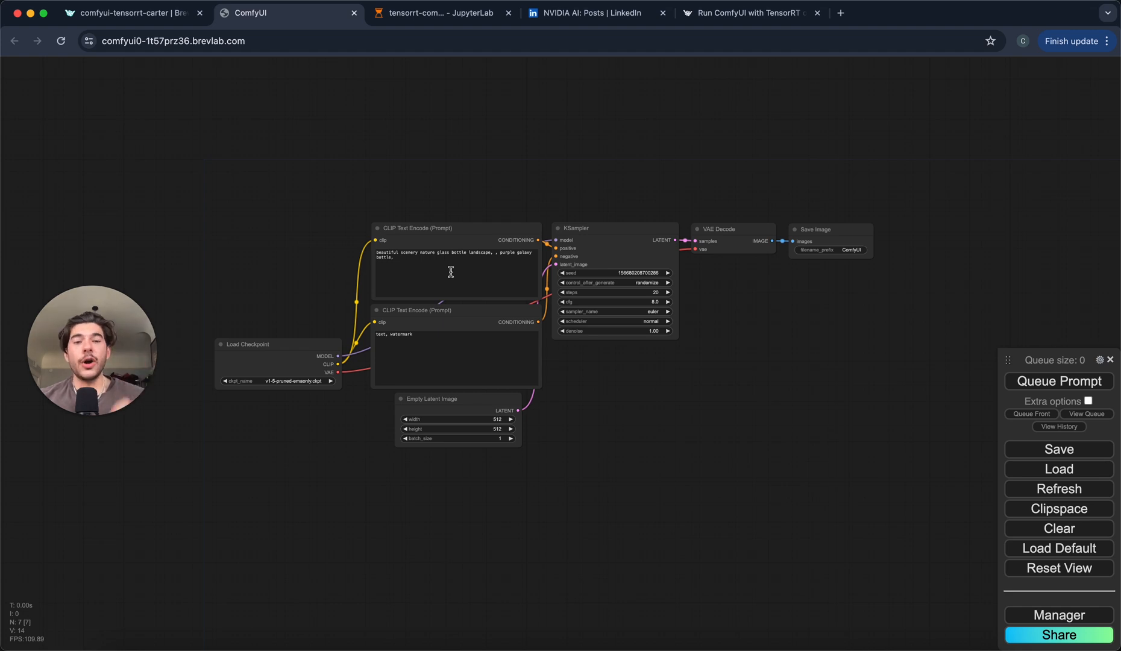
mouse_move(488, 351)
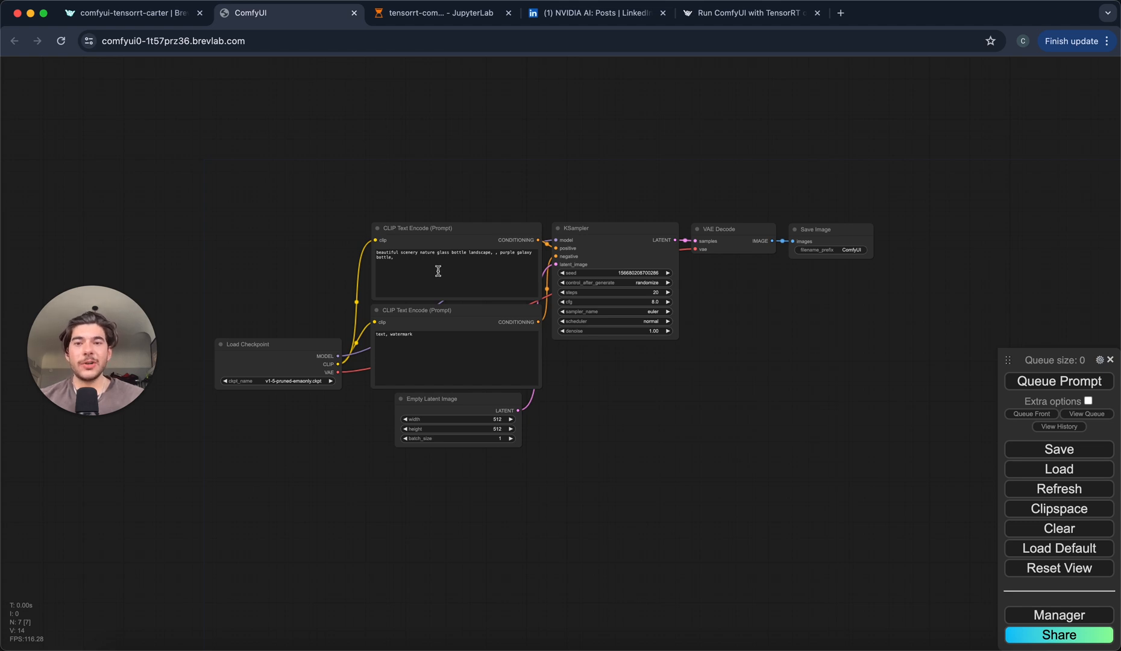
triple_click(456, 255)
text(a handsome lebanese man making a coding tutorial)
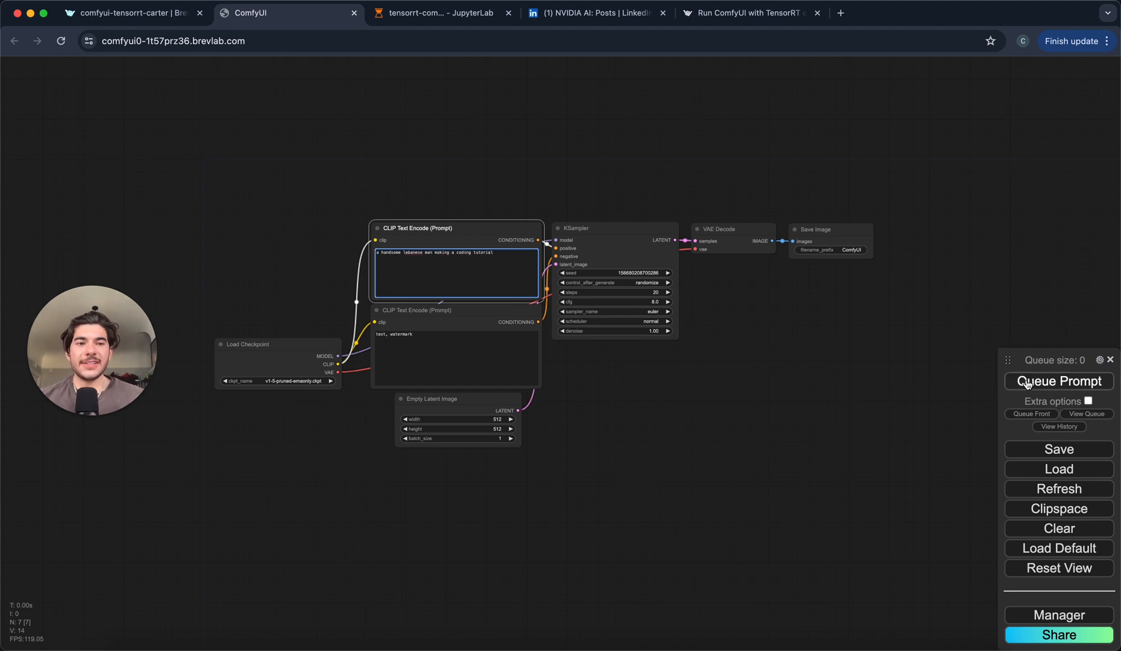
Step: Queue the coding-tutorial prompt to generate an image
click(1059, 380)
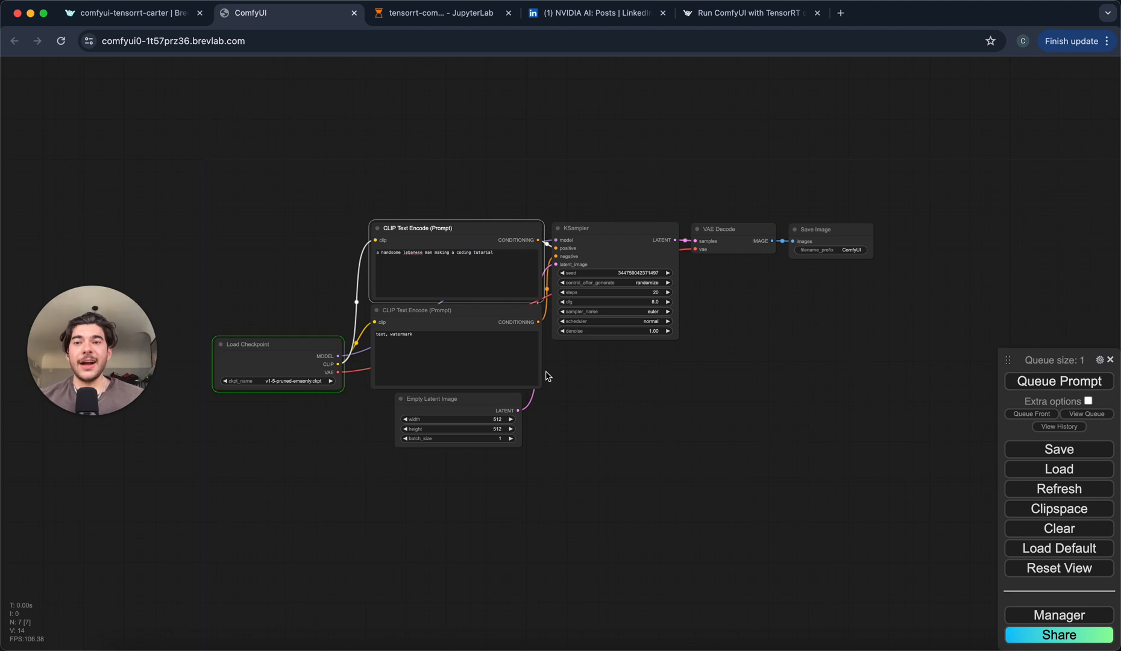
mouse_move(300, 447)
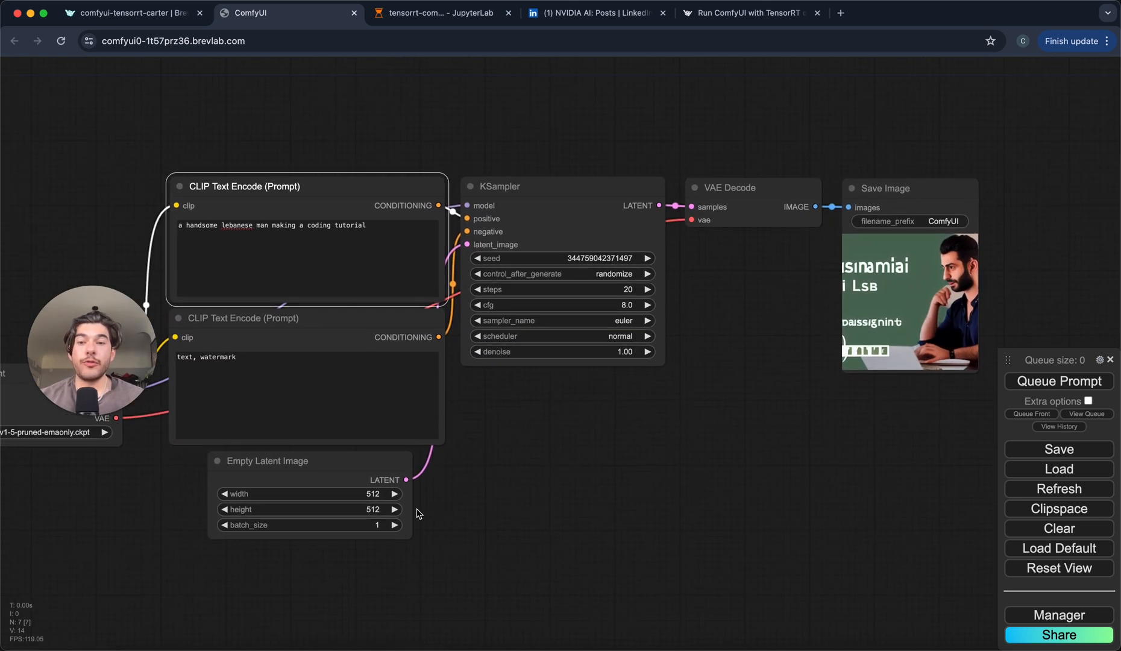
Step: Set batch size to 4, clear the negative prompt, and generate four-image batches
click(393, 524)
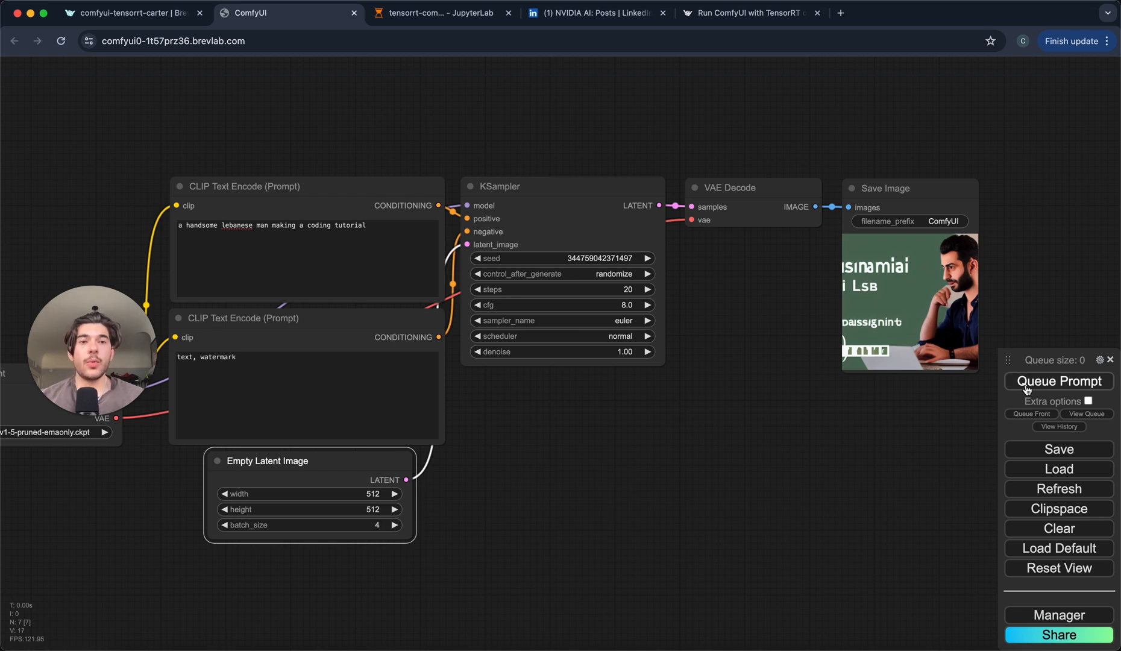
click(1059, 381)
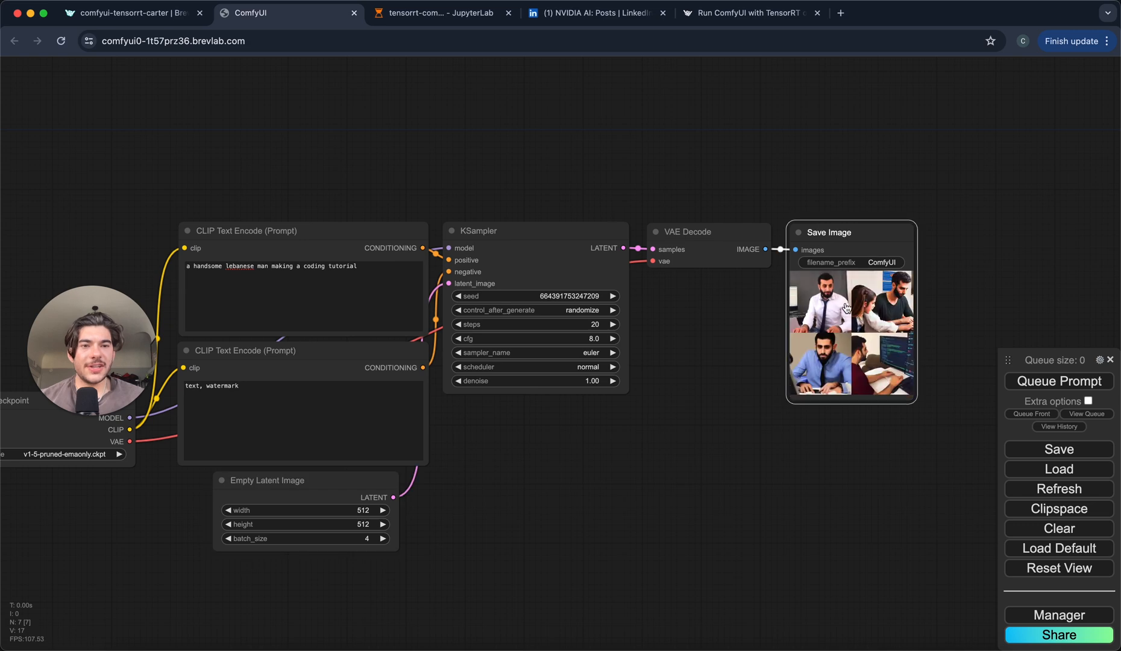
mouse_move(826, 352)
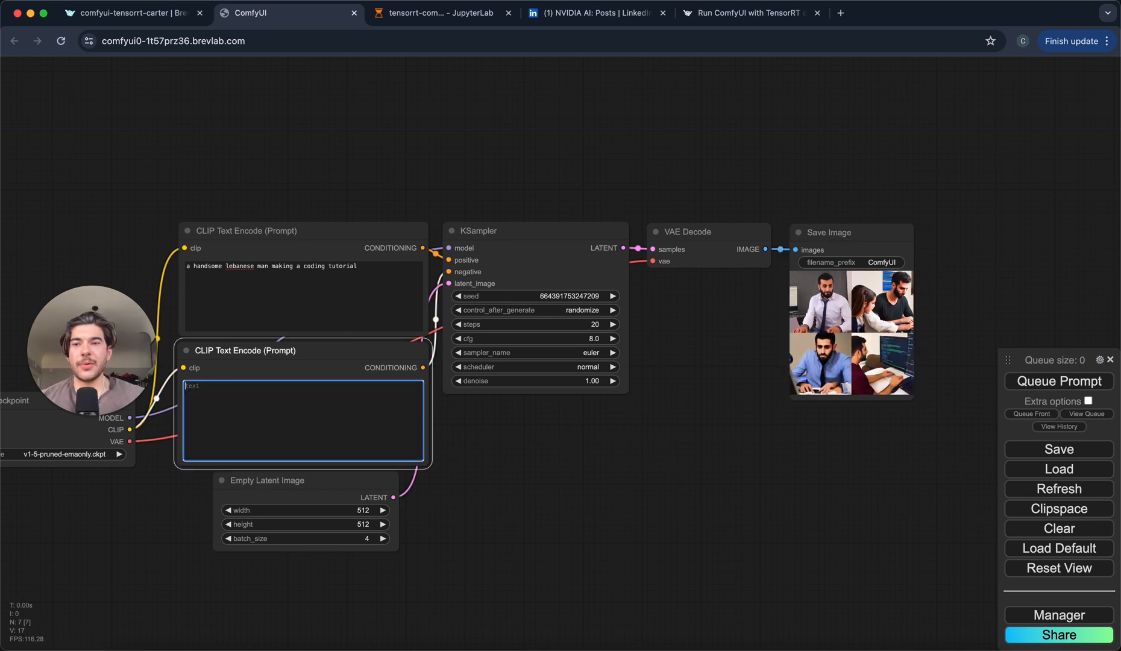
click(1059, 381)
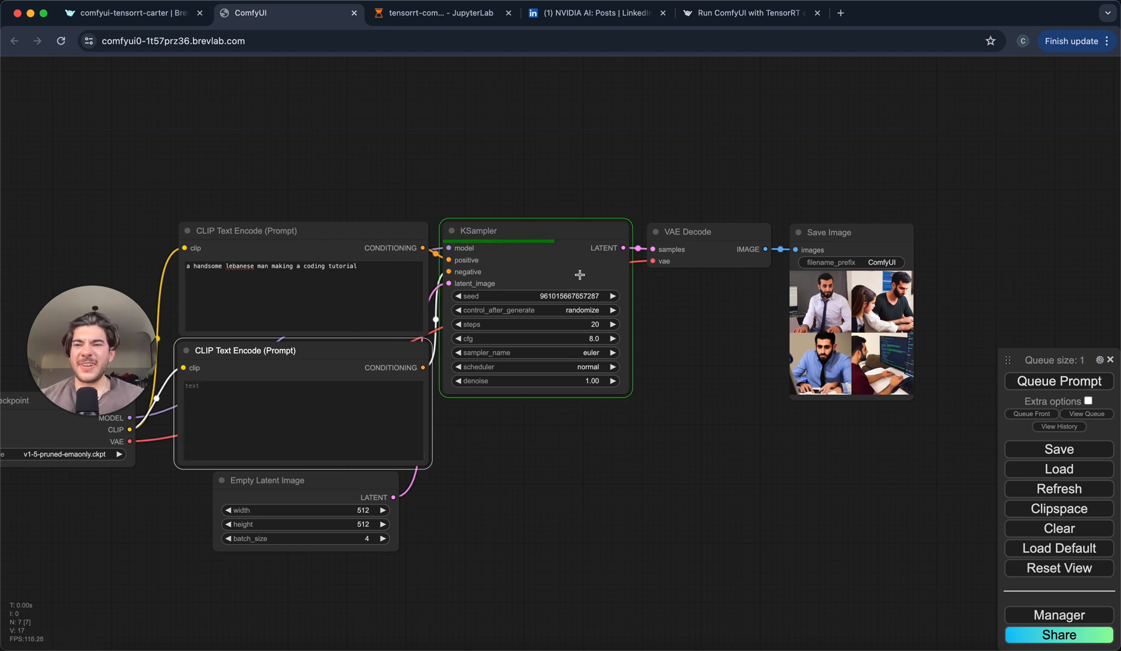
click(689, 232)
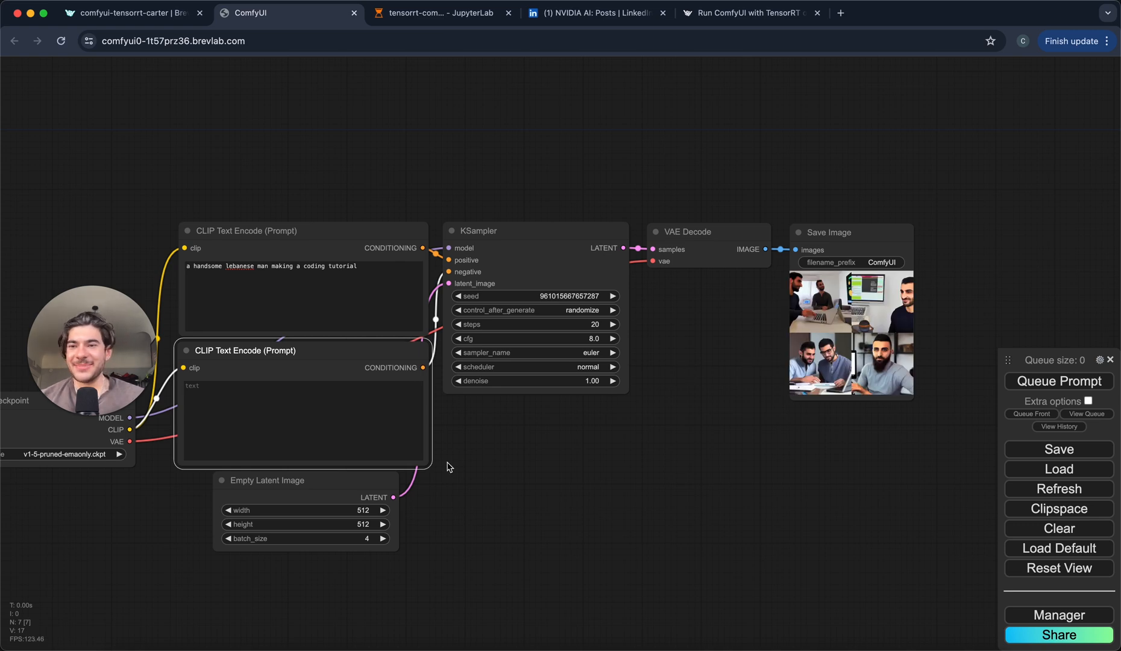
Step: Replace the positive prompt with 'mickey mouse in front of the eiffel tower' and queue it
triple_click(272, 266)
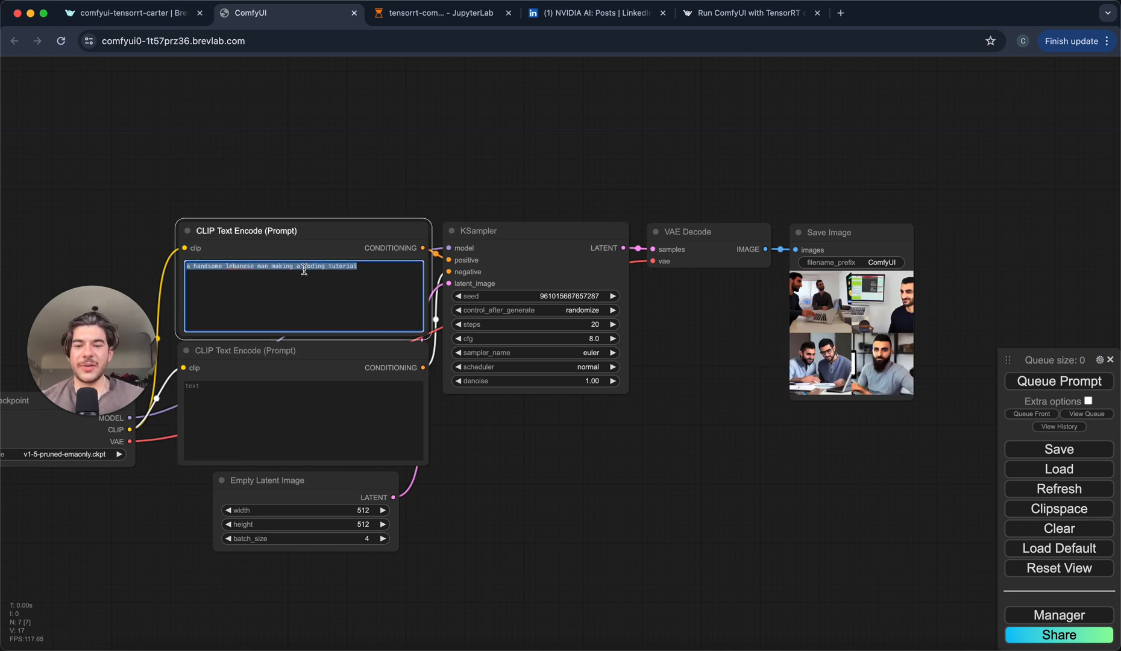
text(mickey mouse i)
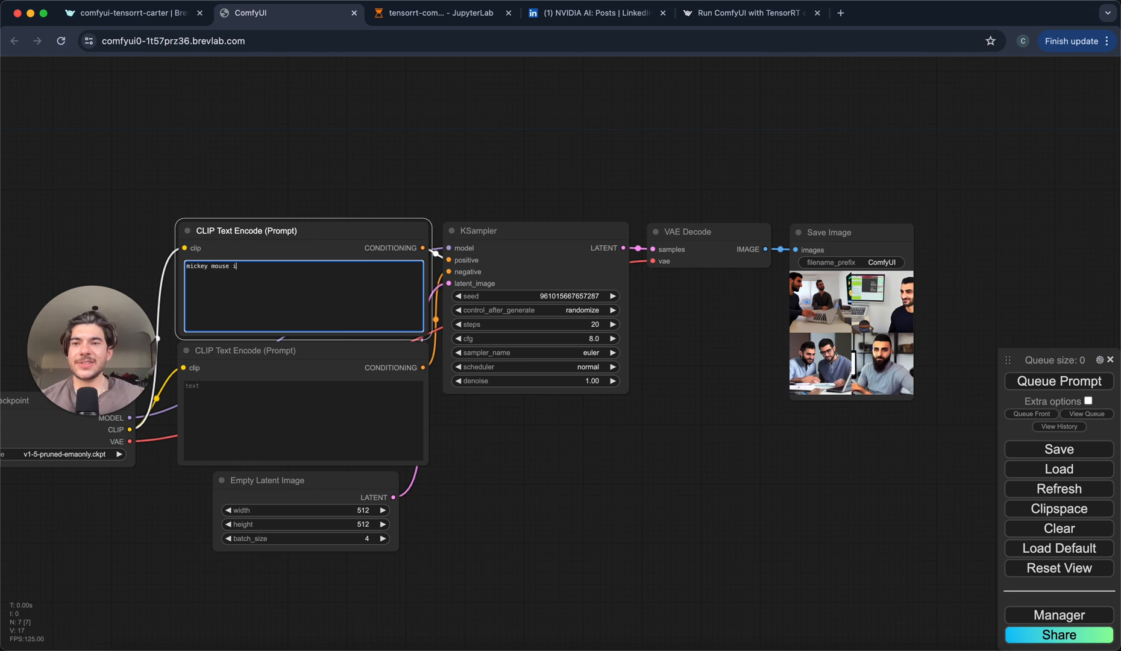
text(in front of the)
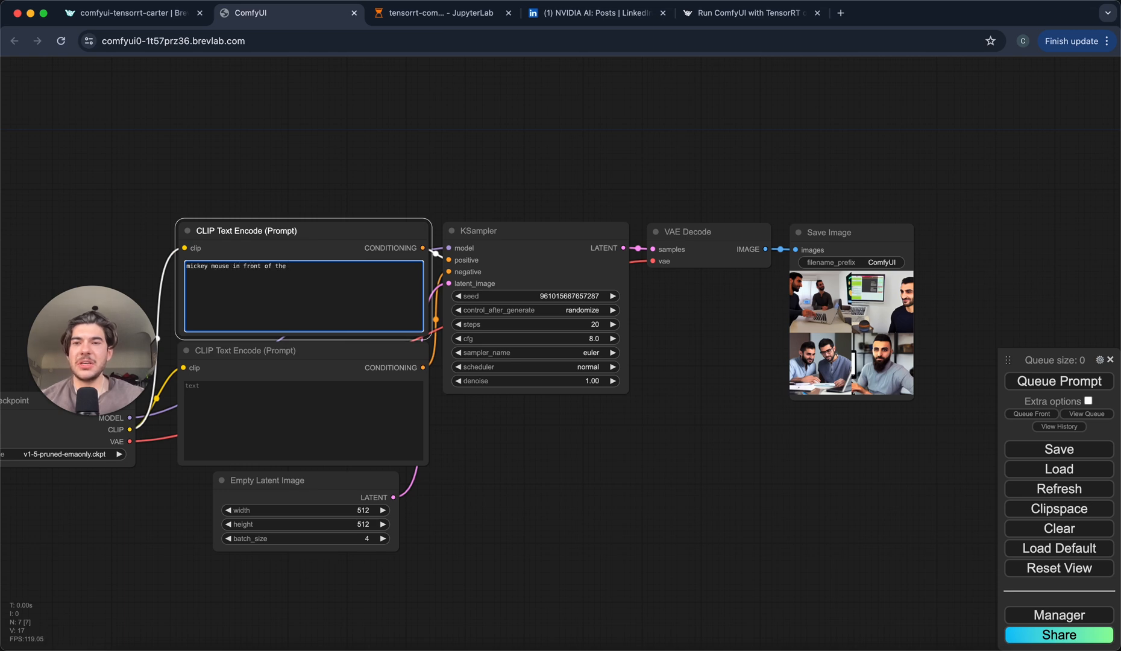
text(eiffel tower)
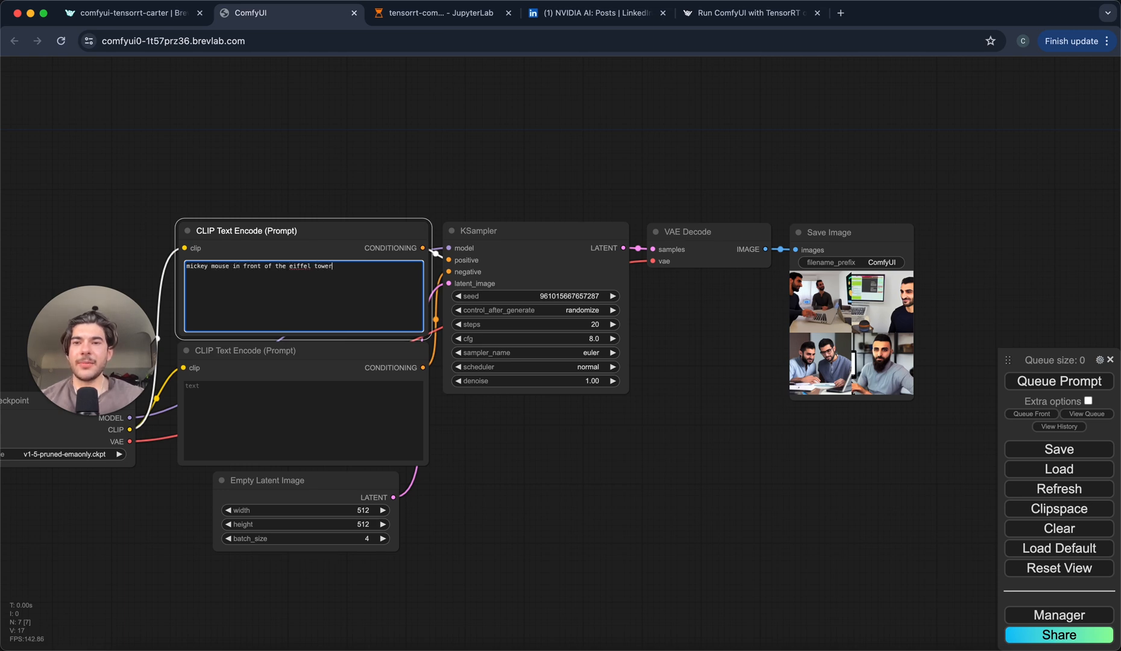
click(1059, 380)
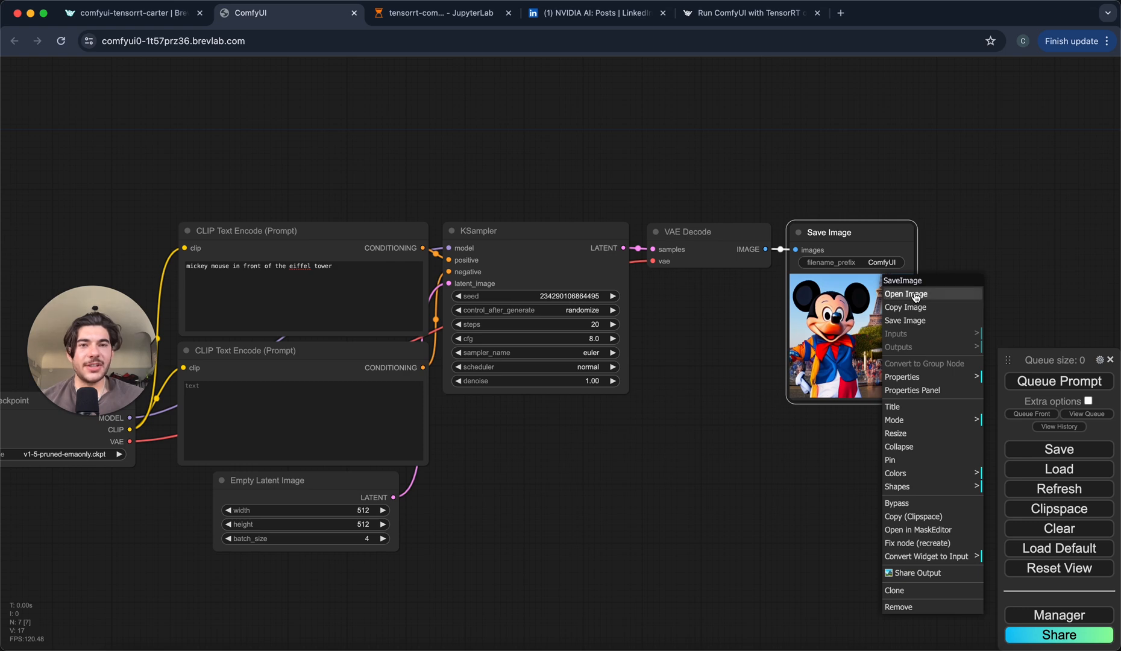
click(905, 294)
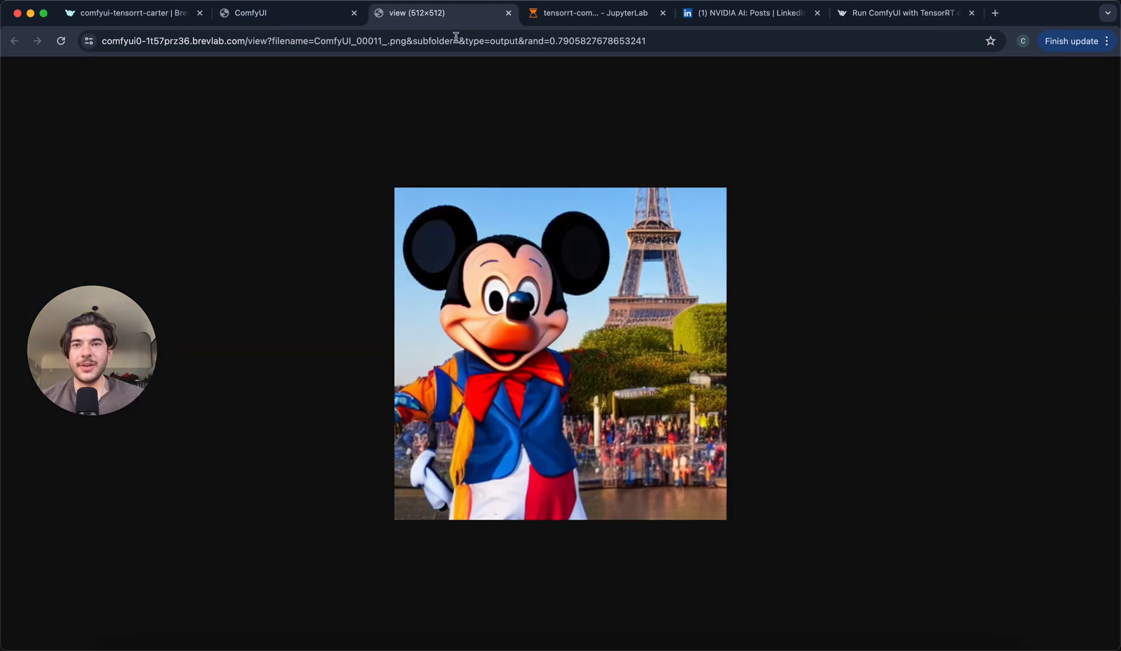
click(285, 12)
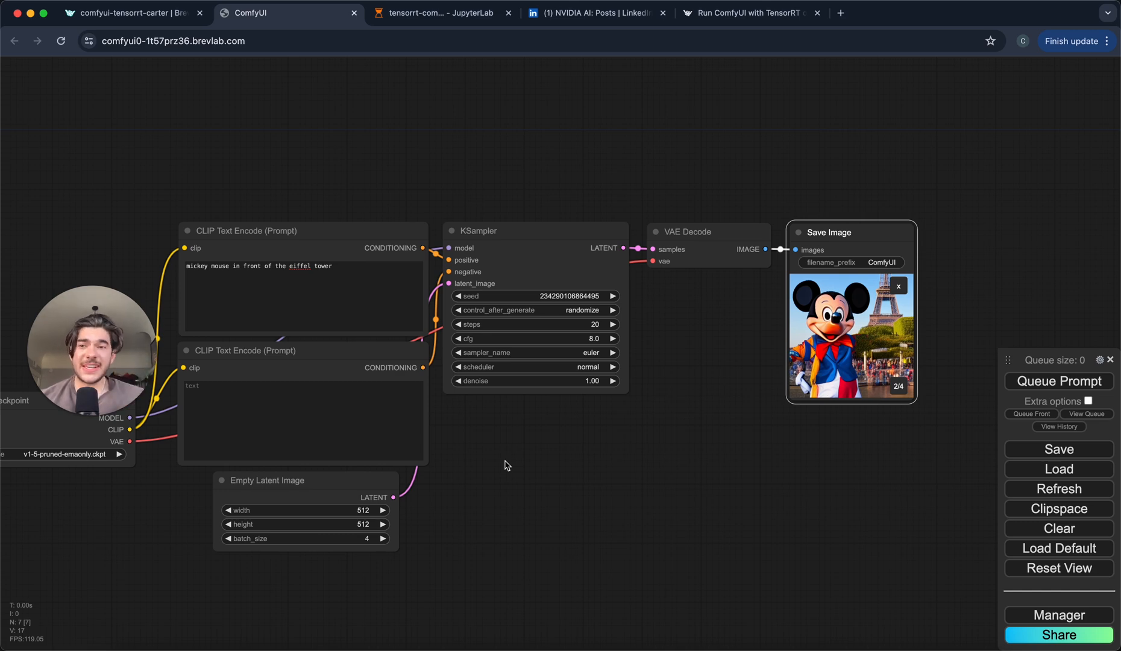
mouse_move(564, 424)
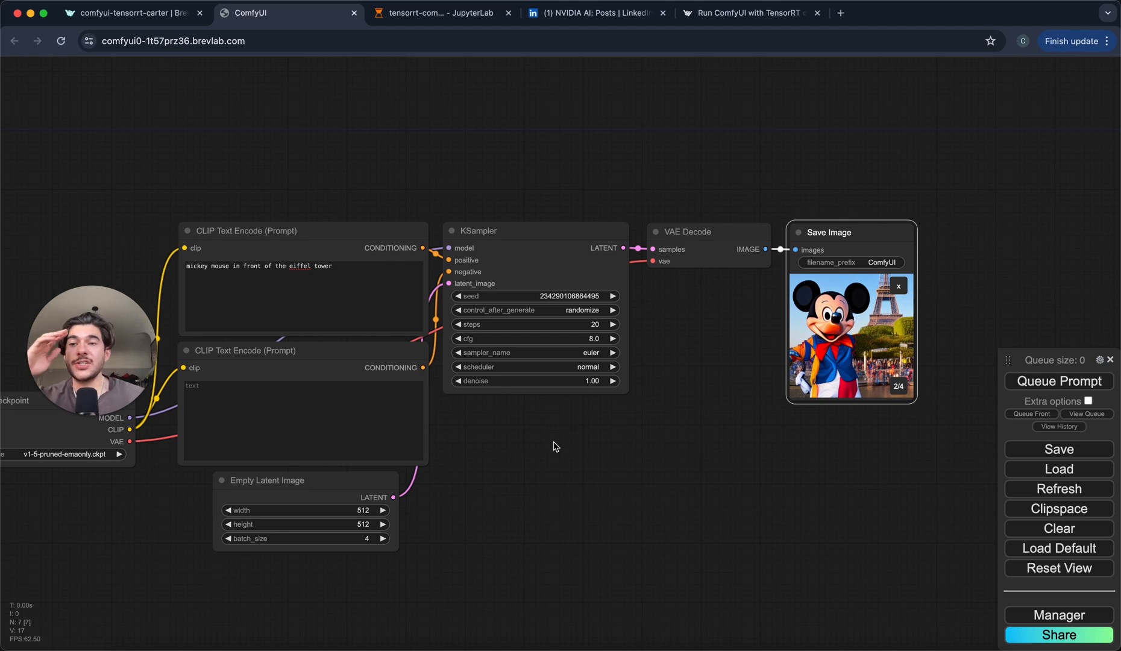
scroll(down, 3)
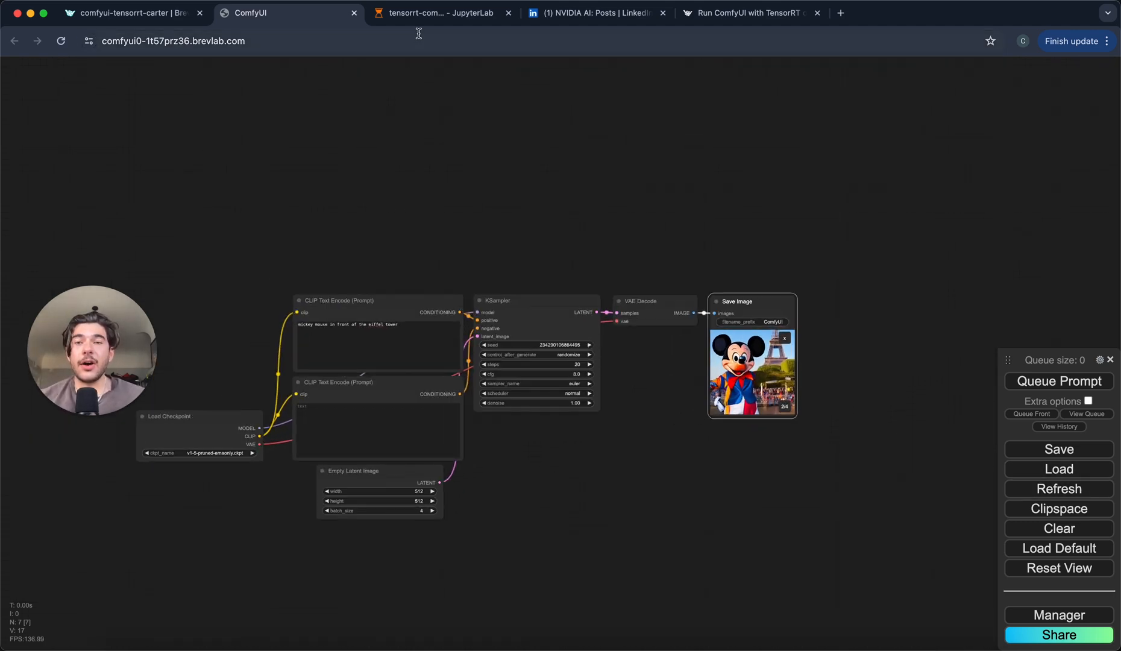
Step: Return to JupyterLab and right-click the Build.TRT.Engine workflow file
click(434, 13)
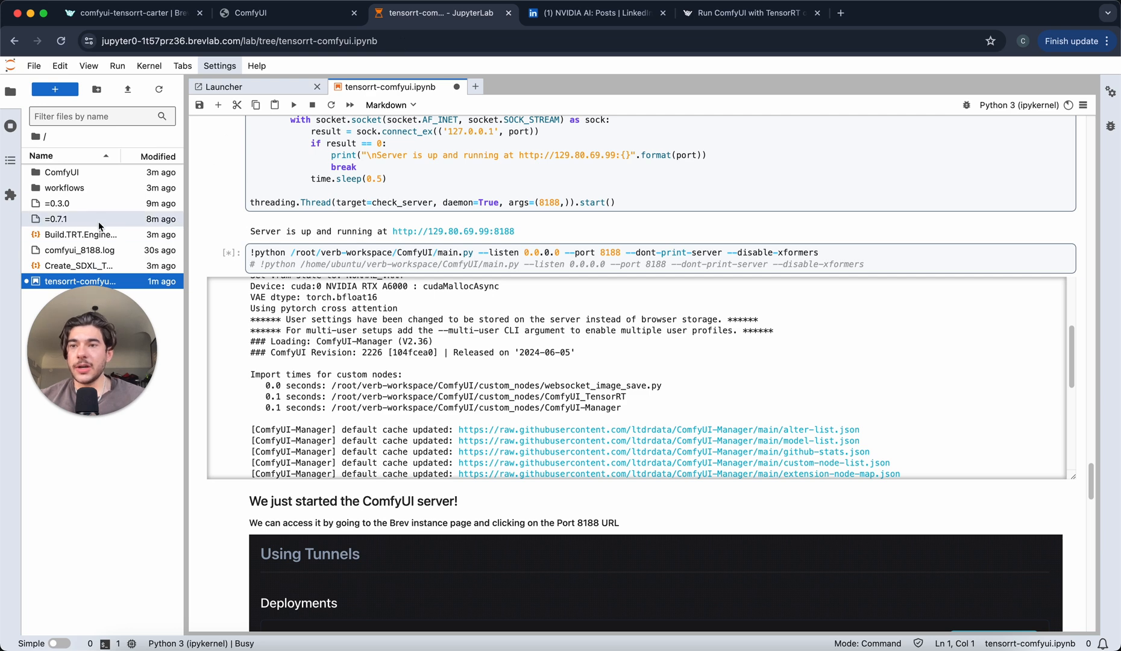
right_click(81, 235)
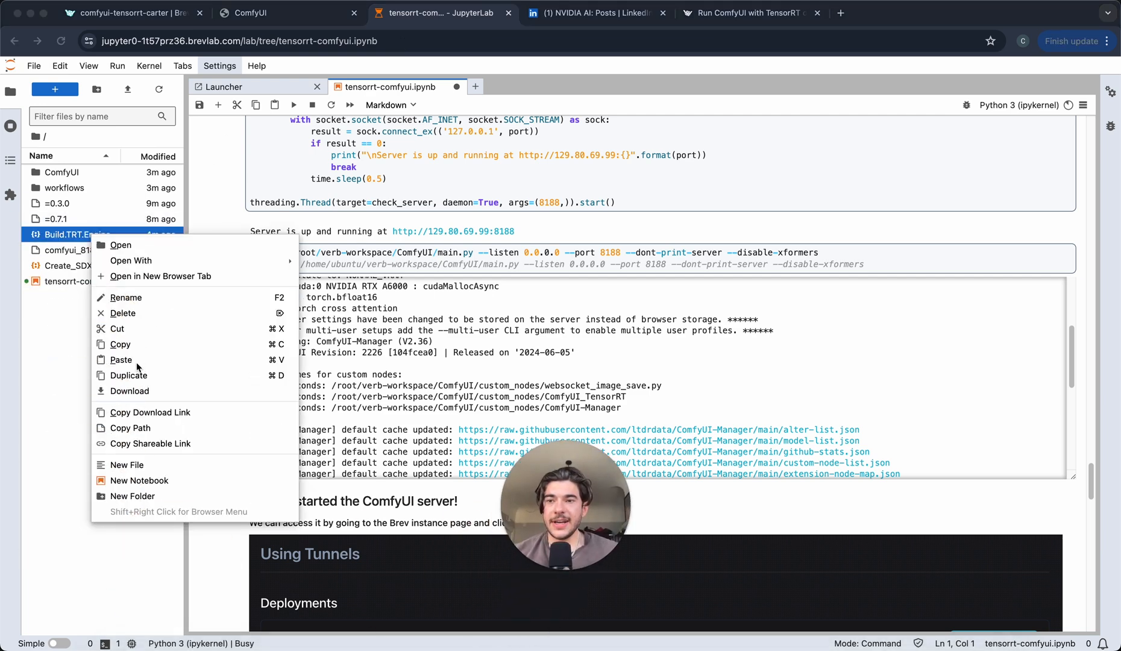
mouse_move(130, 391)
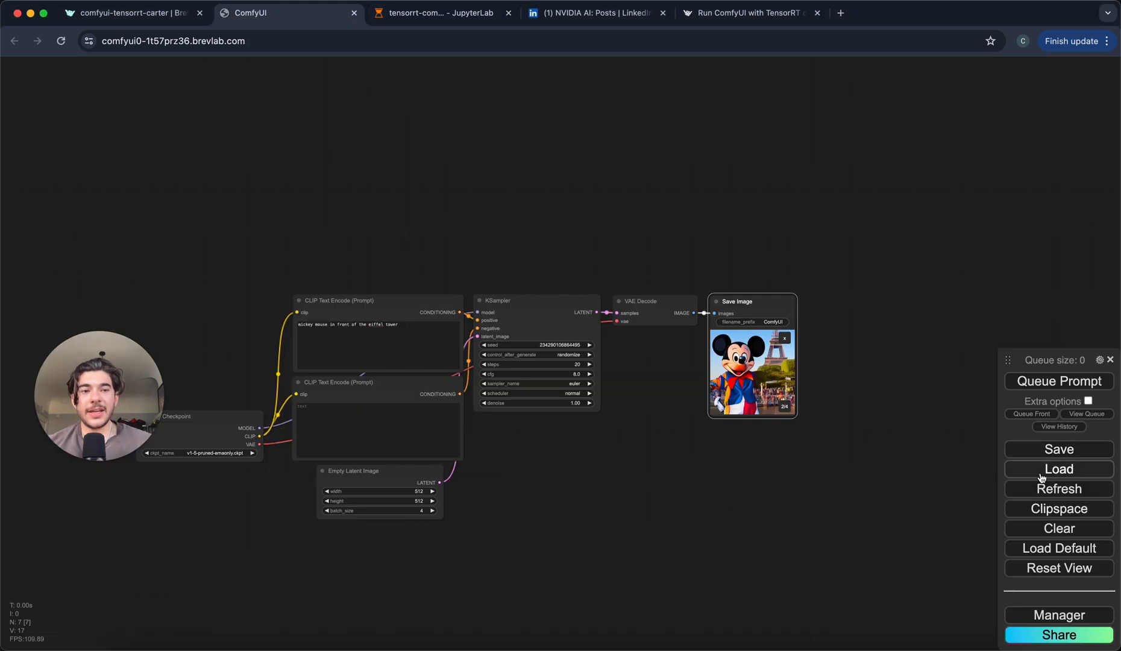
Step: Load the Build.TRT.Engine_SDXL_Turbo_Static (1).json workflow from disk
click(1059, 468)
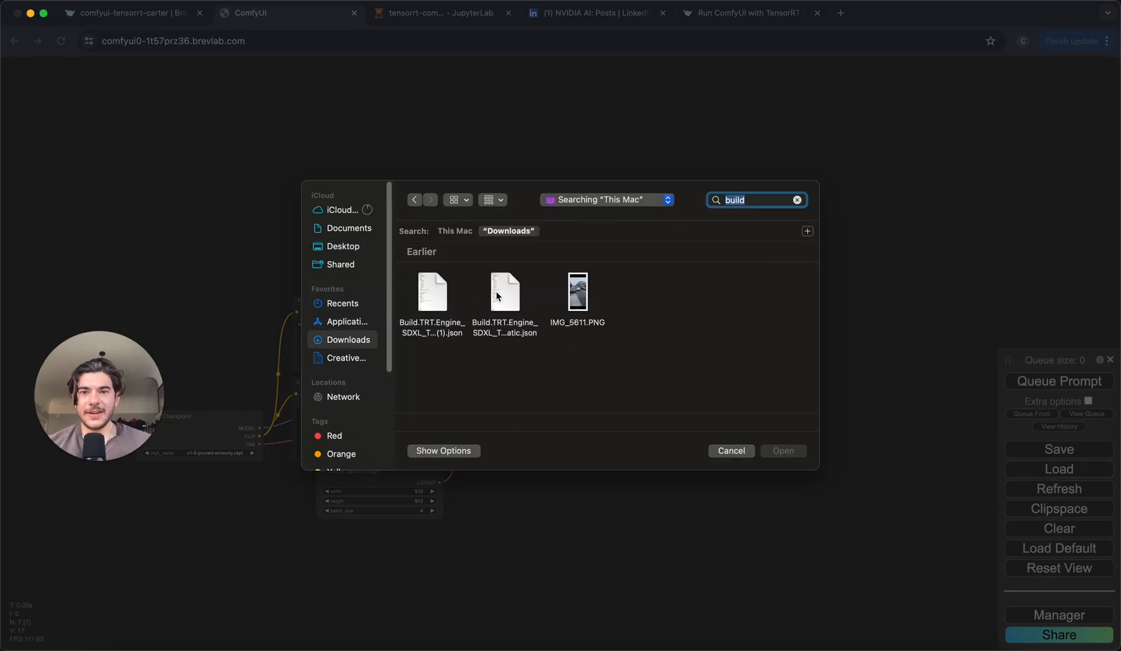
click(432, 291)
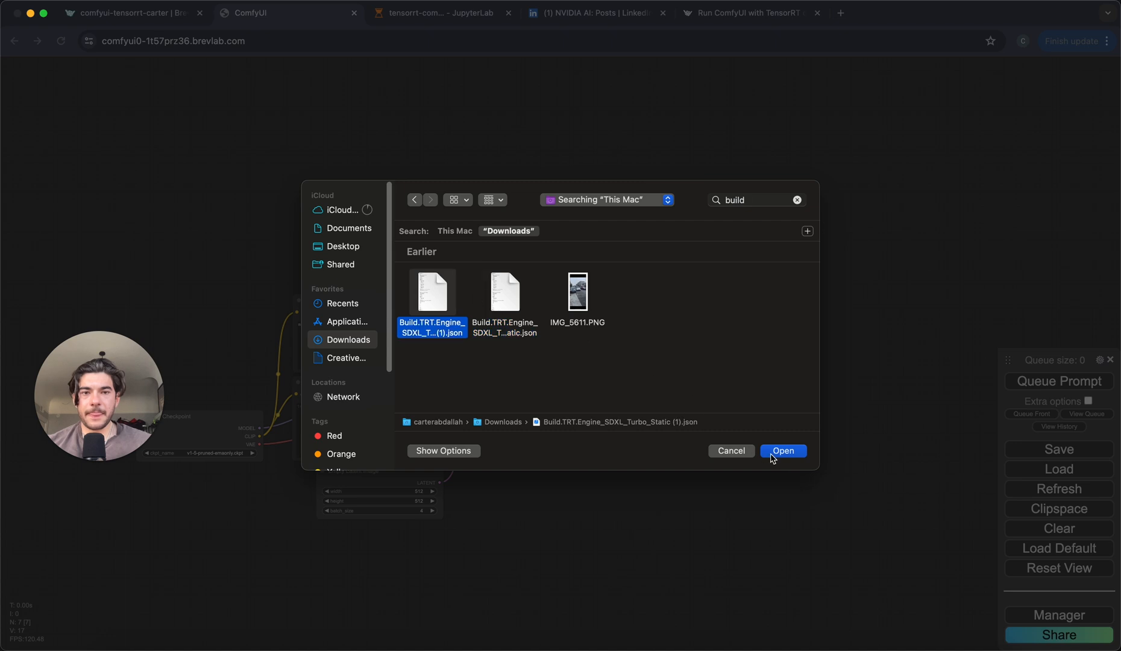
click(783, 450)
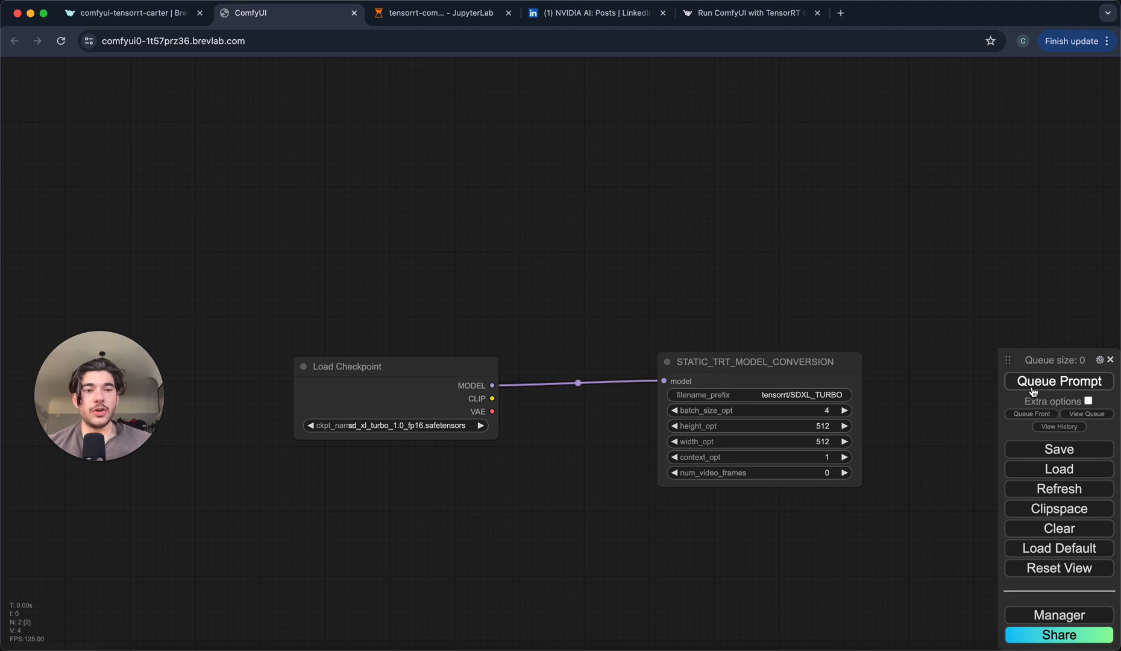
Step: Queue the static TensorRT conversion workflow and switch browser tabs while it builds
click(1059, 380)
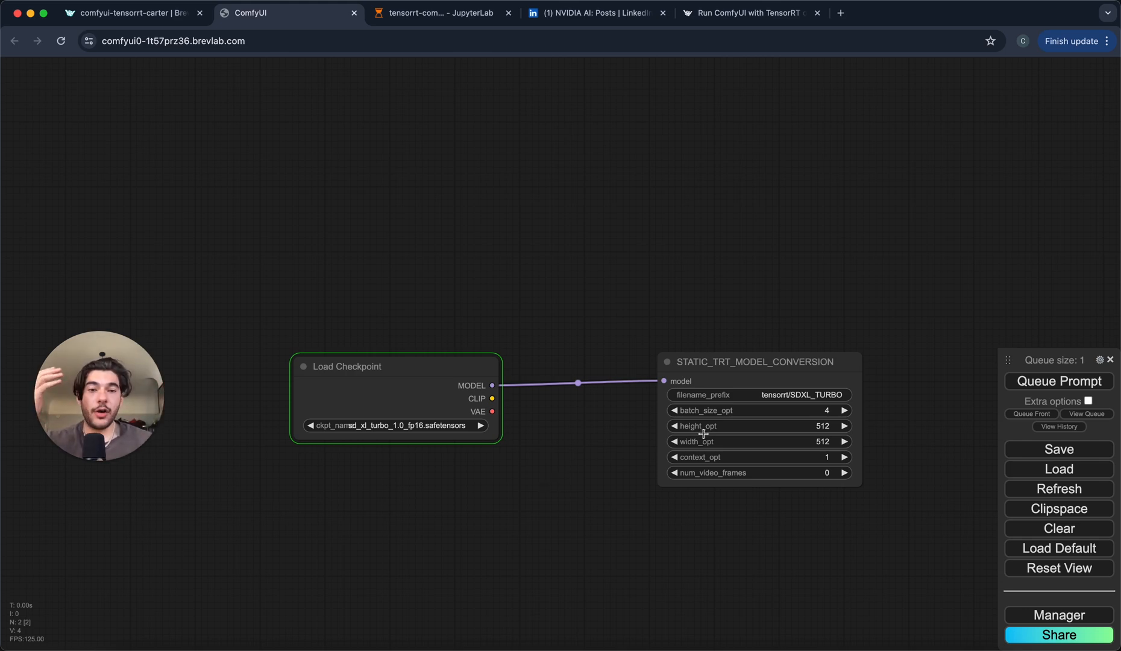
mouse_move(819, 435)
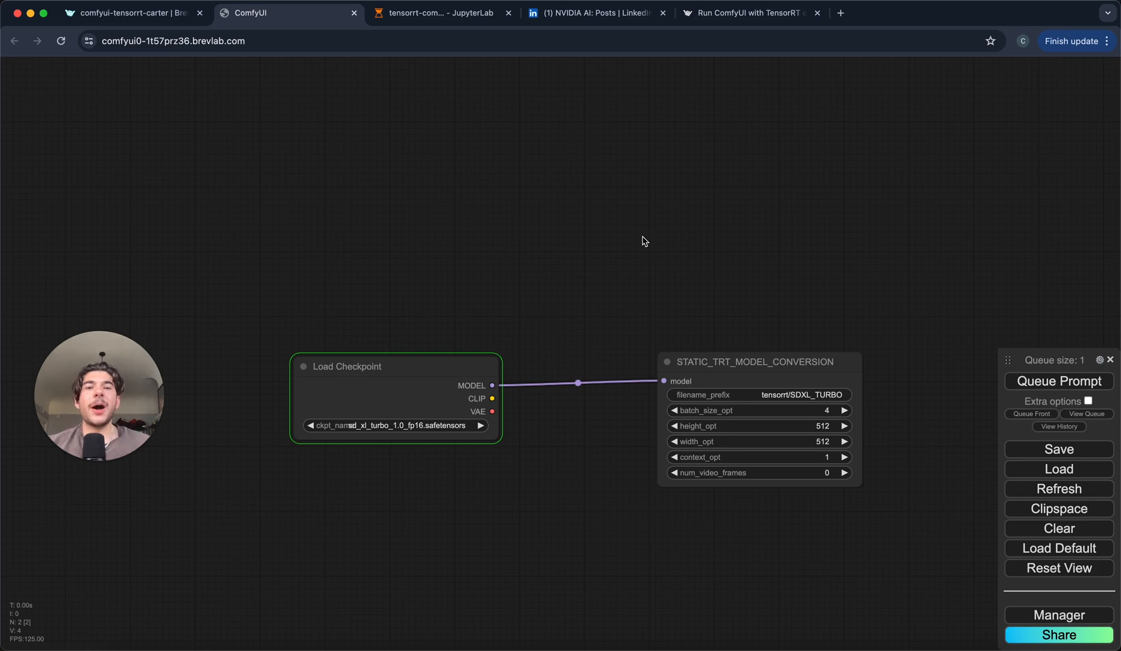
click(443, 12)
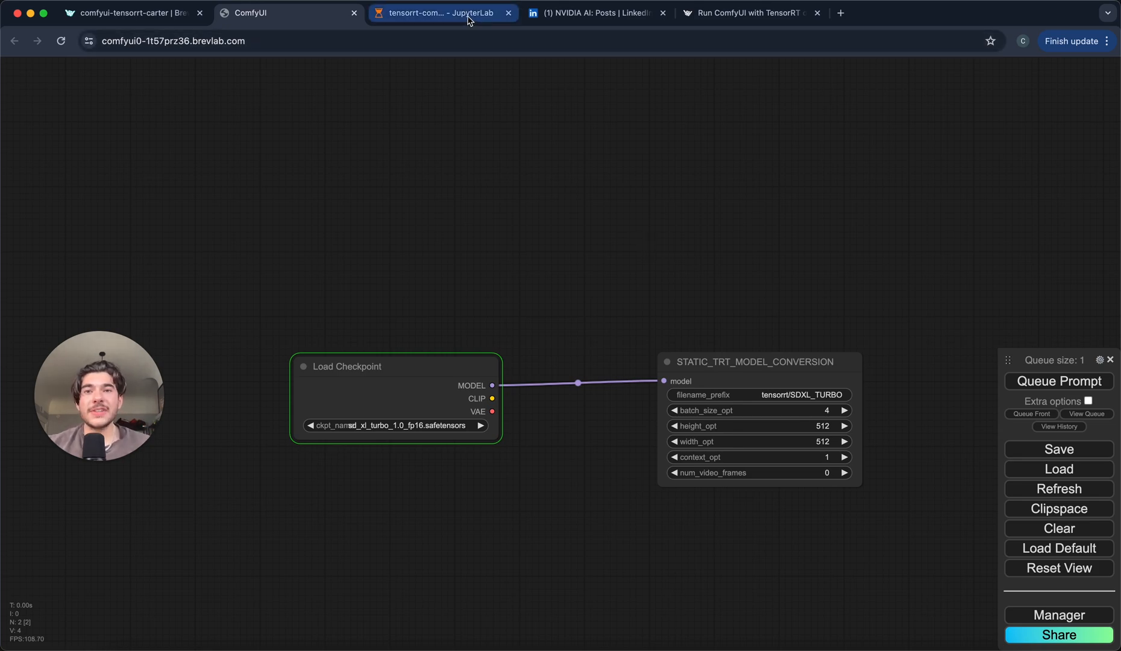
Step: Check the JupyterLab server log for the finished engine build, then return to ComfyUI
click(437, 13)
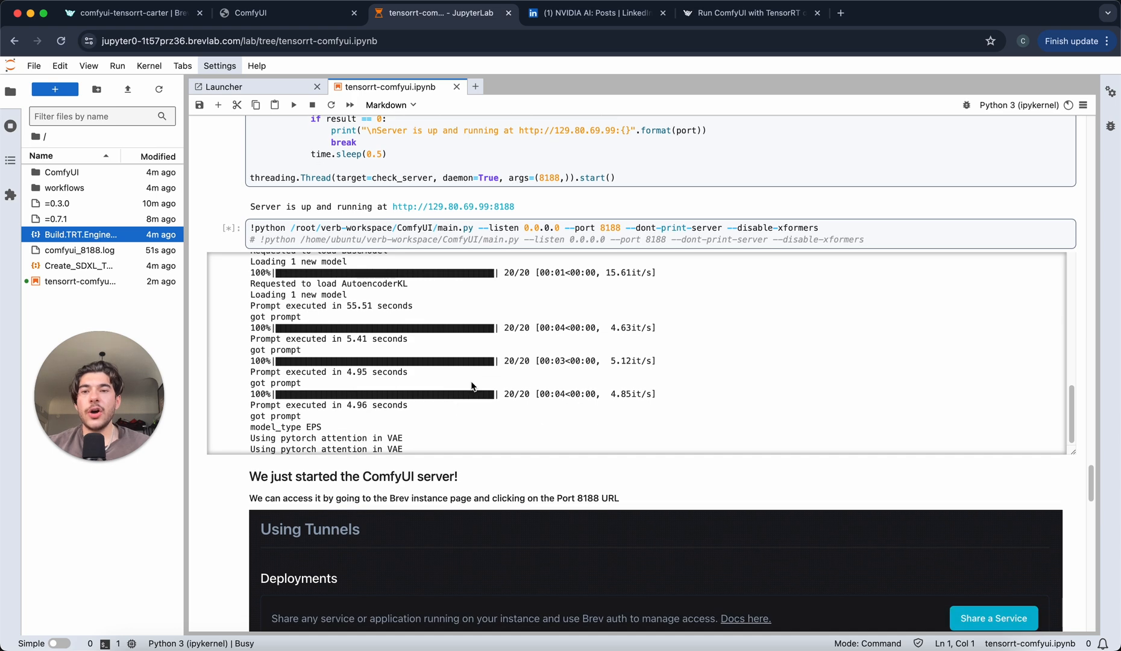
scroll(down, 3)
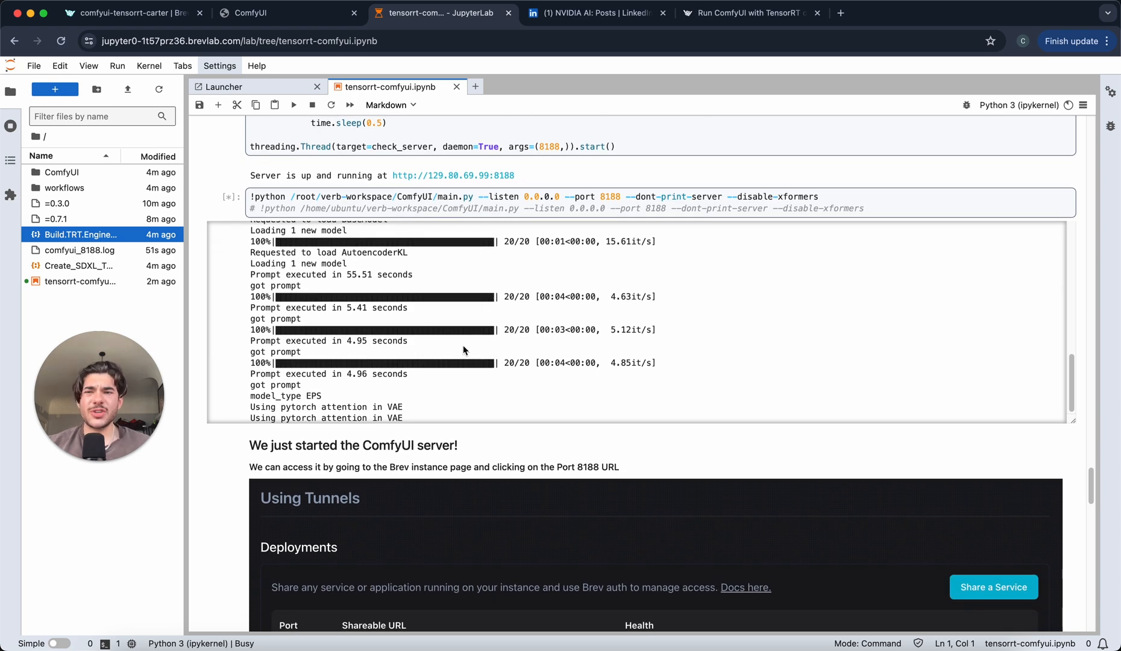
mouse_move(473, 361)
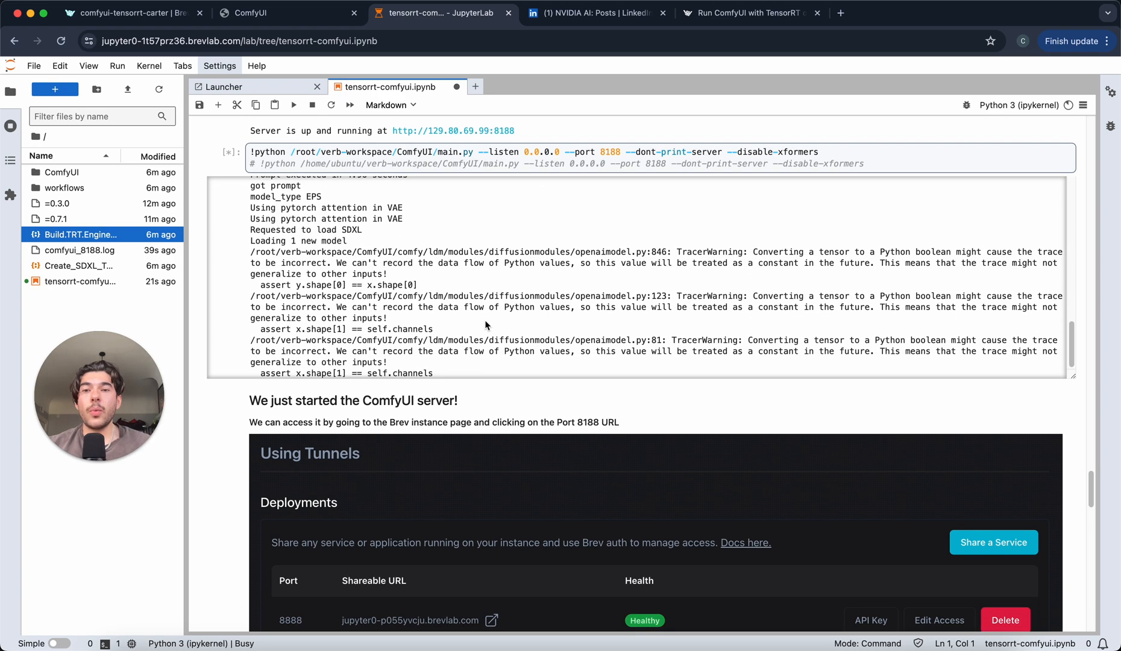
scroll(down, 3)
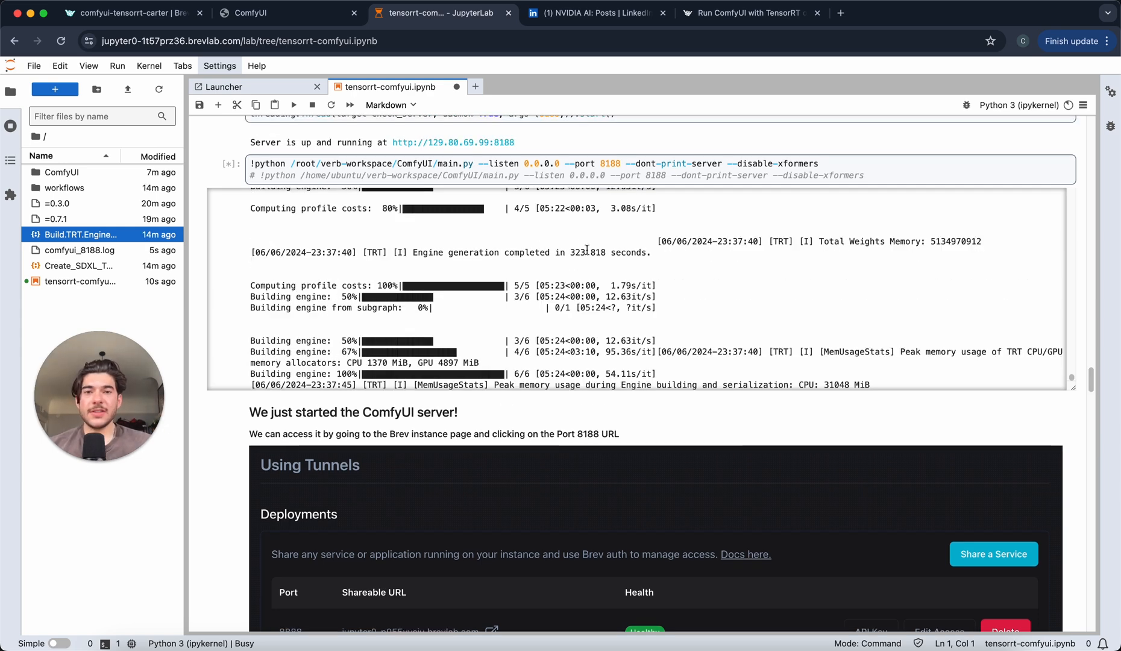
click(583, 252)
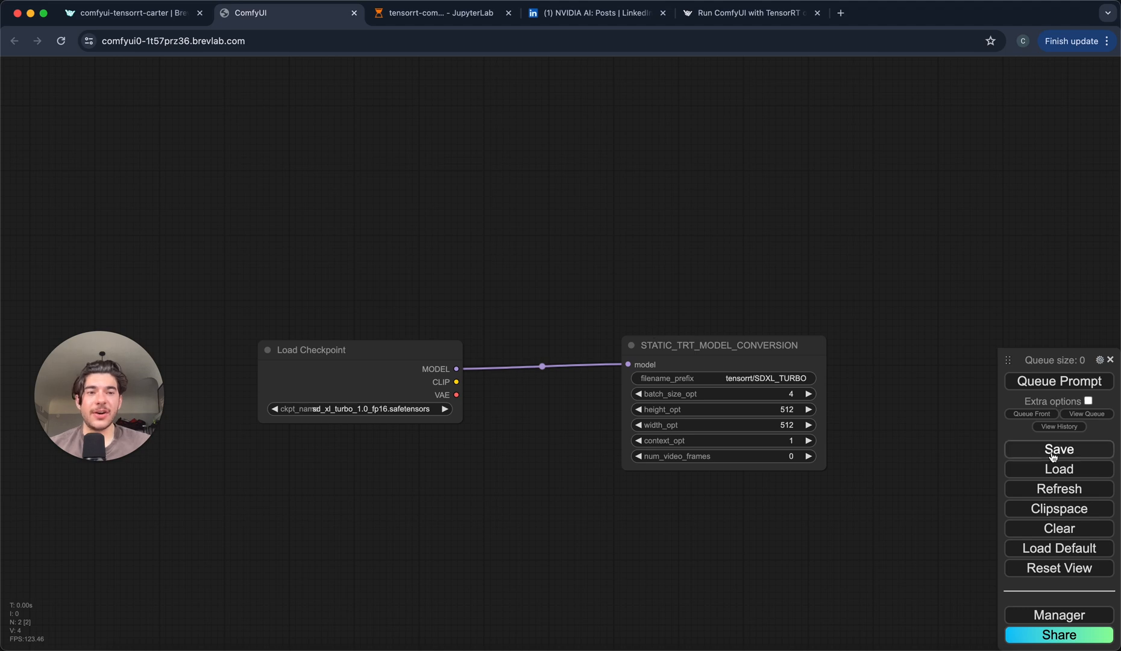
Step: Load the Create_SDXL_Turbo_TRT_Static (1).json workflow, found by searching 'CREA'
click(1059, 468)
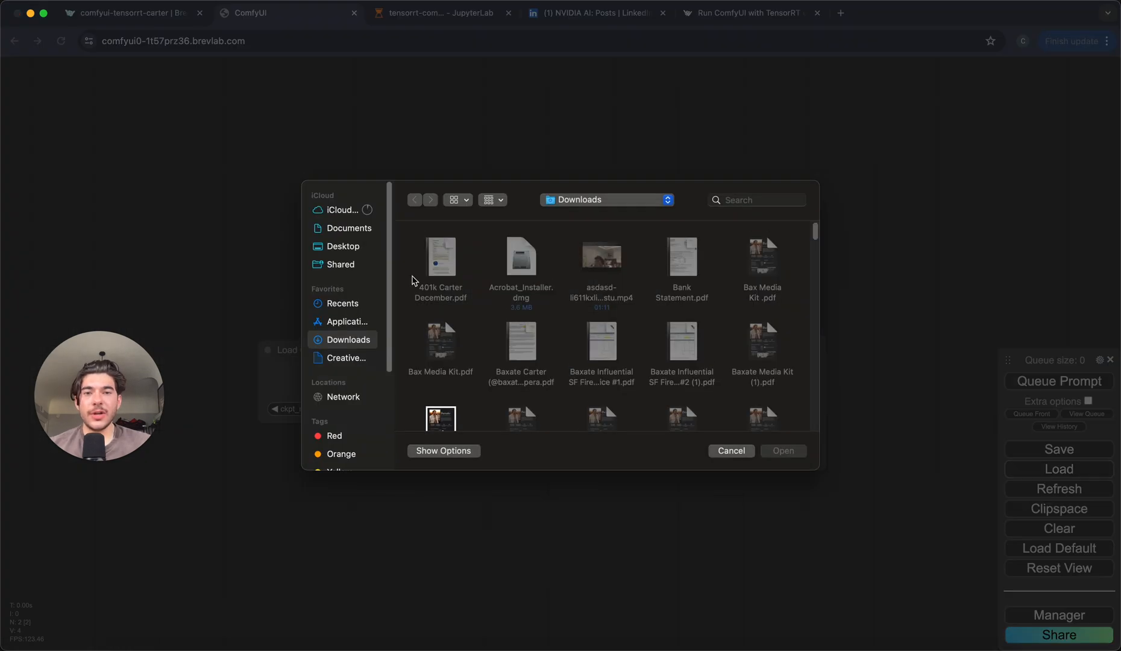
text(CREATE_SDXL)
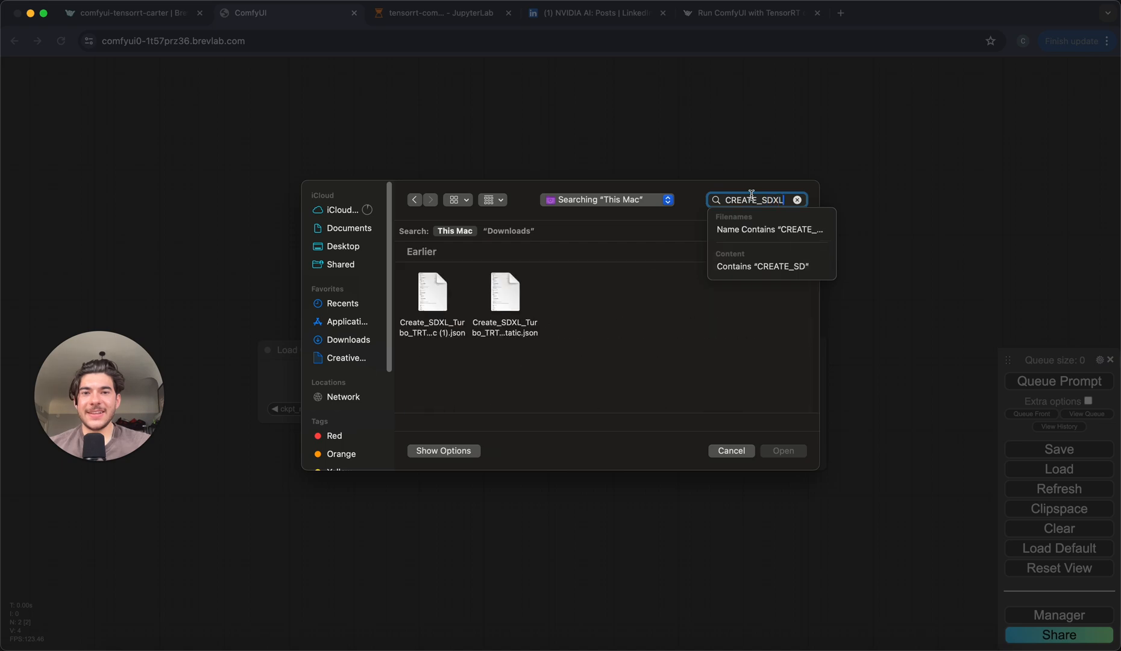
click(432, 292)
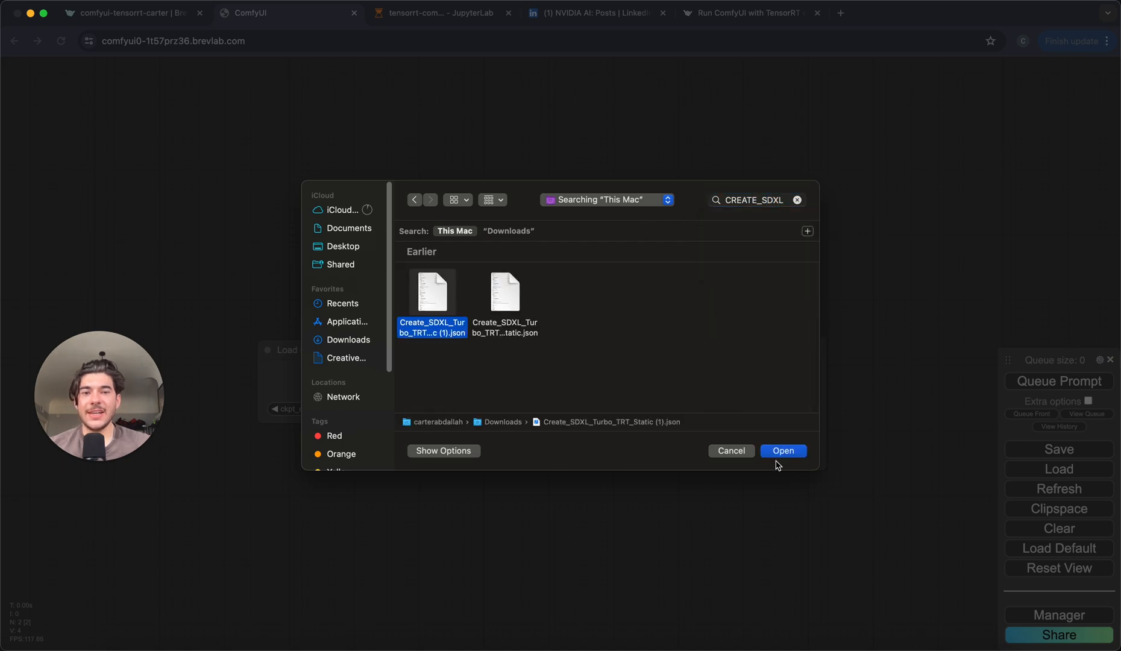
click(783, 451)
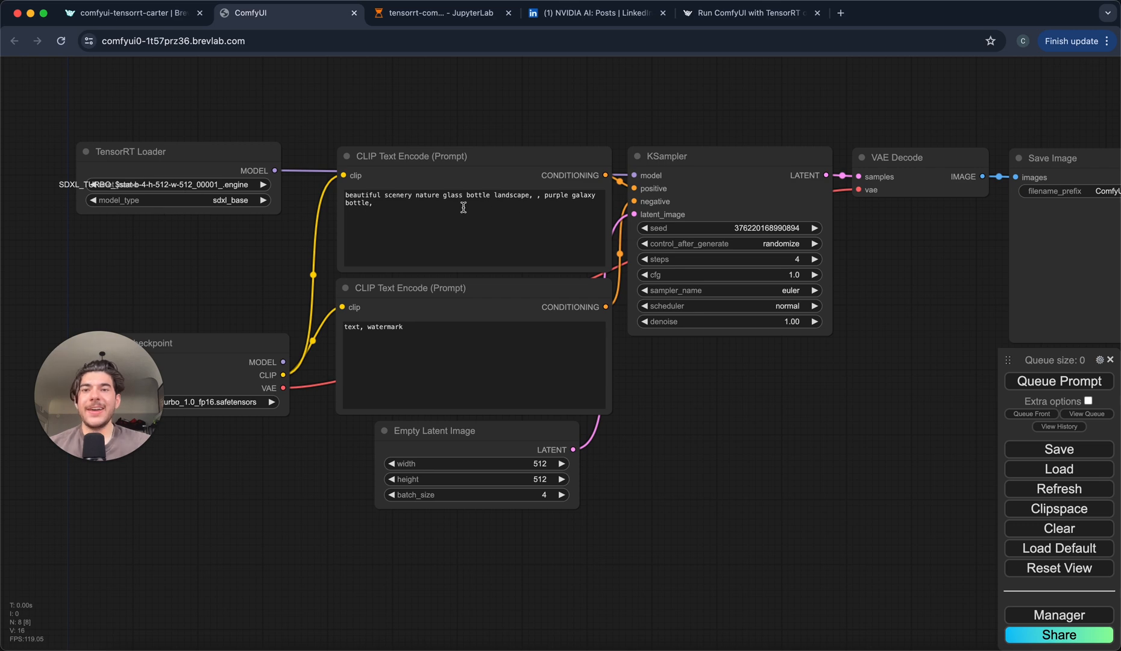
Step: Set the prompt to 'a beautiful lebanese man making a coding tutorial' and view the four generated images
text(a)
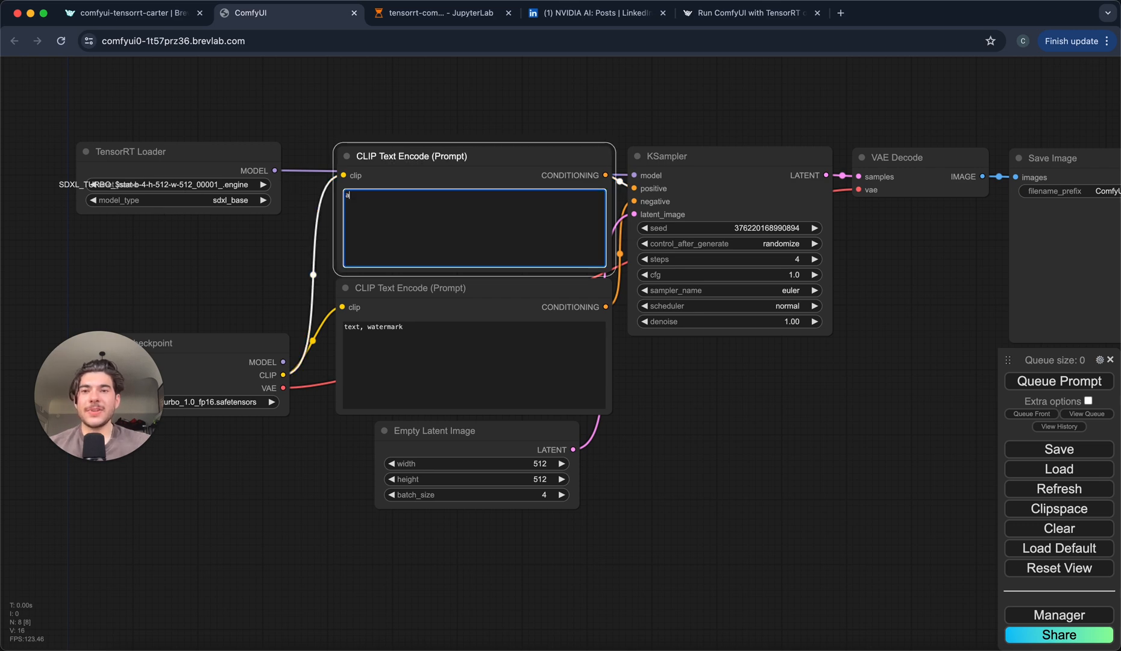
text(beautiful)
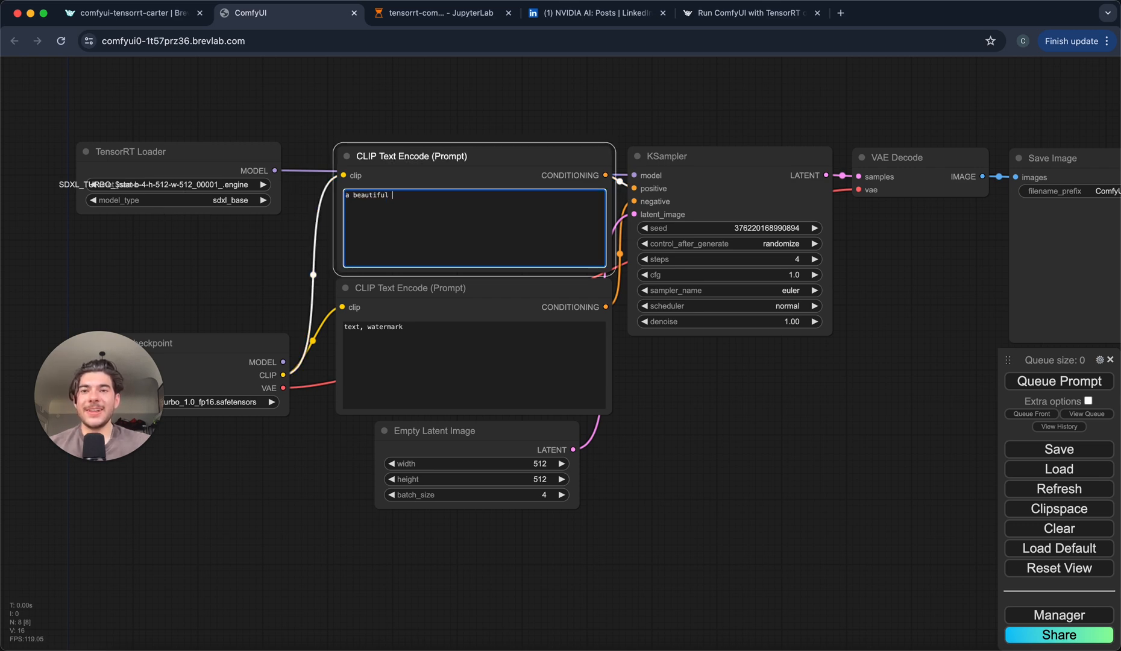
text(lebanese man mak)
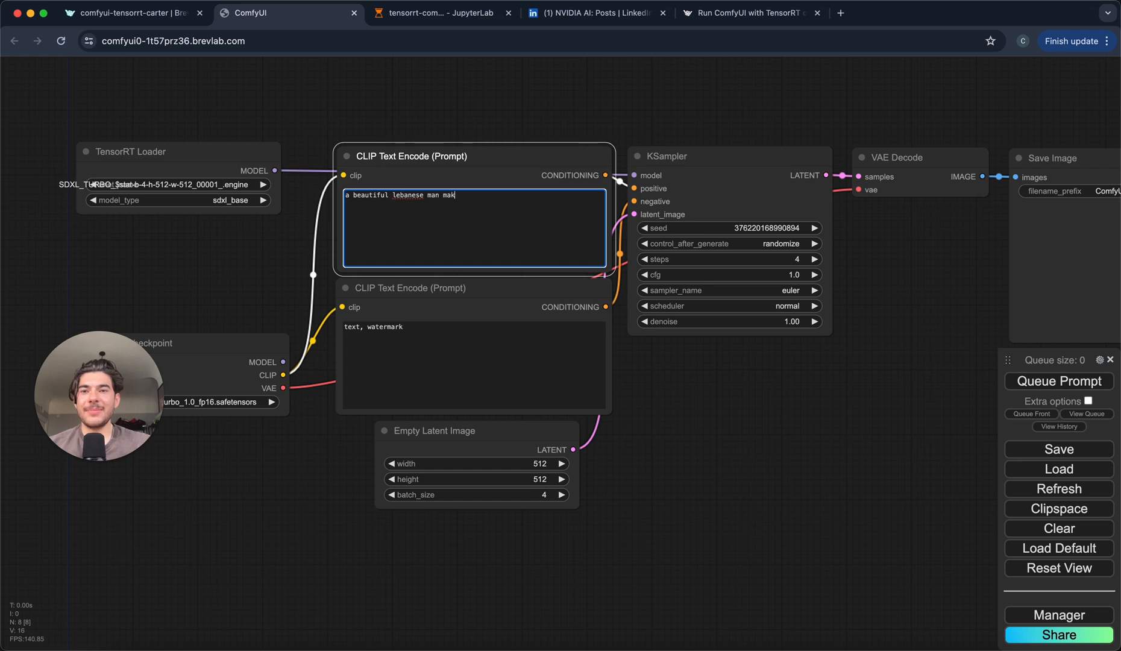
text(ing a coding tutorial)
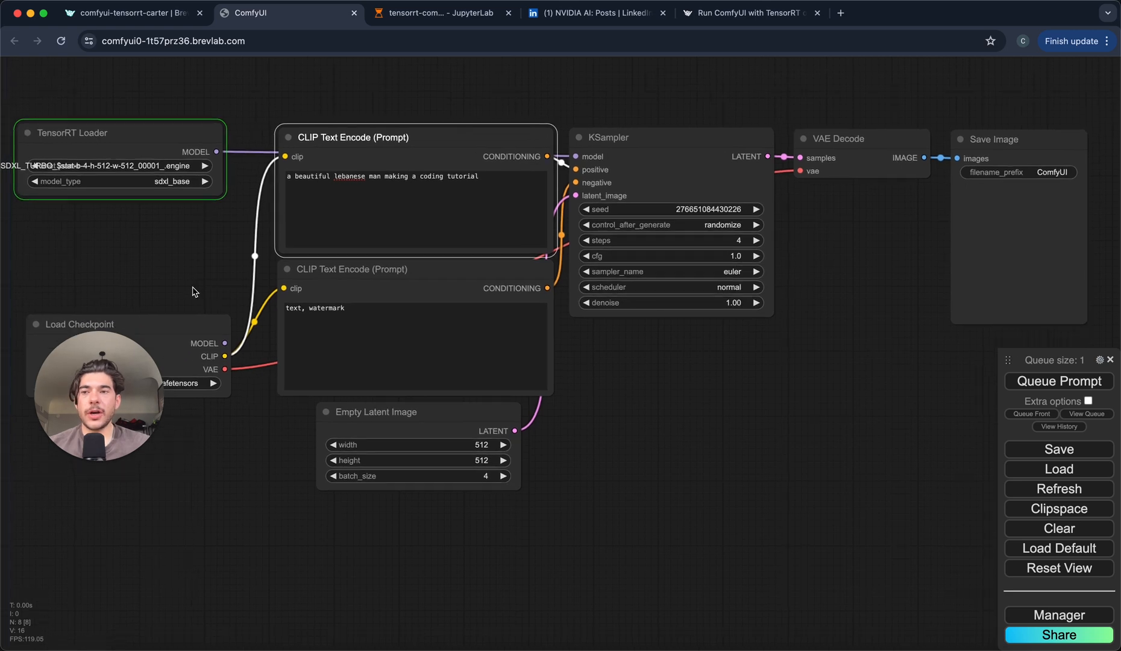
mouse_move(757, 377)
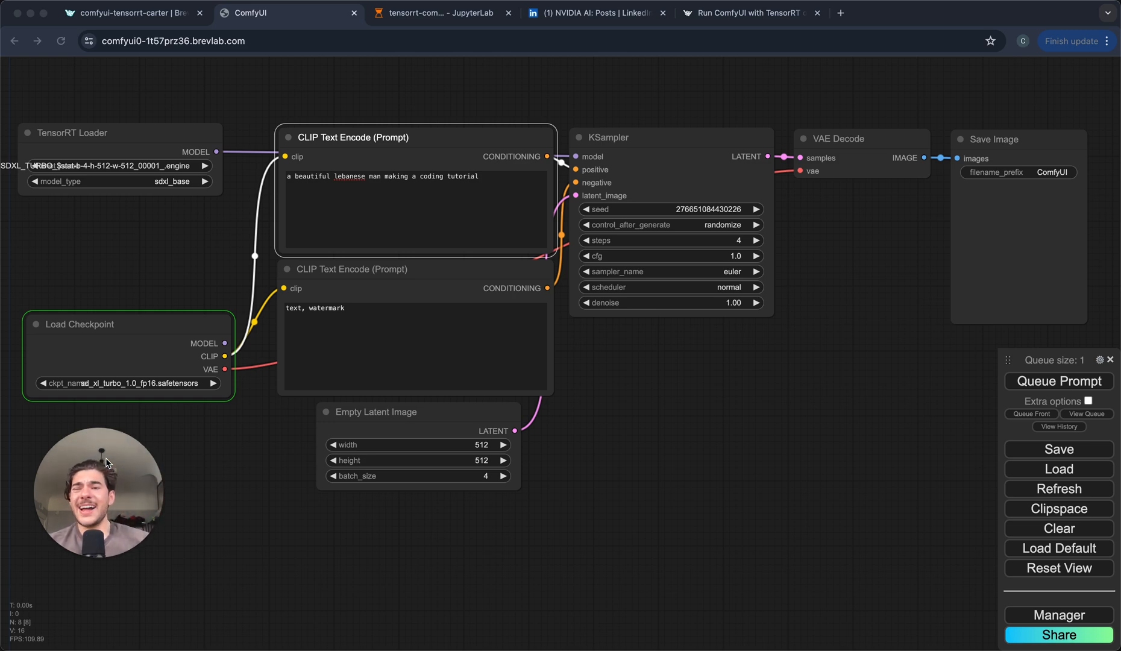
mouse_move(760, 374)
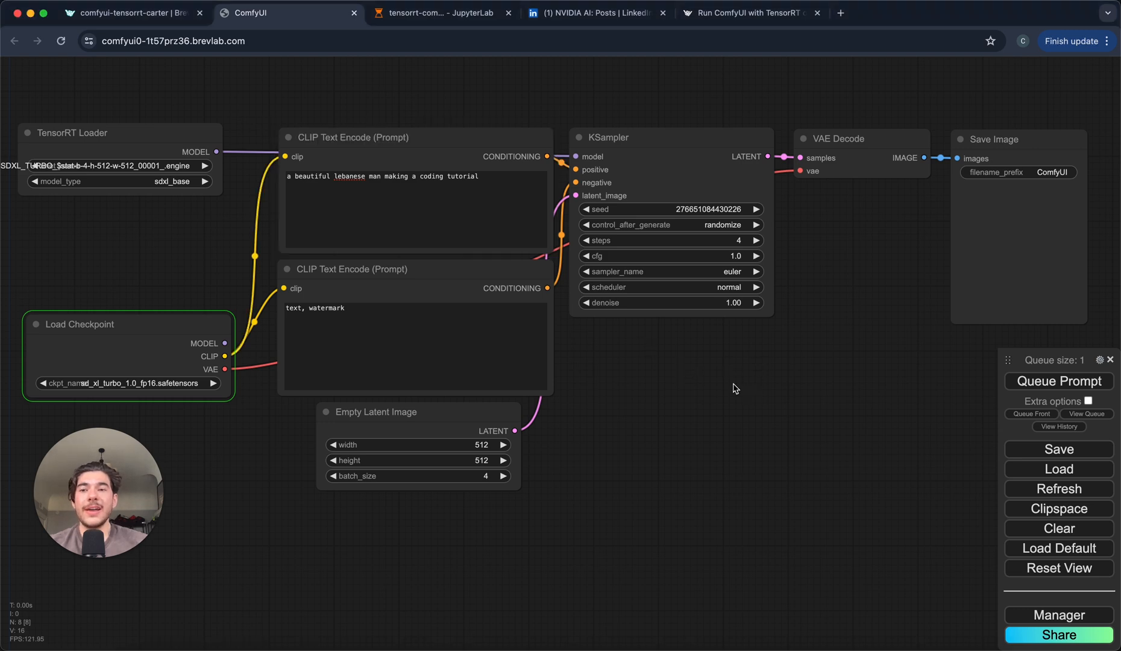
scroll(down, 3)
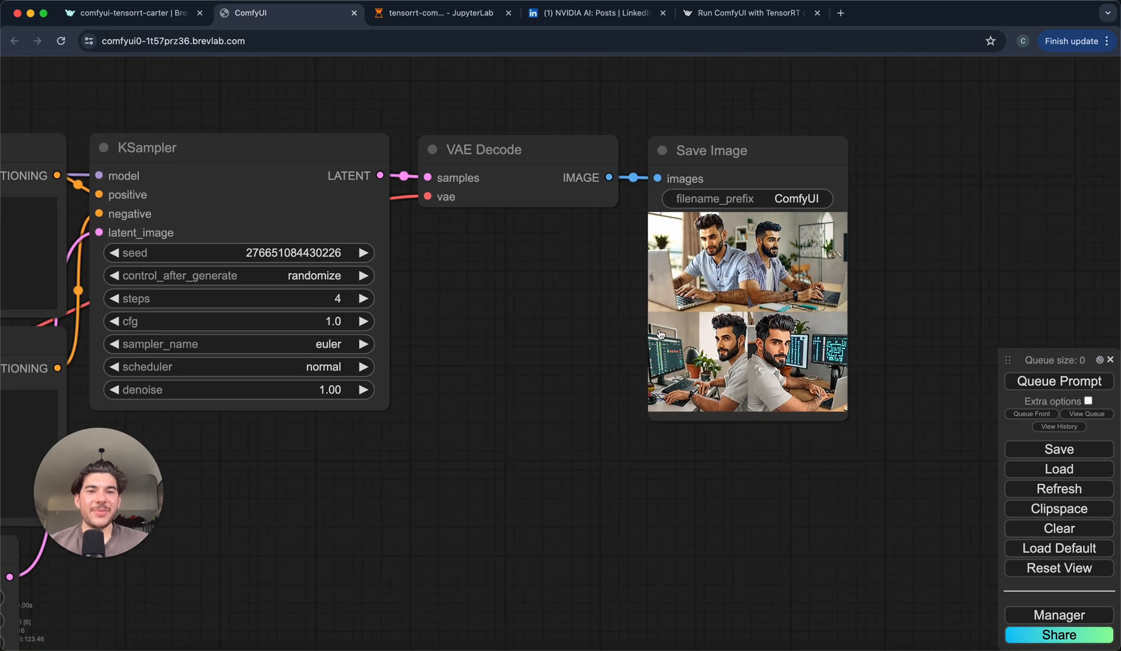
mouse_move(486, 286)
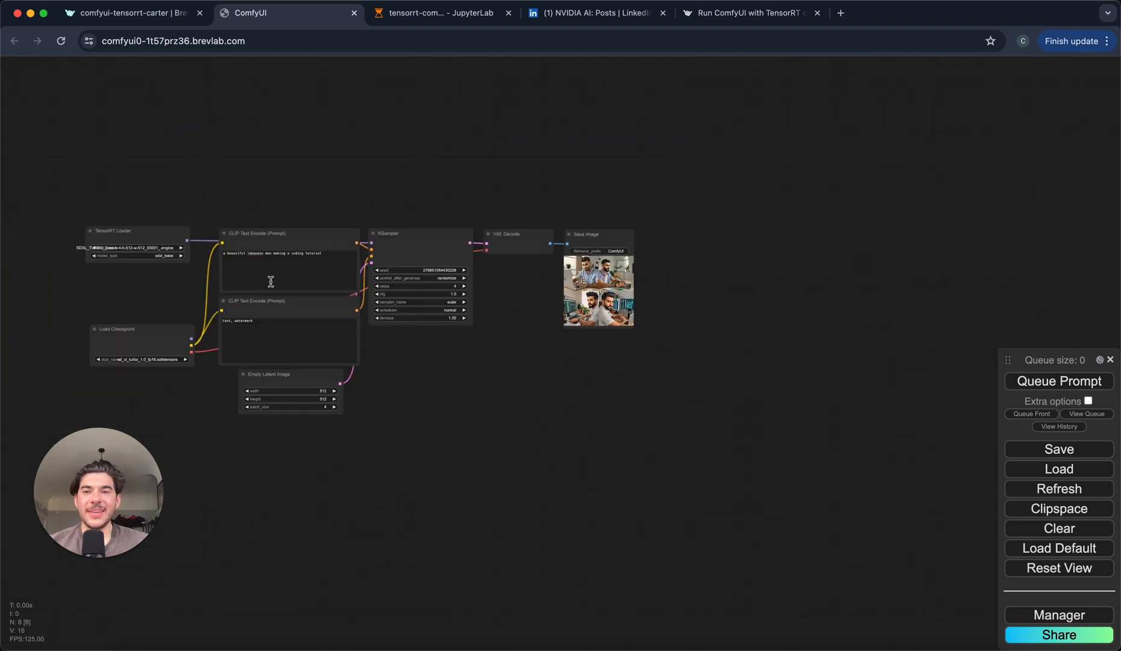
Step: Generate four images of 'mickey mouse in front of the eiffel tower', then return to the prompt box
click(287, 269)
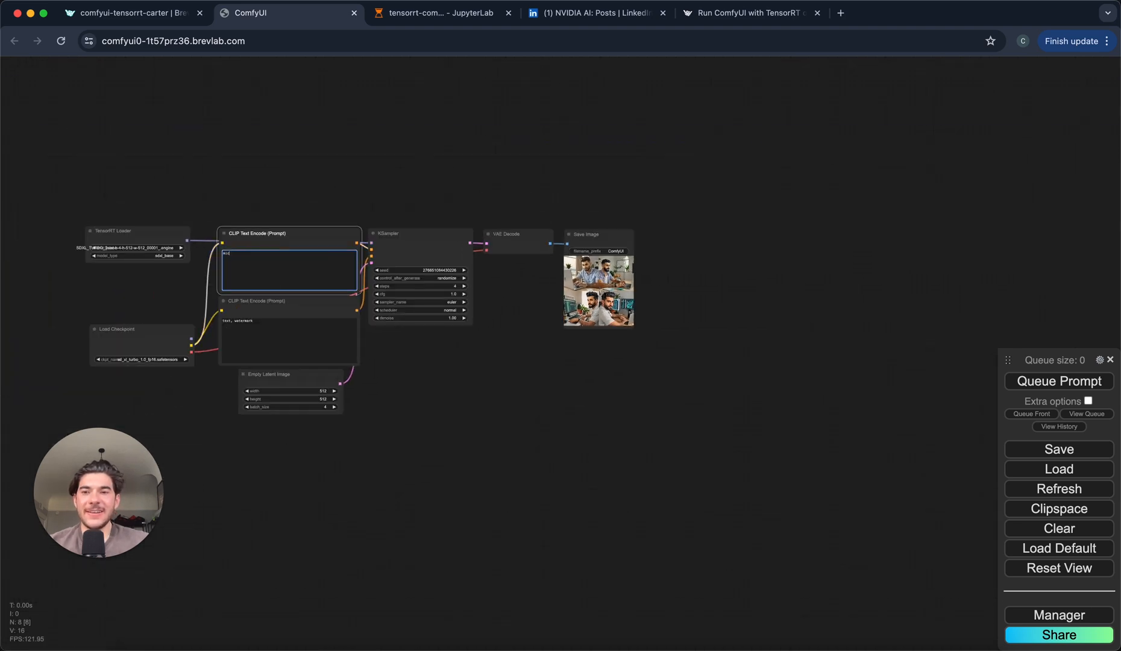
text(mickey mouse in front of the eiffel tower)
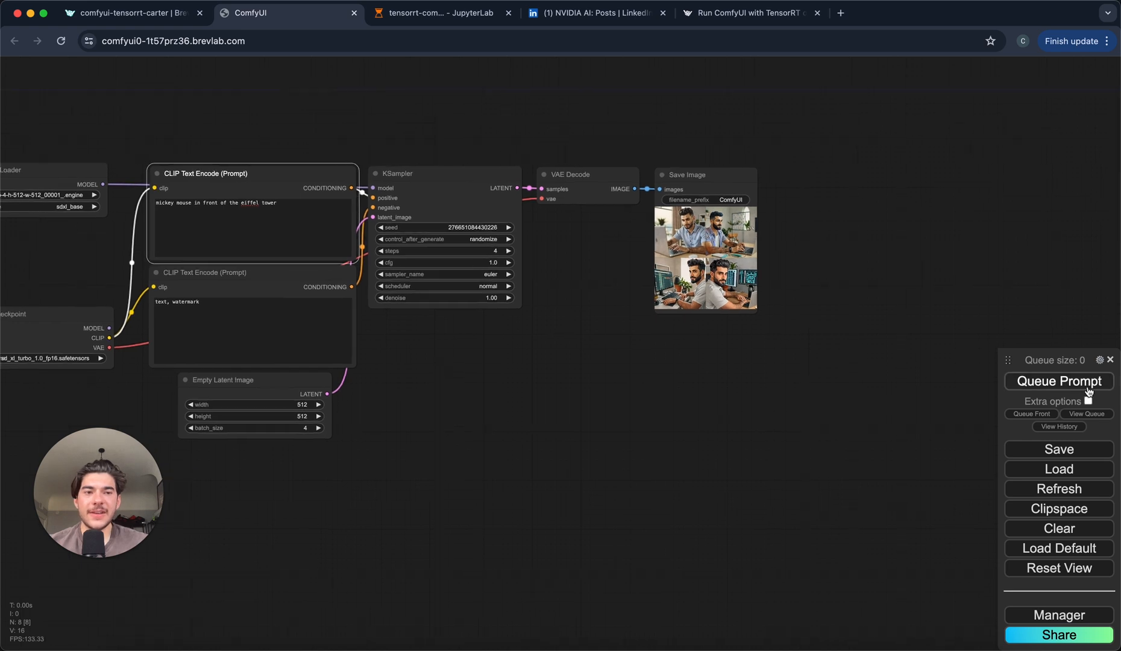
click(1058, 381)
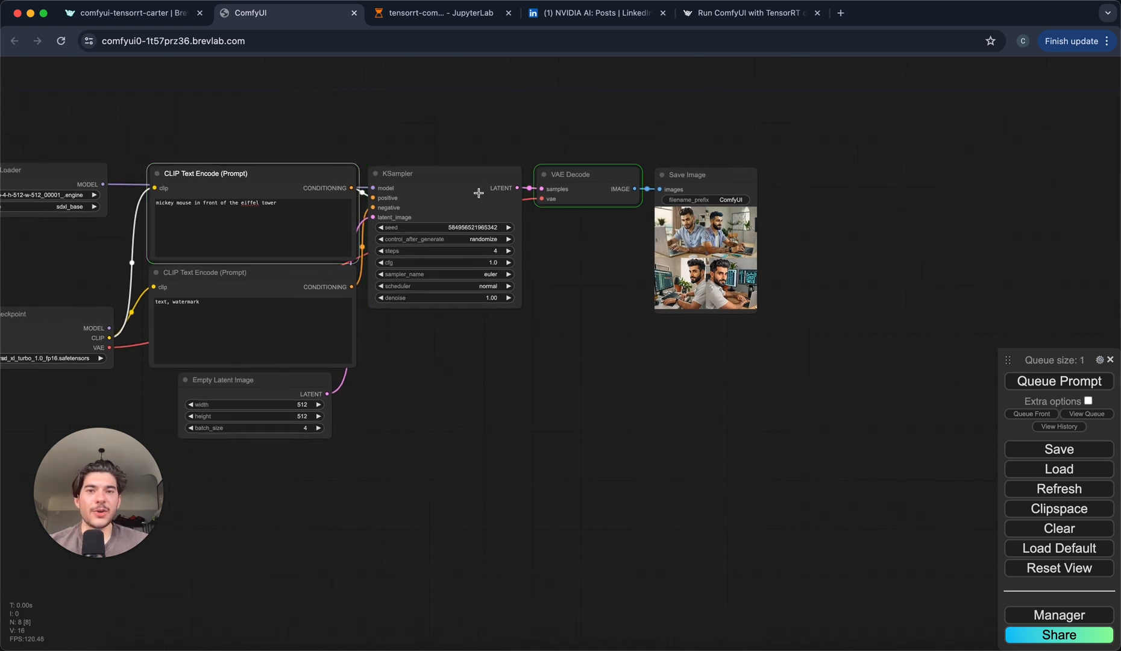
click(1059, 380)
text(a cartoon skeleton)
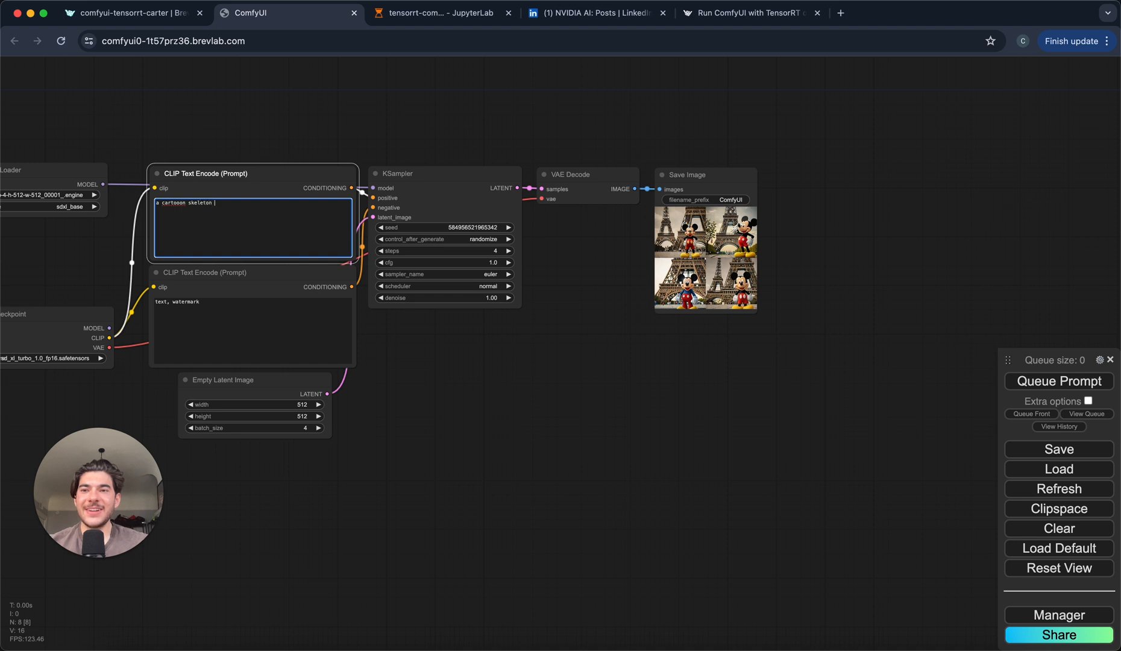
Step: Generate four 'cartoon skeleton riding a wave' images, then switch to the Brev console tab
text(riding a wave)
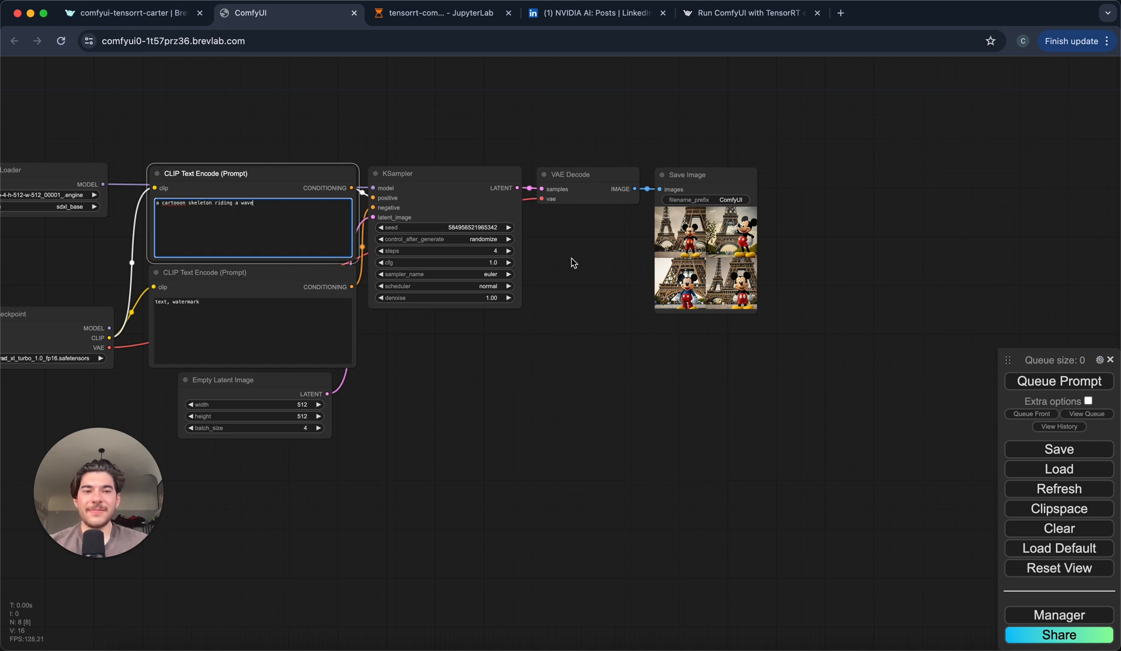
click(1059, 380)
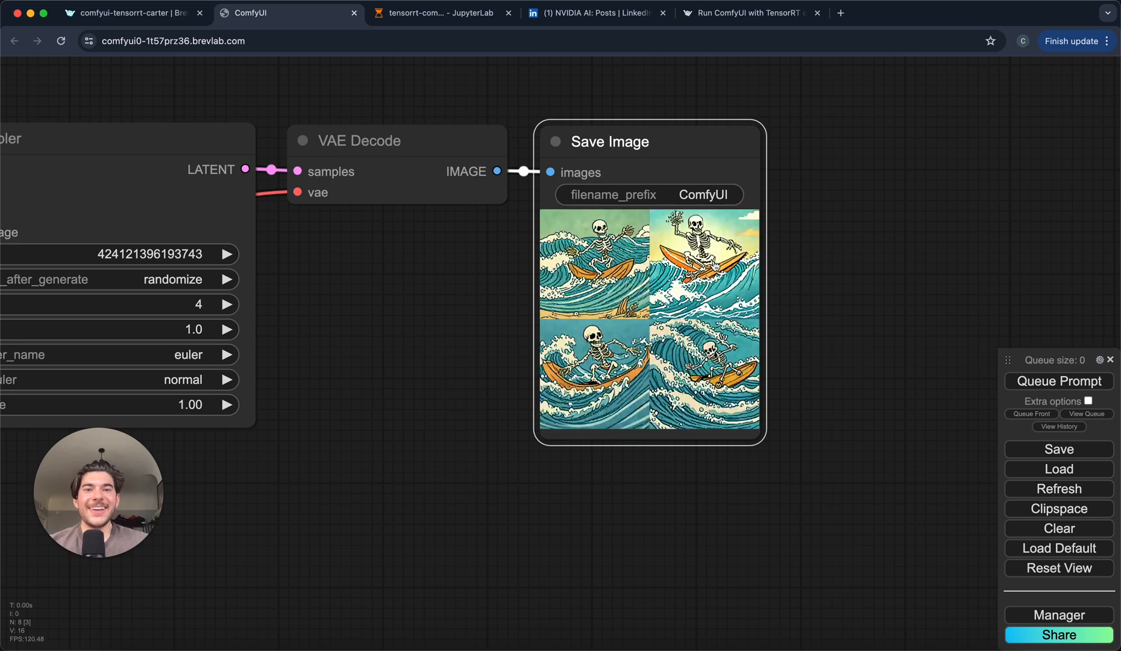
scroll(down, 3)
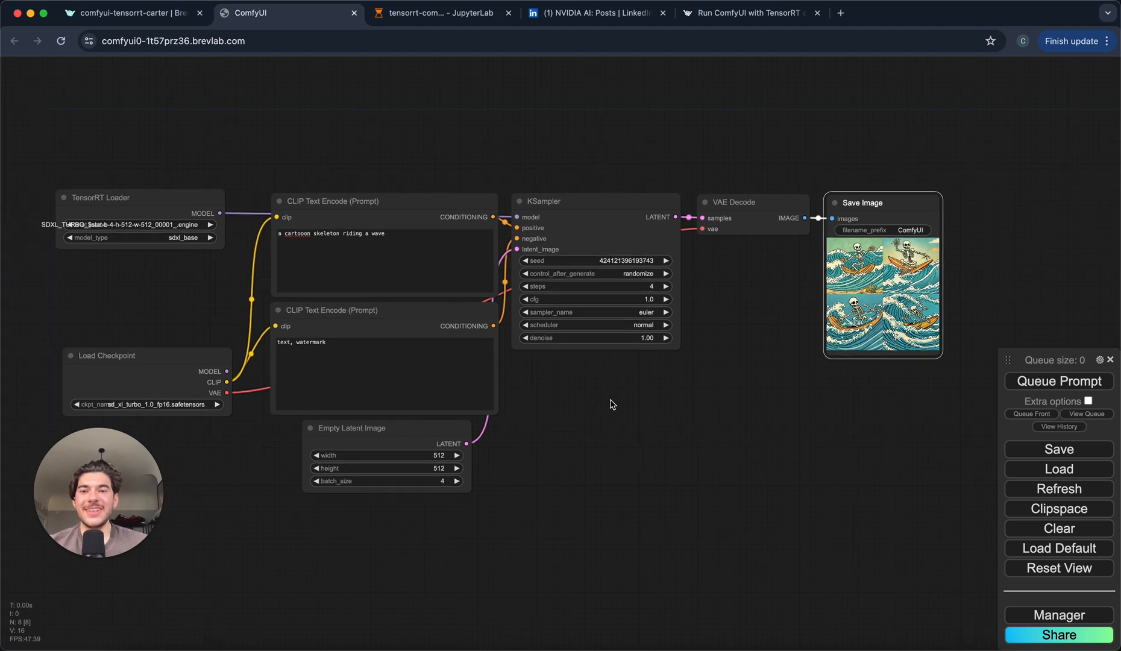
drag(611, 405, 617, 395)
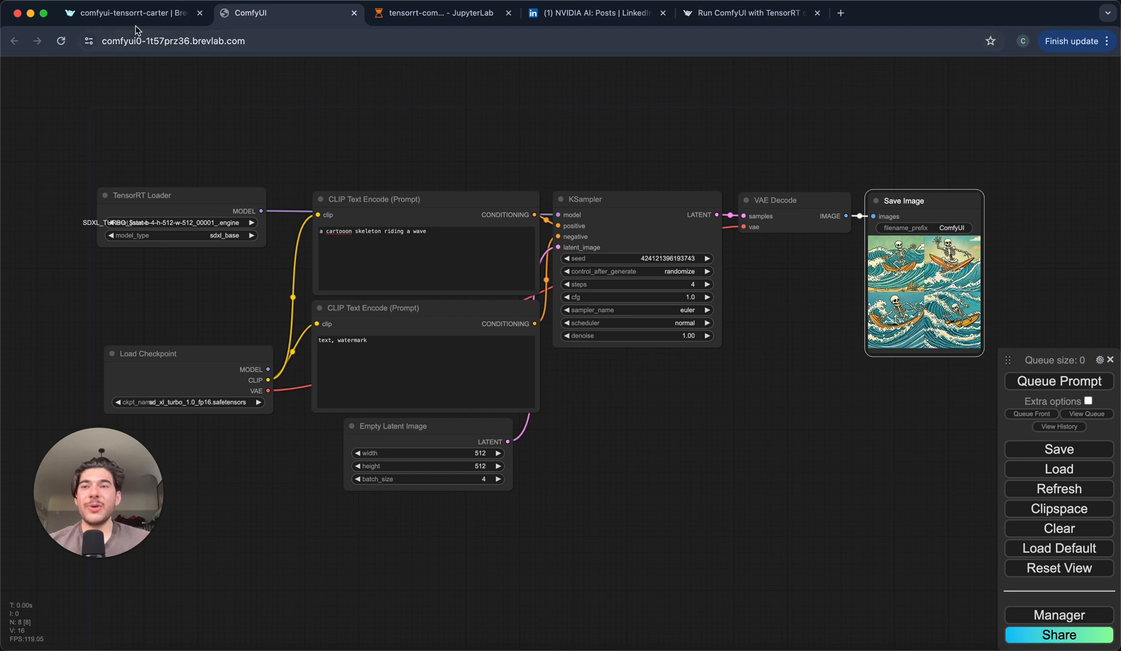
click(132, 13)
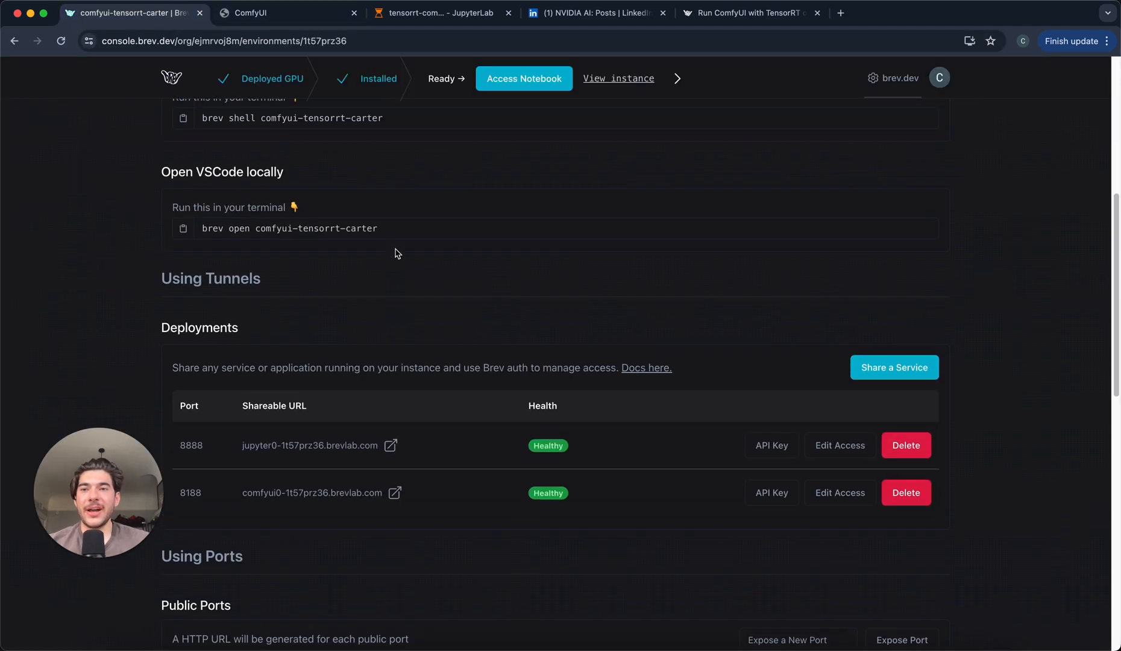
Step: Review the running instance details, then switch to the Run ComfyUI with TensorRT blog post
scroll(up, 3)
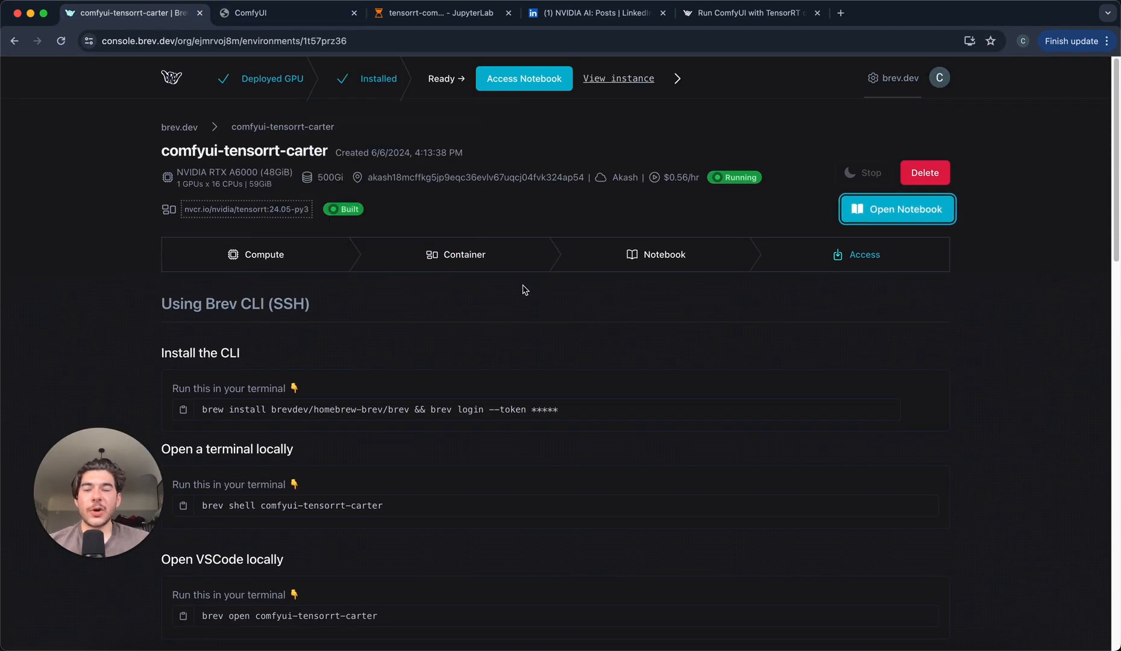
mouse_move(443, 149)
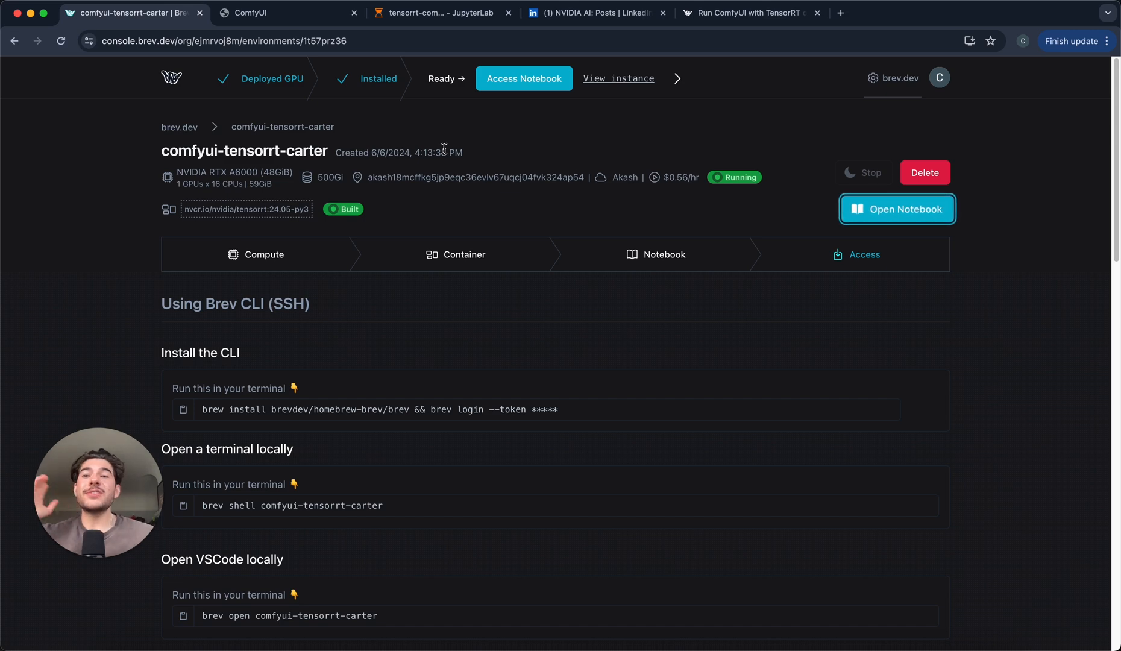
mouse_move(635, 272)
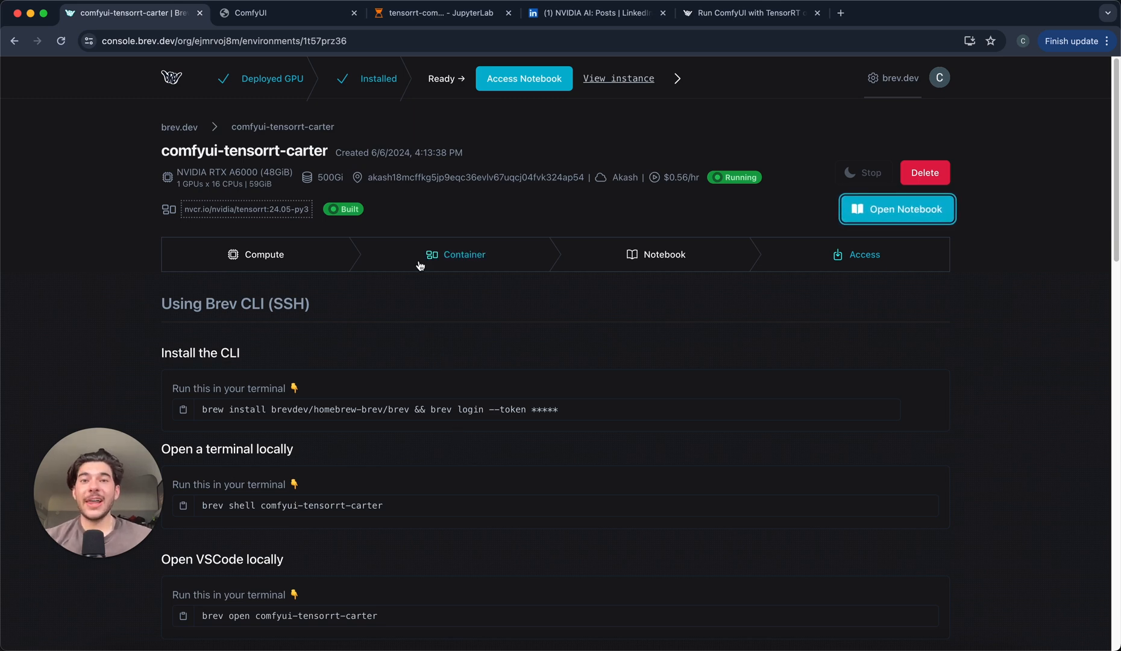
mouse_move(399, 316)
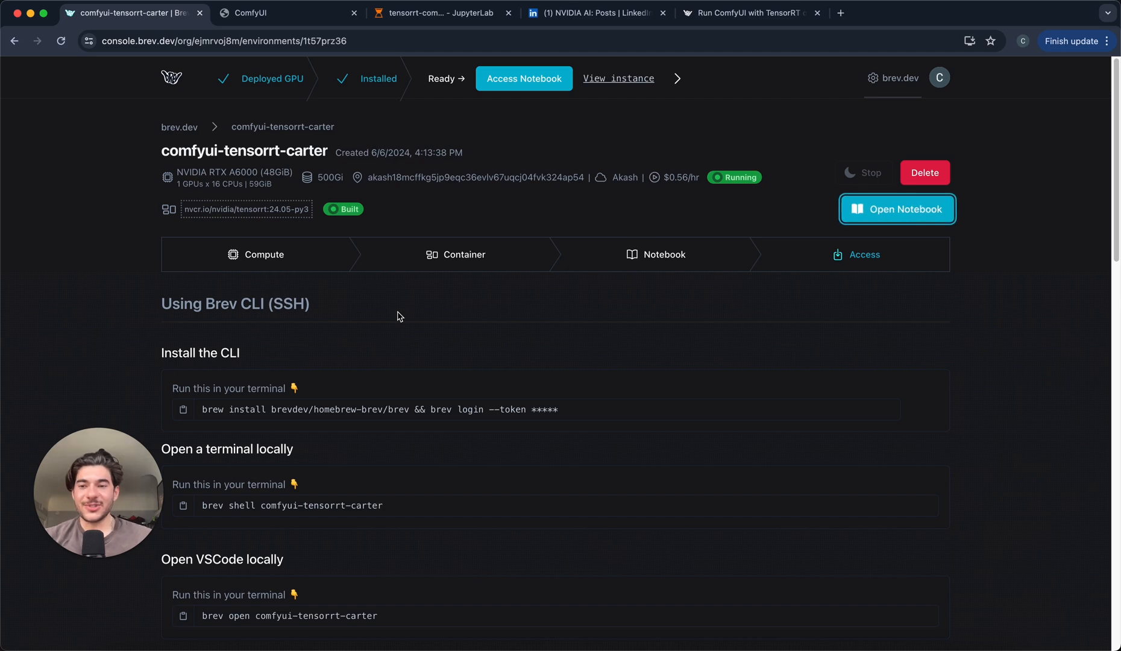
click(748, 13)
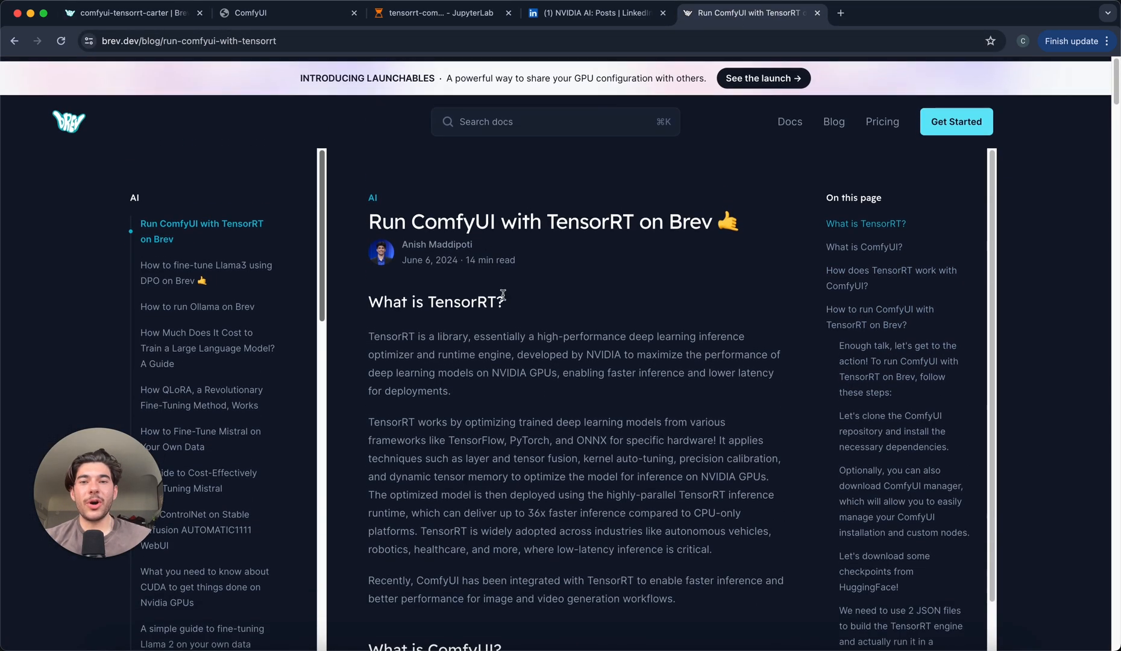
Step: Scroll the blog post briefly, then switch to NVIDIA AI's LinkedIn TensorRT post
scroll(down, 3)
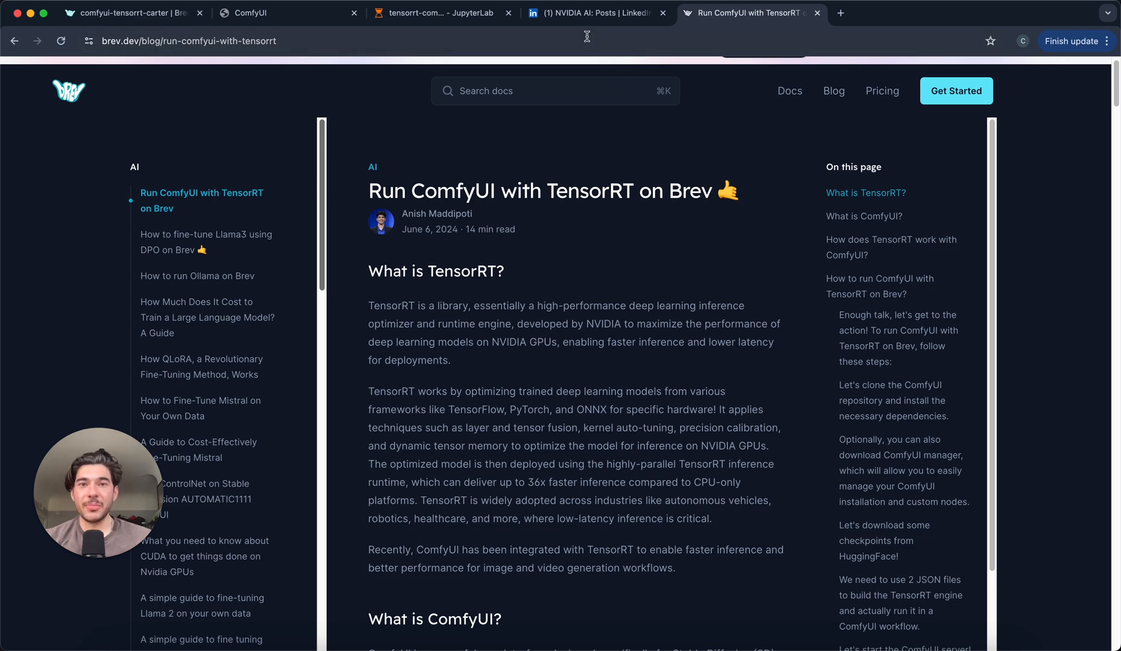
click(594, 12)
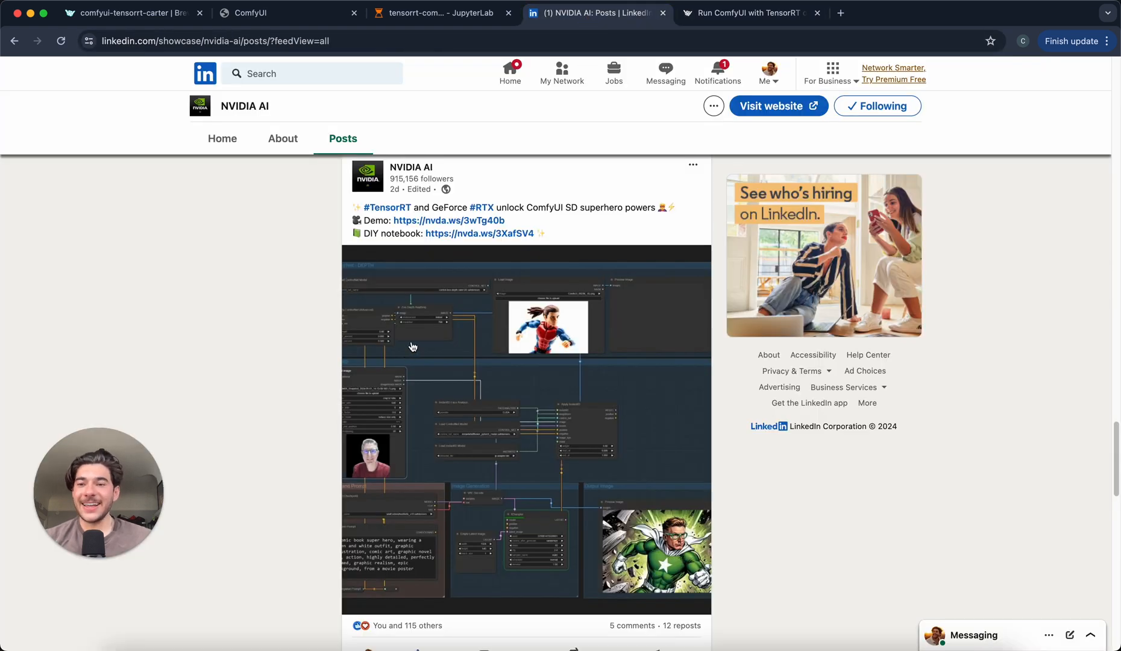
mouse_move(257, 256)
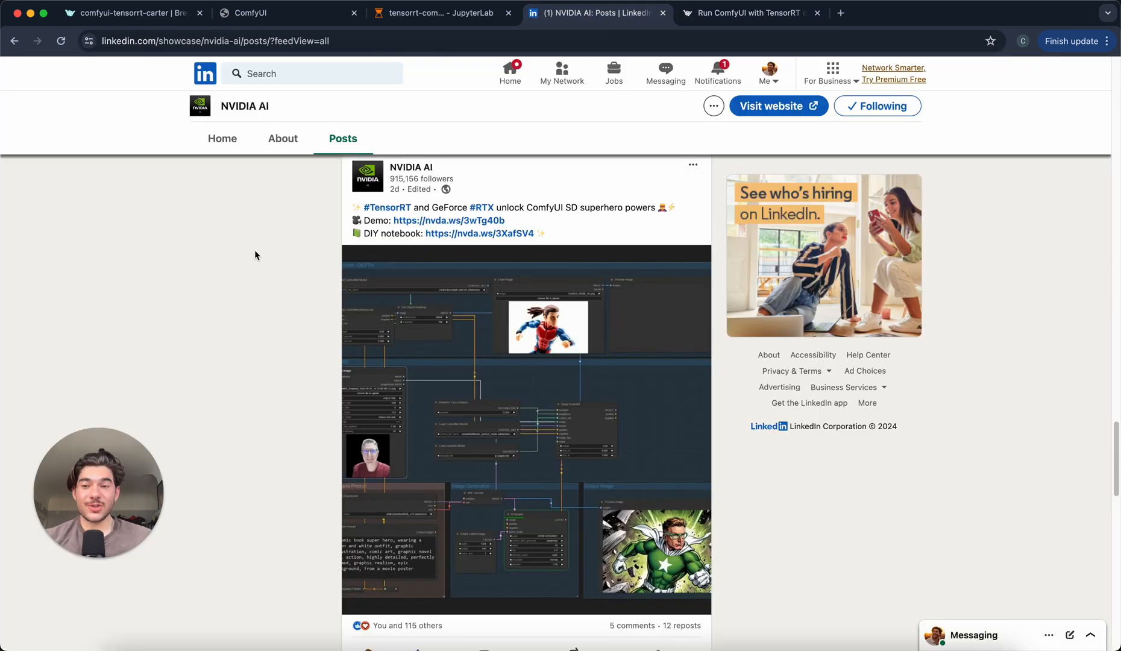